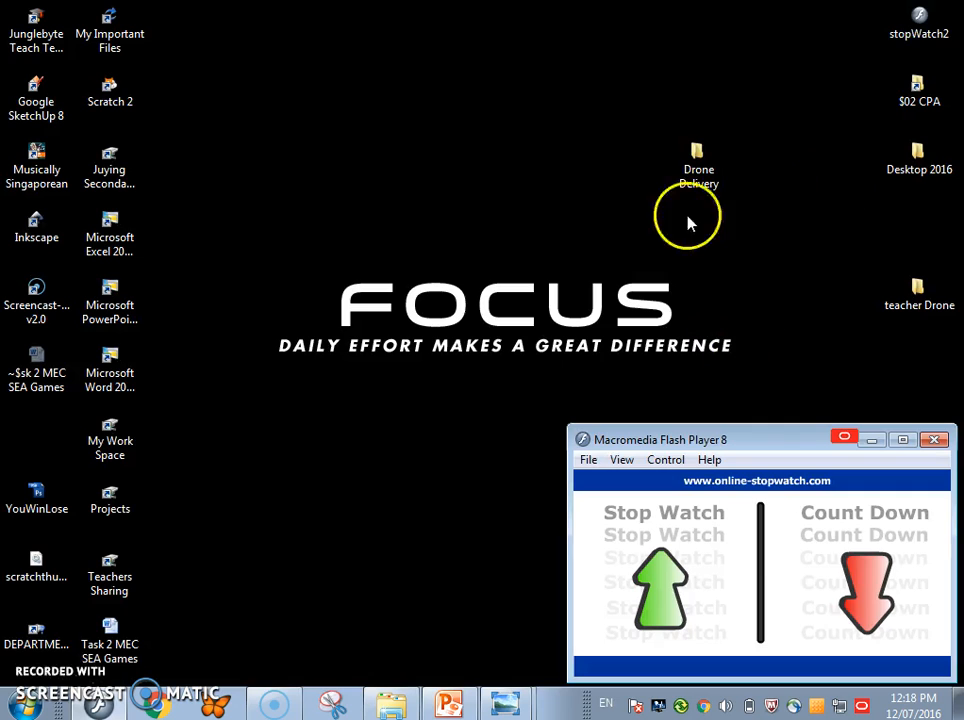
Step: In the Drone Delivery folder, select the drone_shot file and delete it
double_click(698, 160)
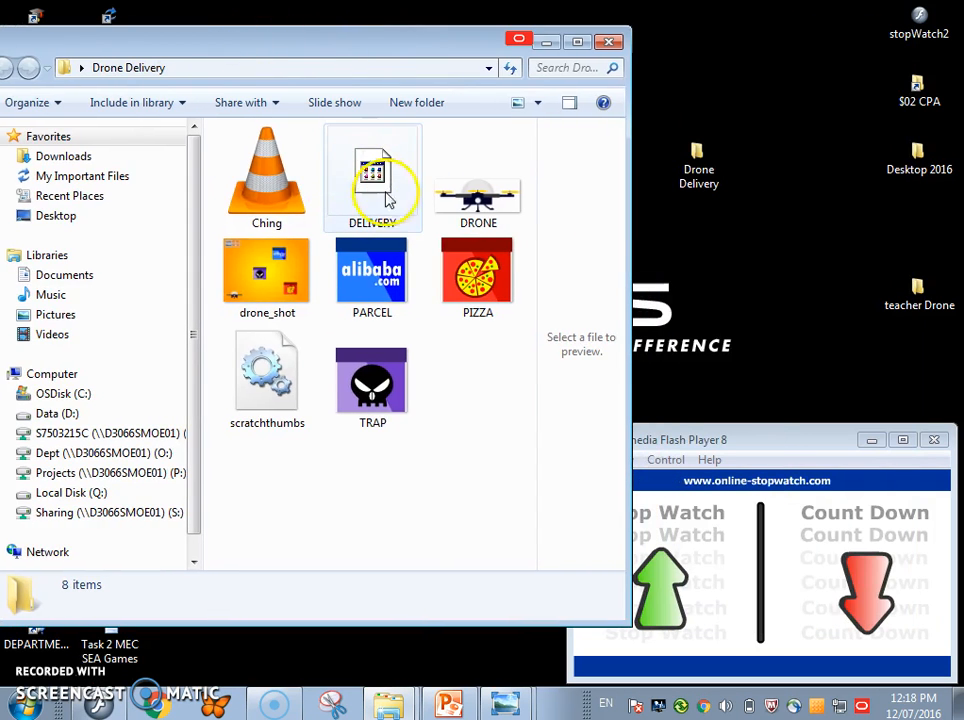
click(380, 500)
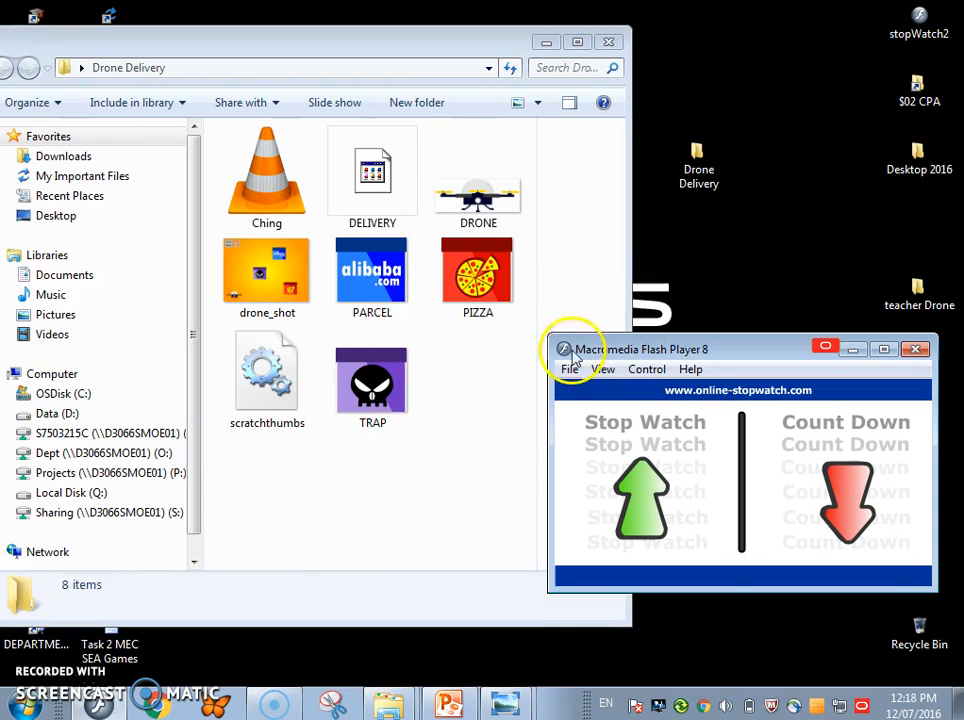
click(372, 180)
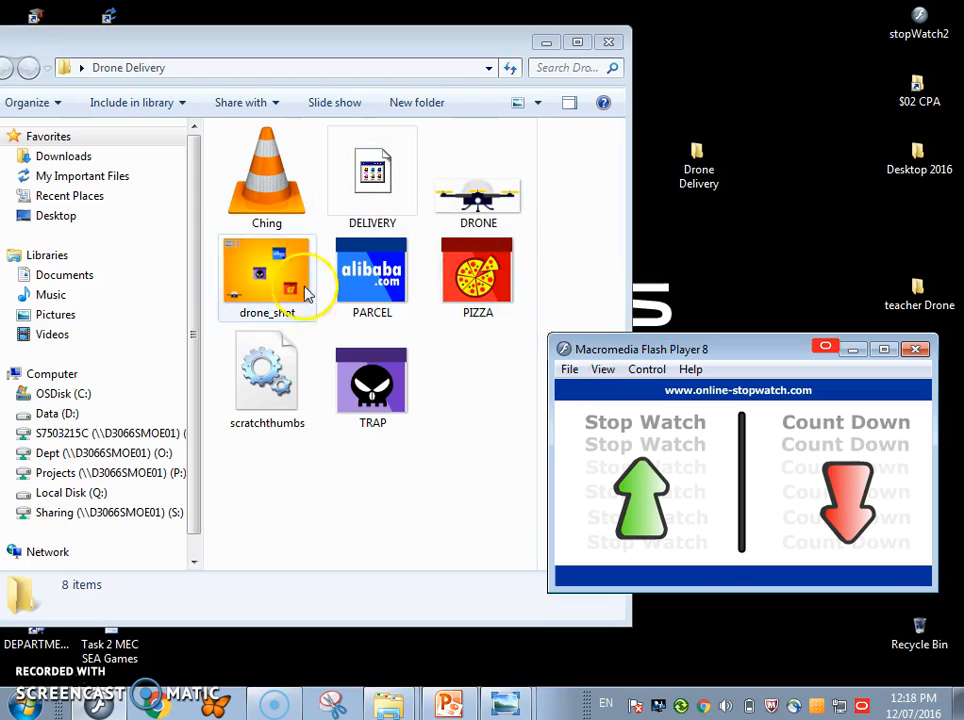
click(268, 276)
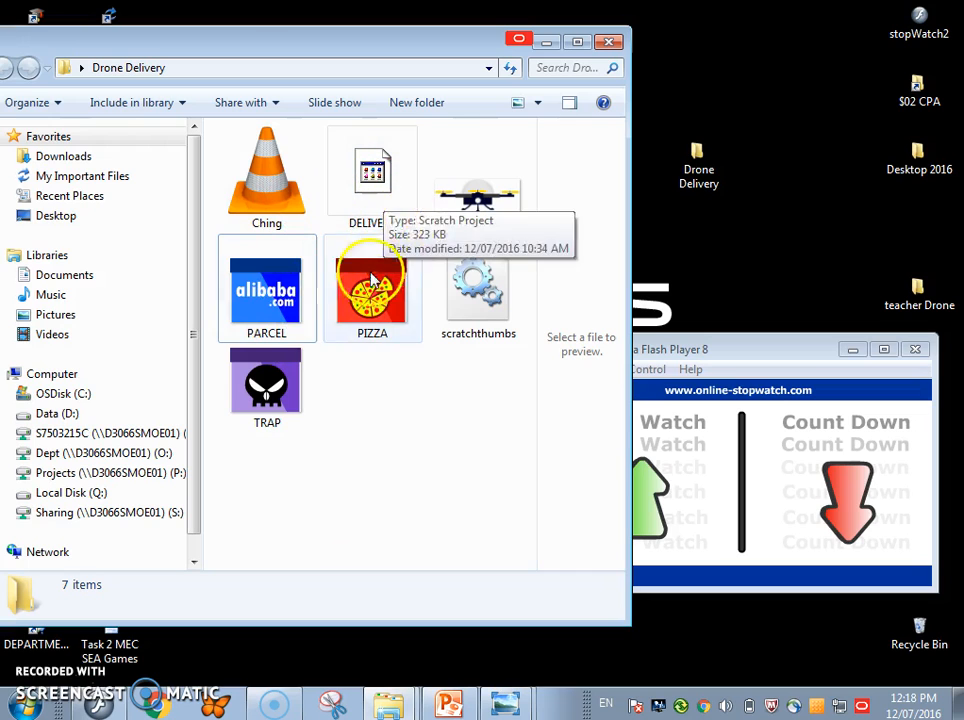
mouse_move(478, 180)
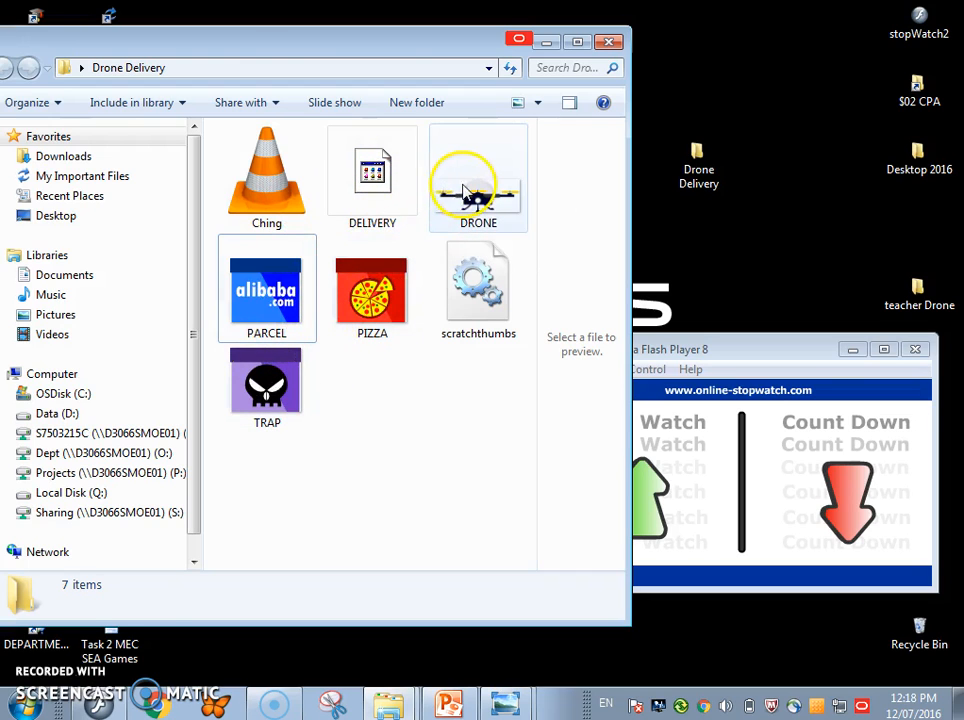
Step: Browse the DRONE and TRAP images, then launch the DELIVERY project in Scratch
click(268, 388)
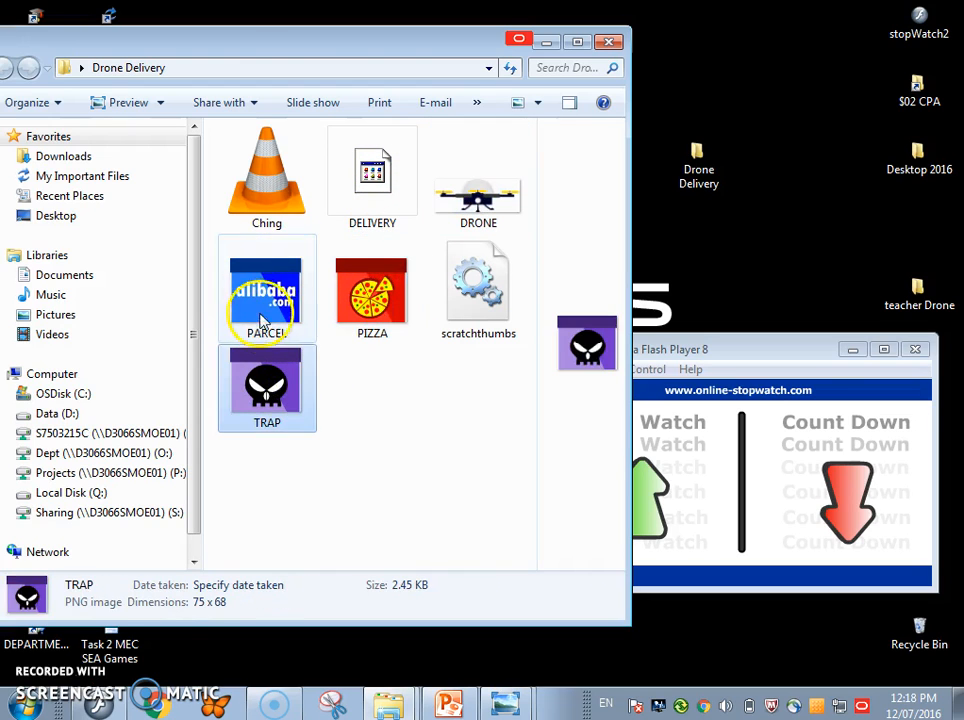
click(268, 388)
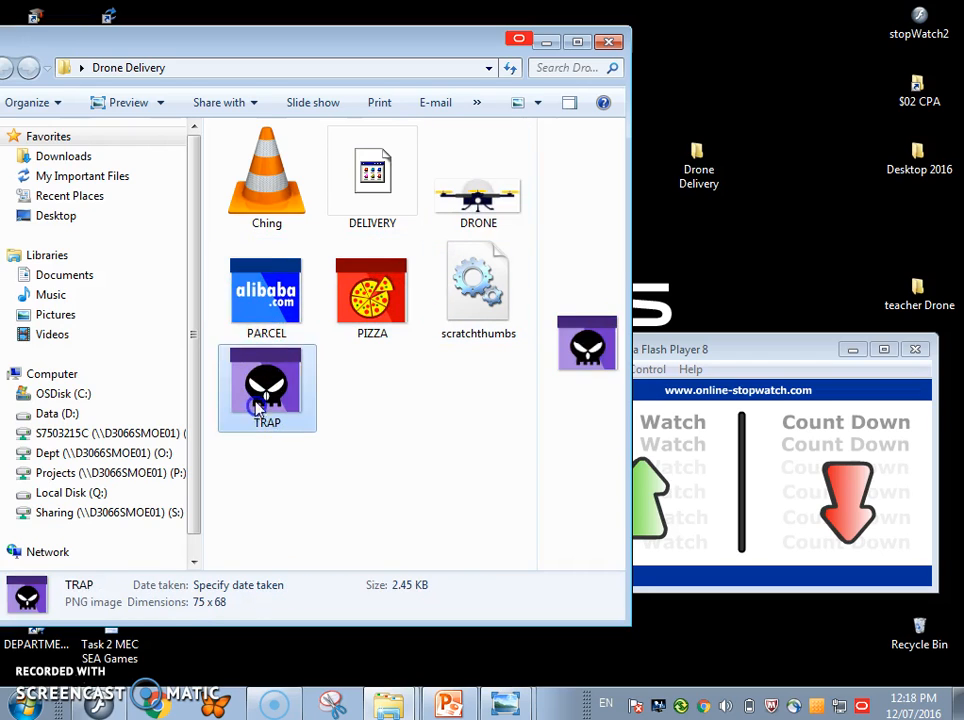
click(266, 178)
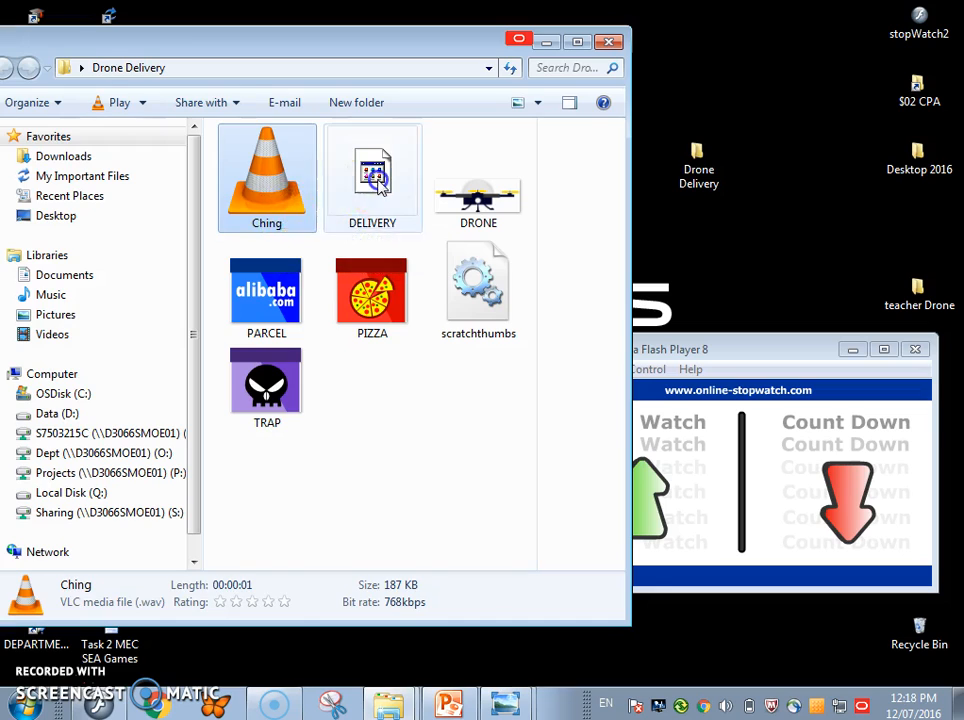
click(372, 176)
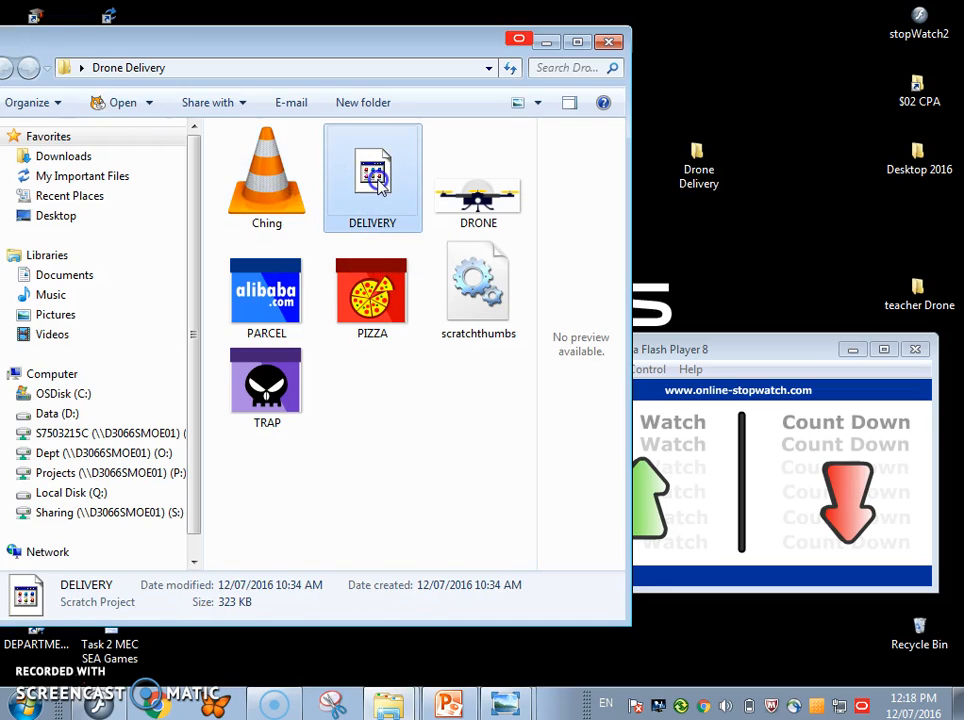
double_click(372, 176)
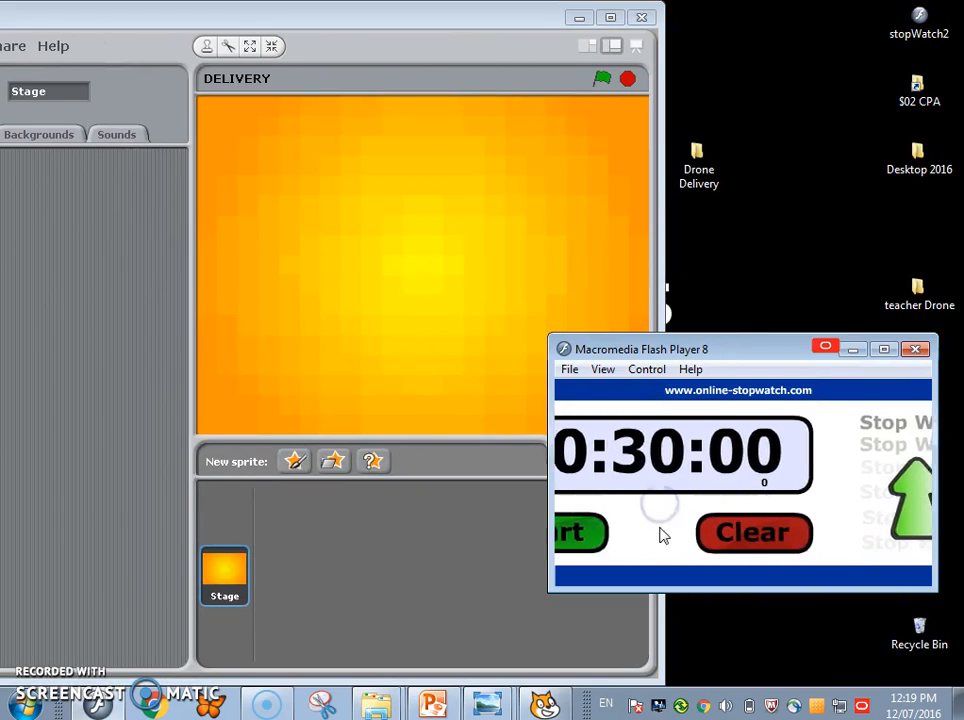
Step: Show the YouLose background on the stage and return to the stage's scripts
click(578, 532)
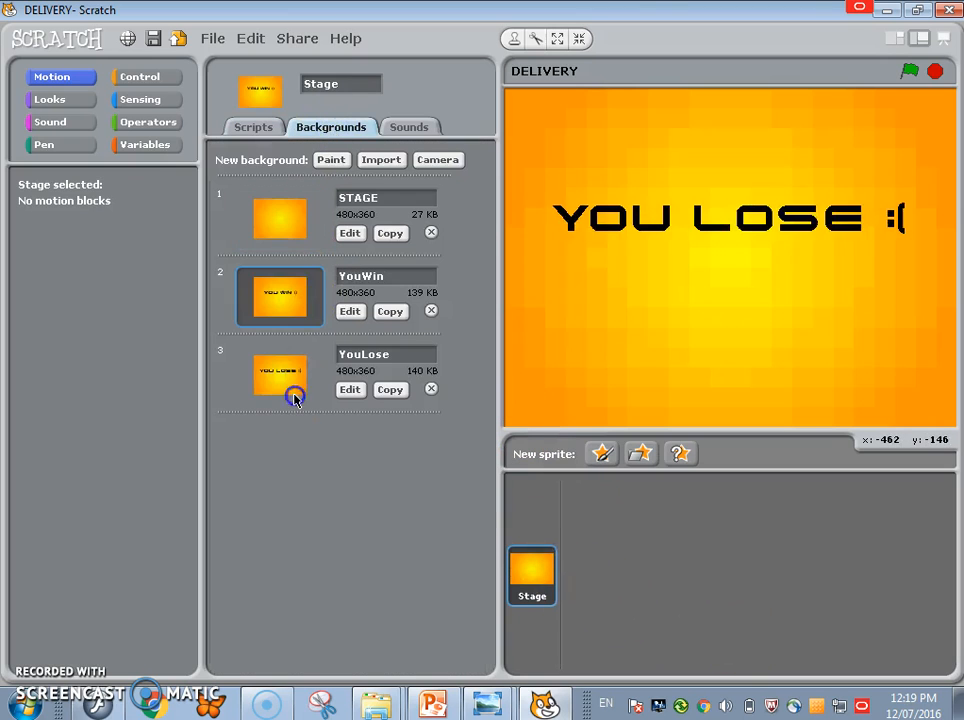
click(348, 388)
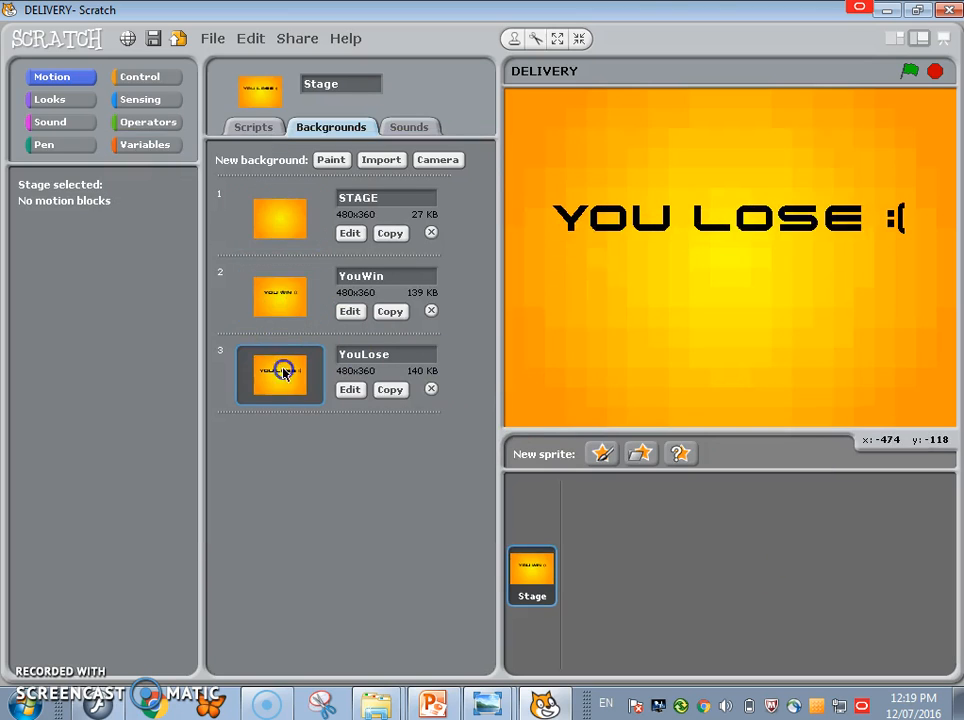
mouse_move(292, 304)
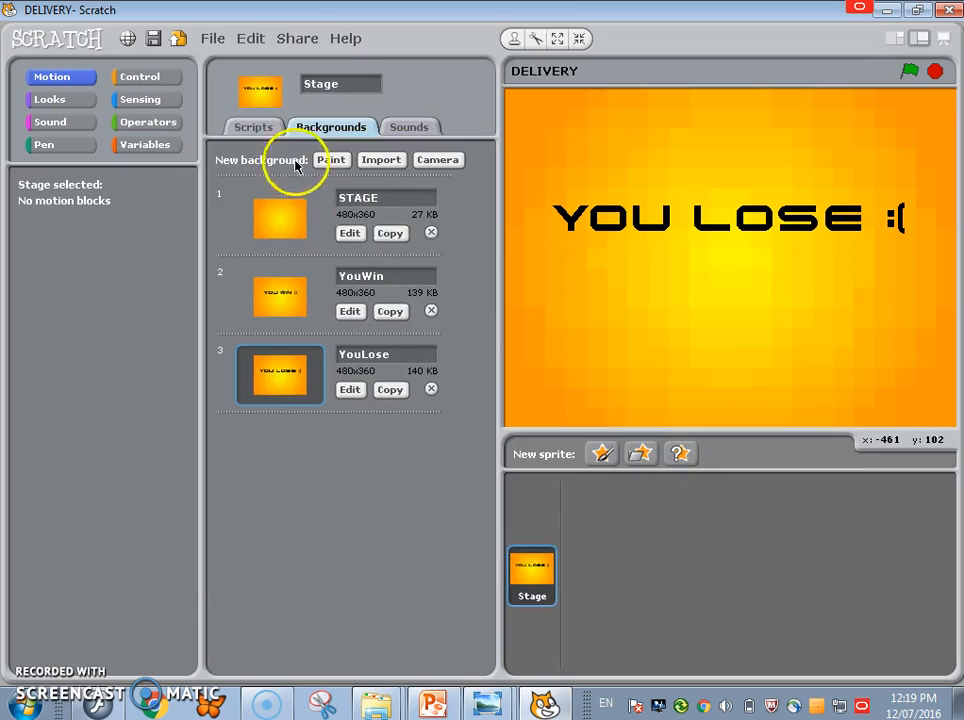
click(252, 126)
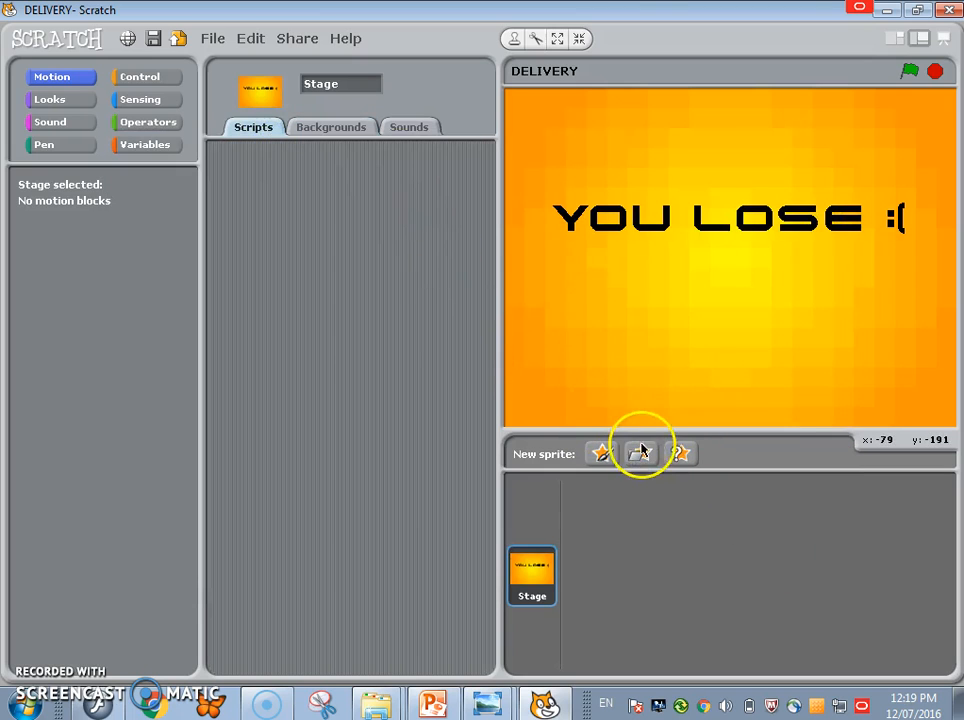
Step: Import the game images as new sprites and switch the stage back to the plain STAGE background
click(640, 452)
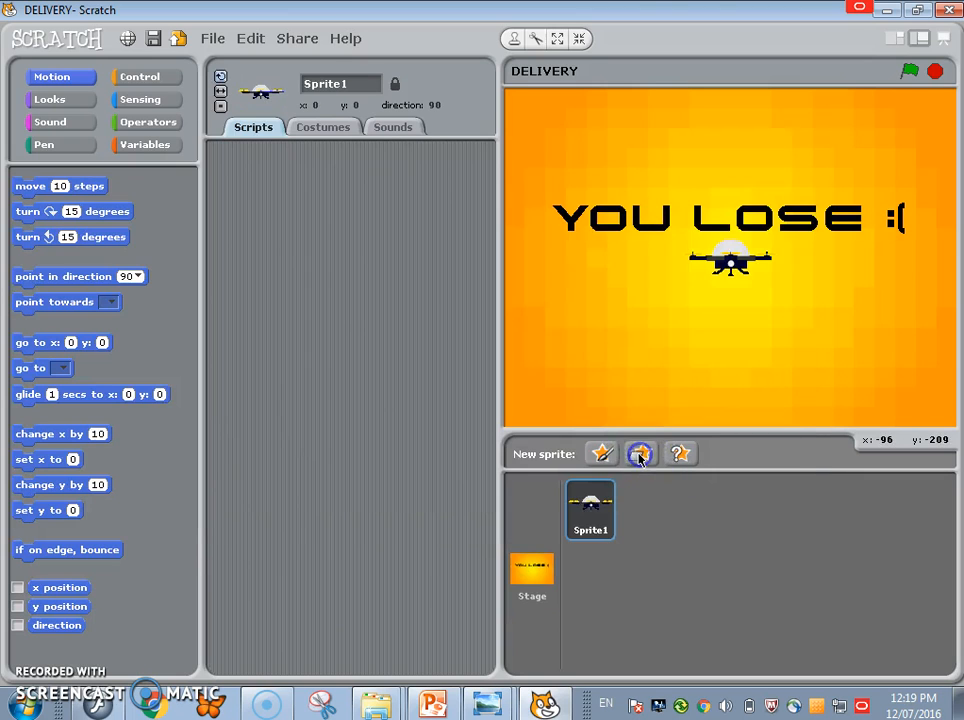
click(640, 452)
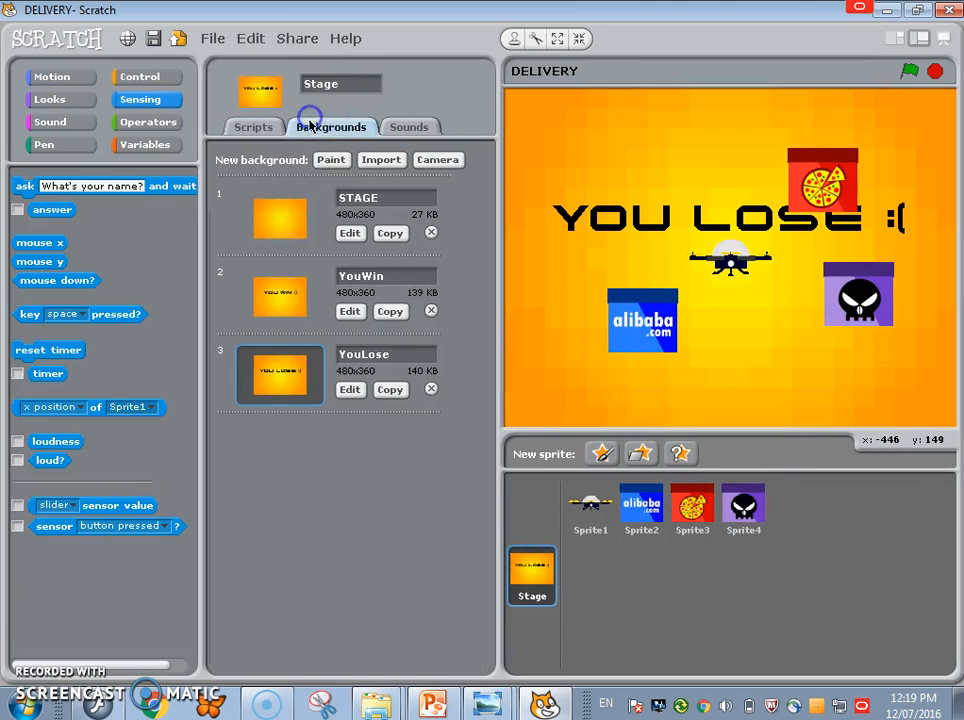
click(280, 218)
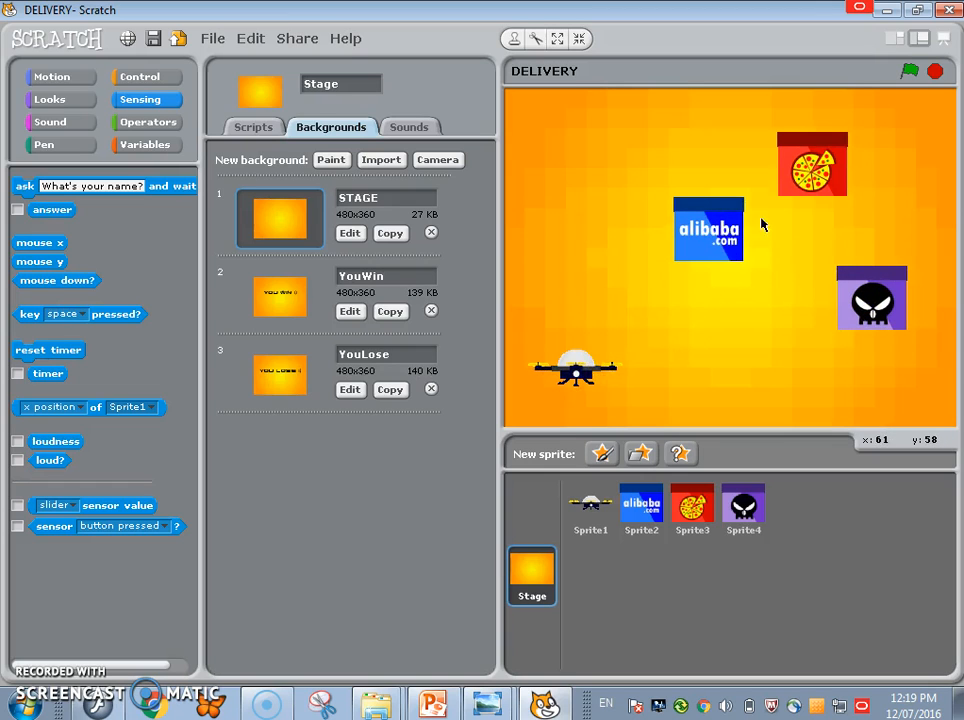
click(590, 510)
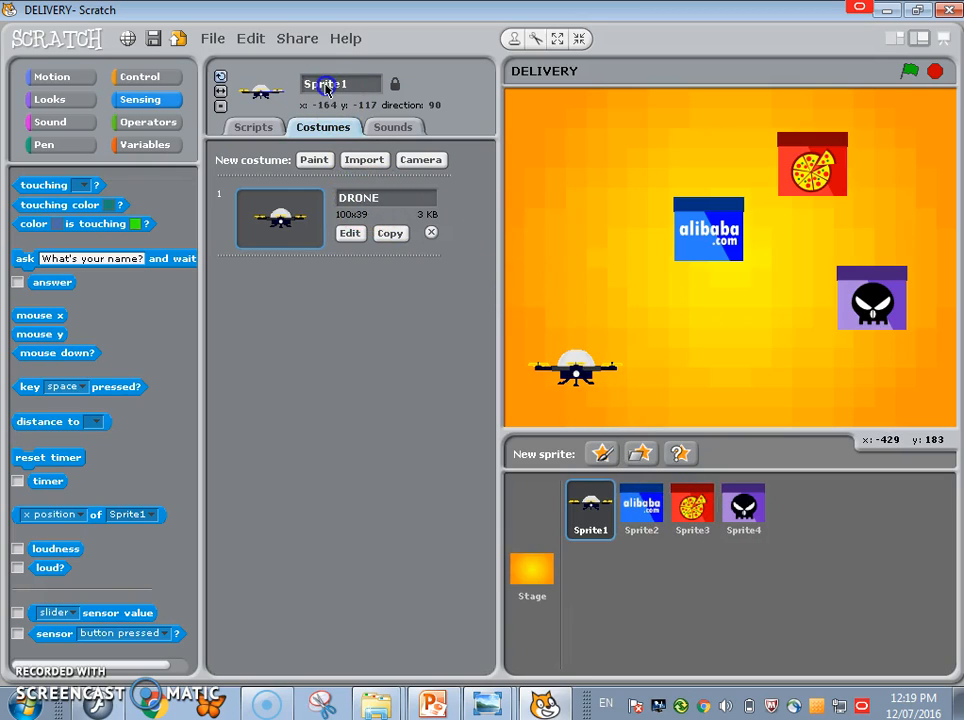
Step: Name the sprites drone, parcel and trap, then return to the drone sprite
text(Dr)
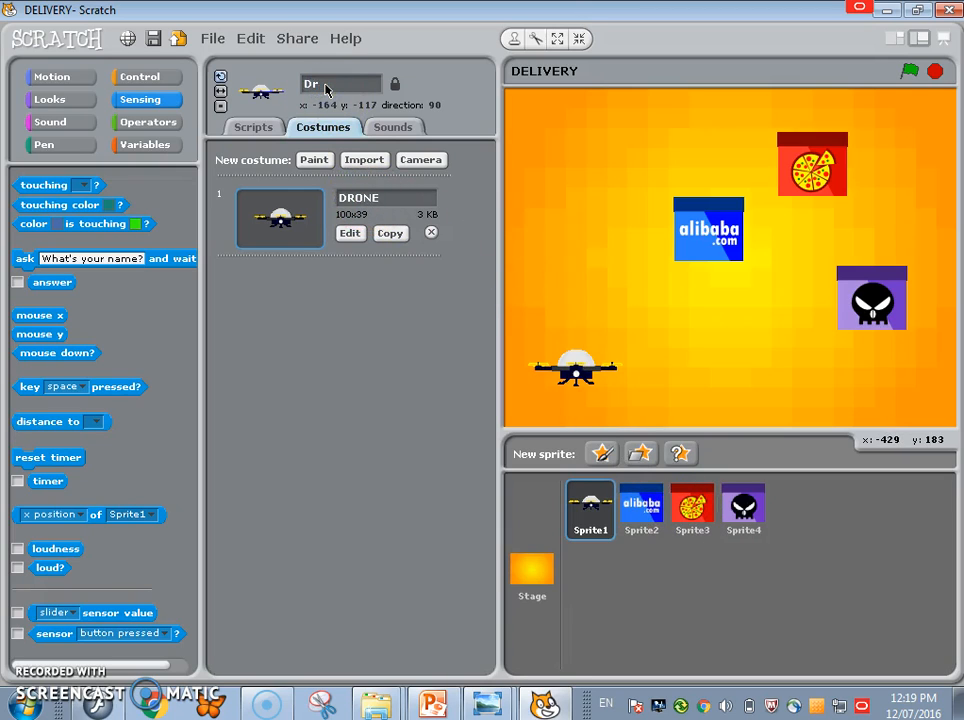
click(640, 510)
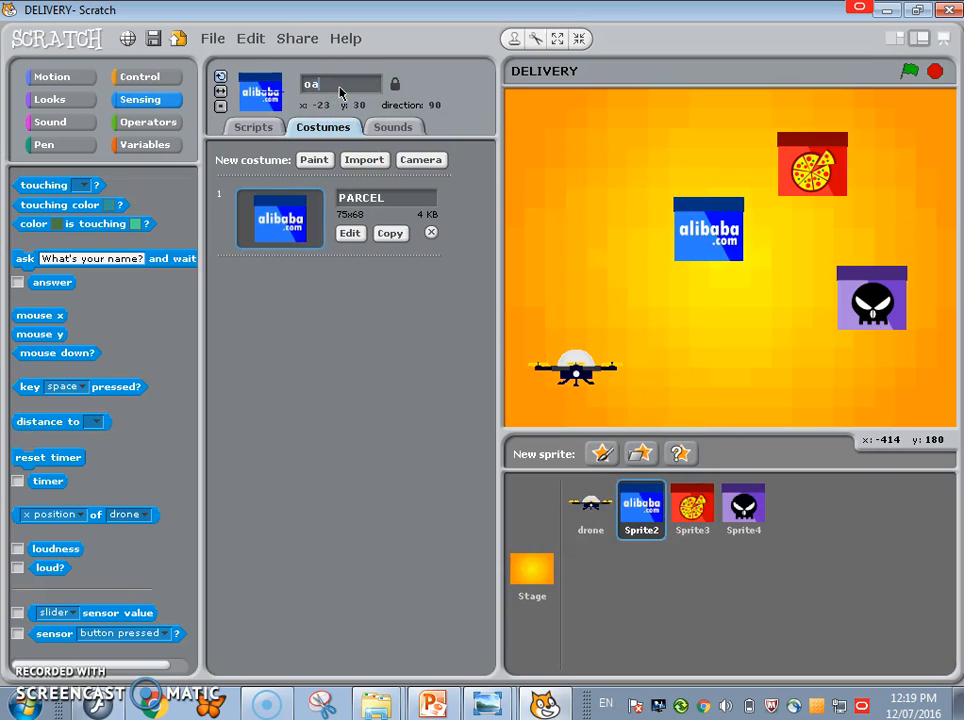
text(parcel)
text(pizza)
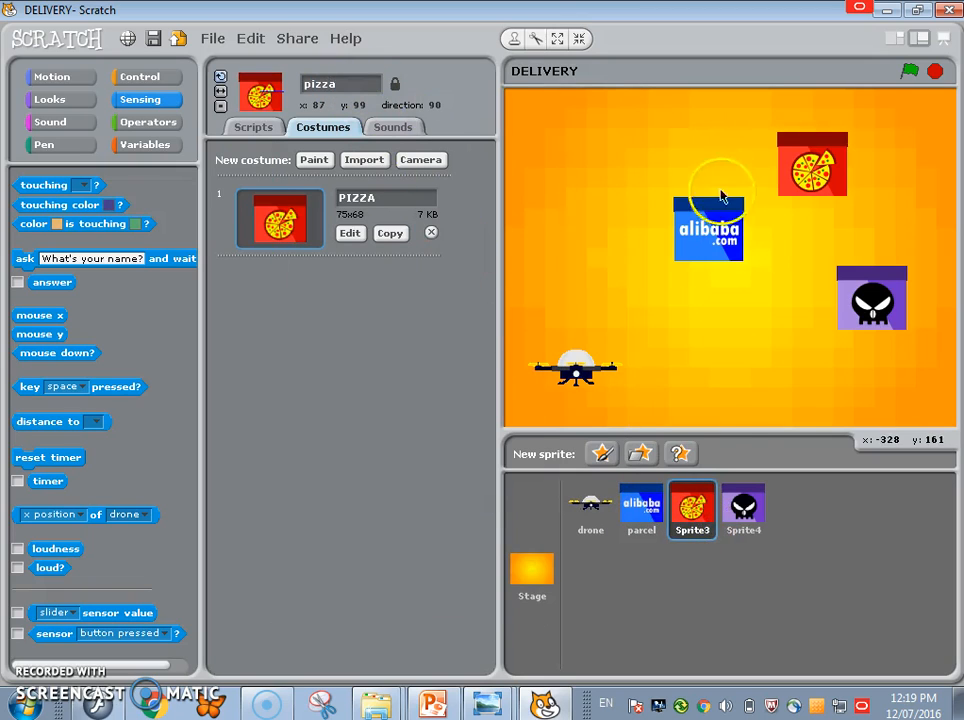
click(742, 510)
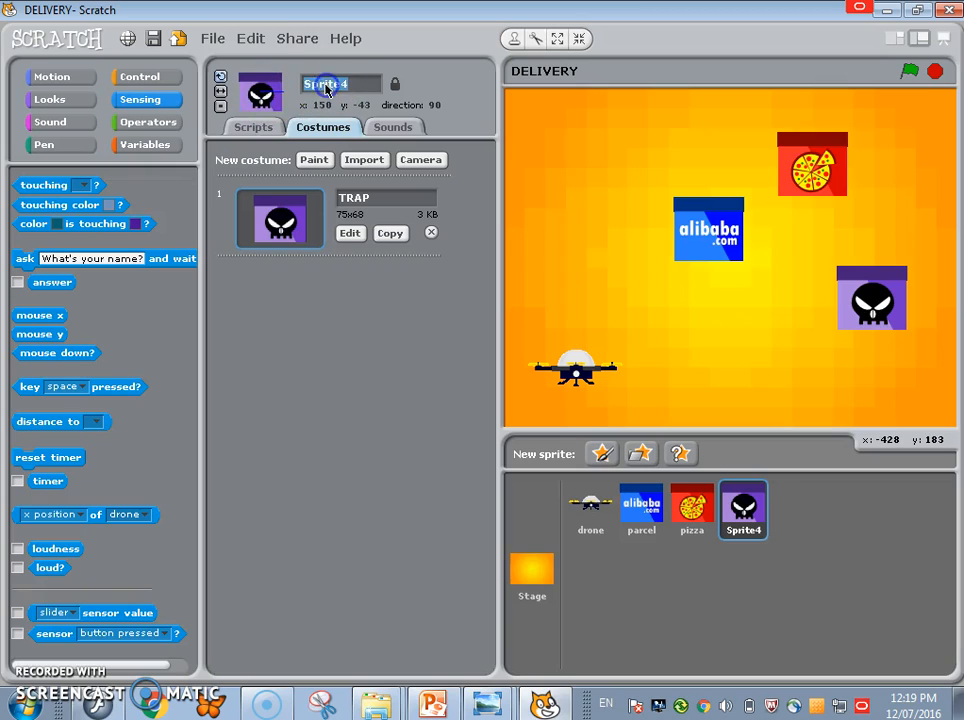
text(trap)
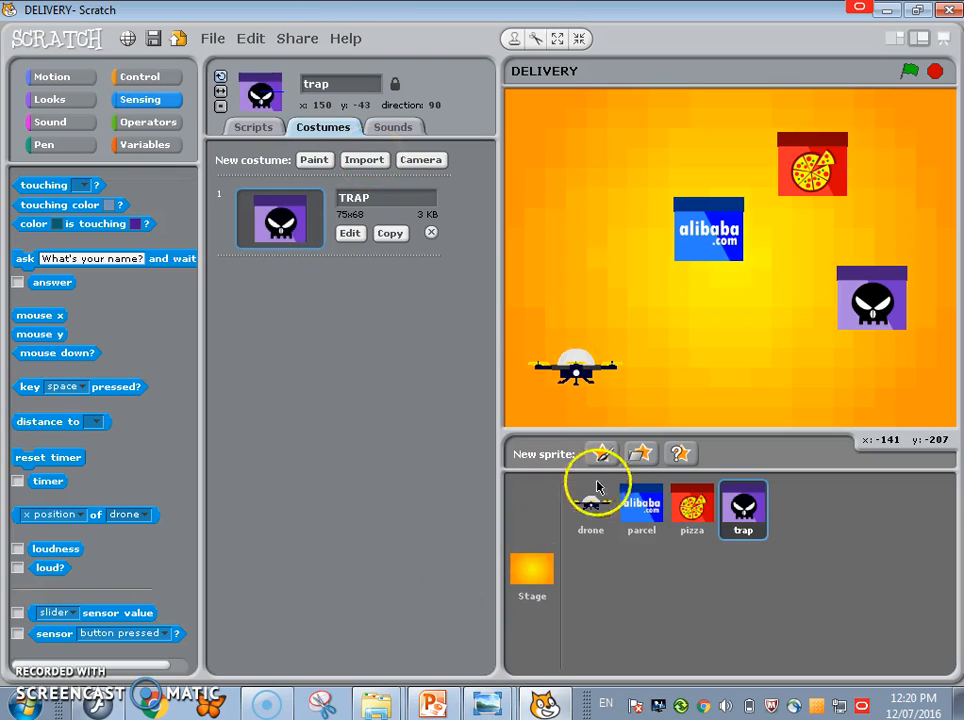
click(590, 510)
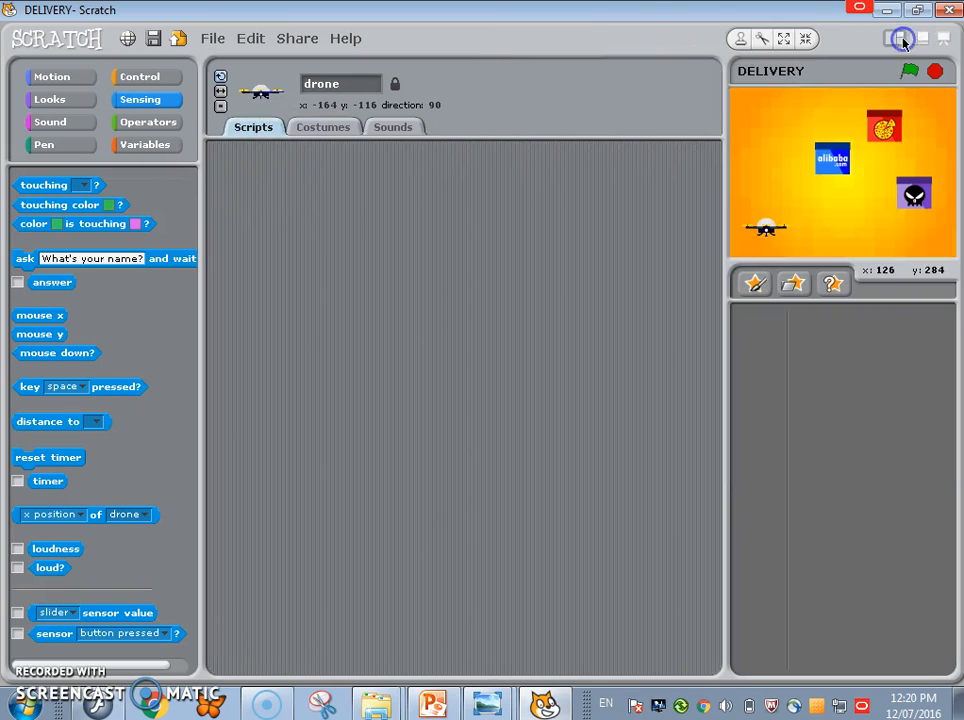
Step: Add key-press hats to the drone and set the top script to the up arrow key
click(140, 76)
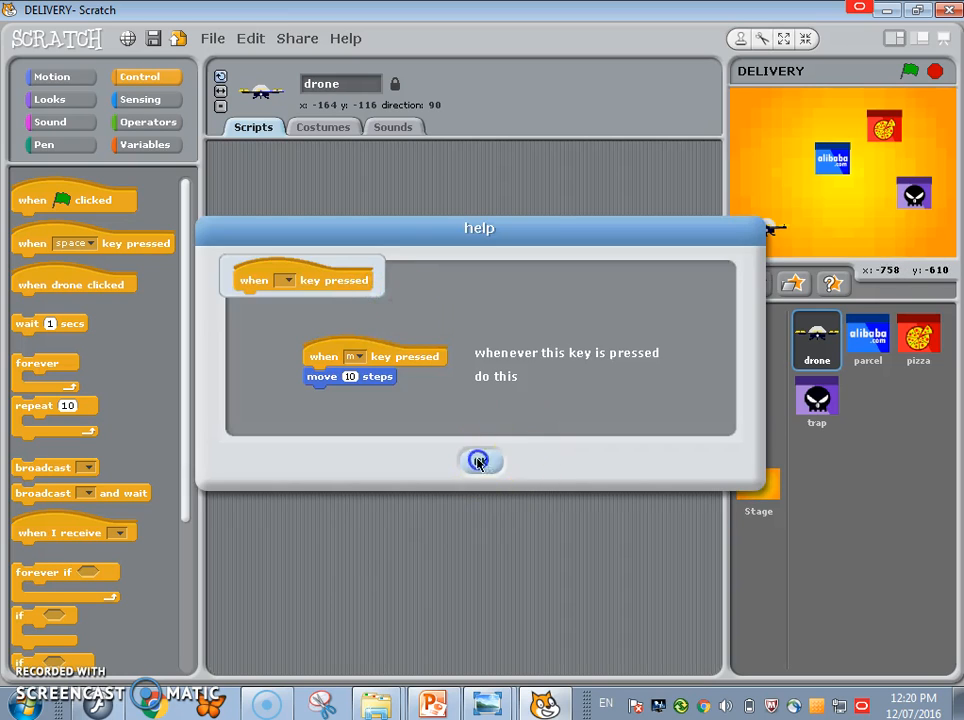
click(480, 460)
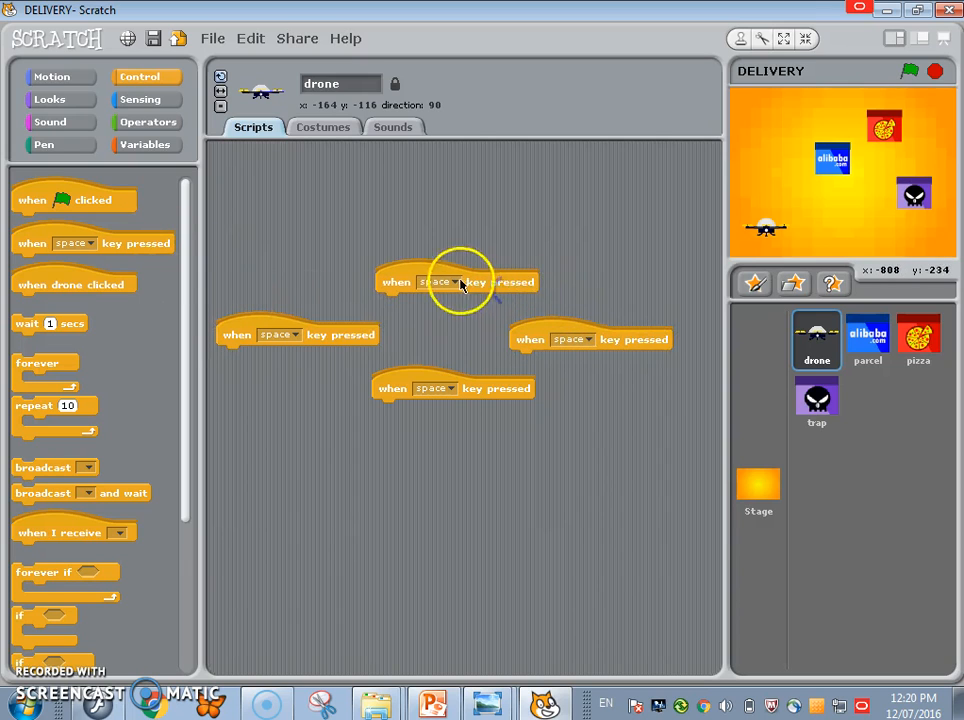
click(452, 280)
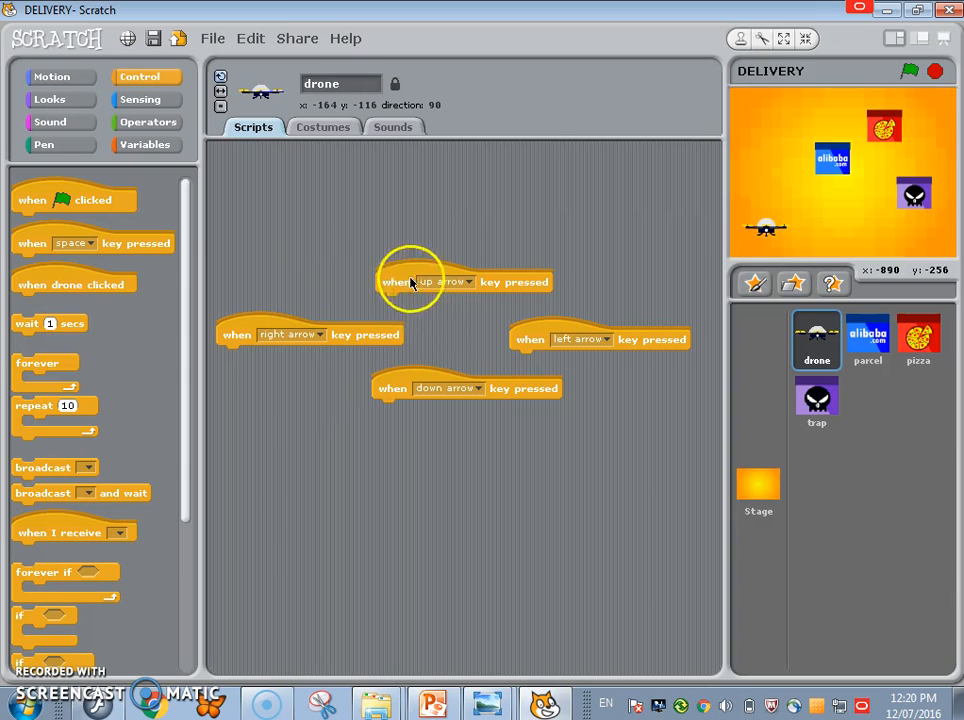
click(50, 100)
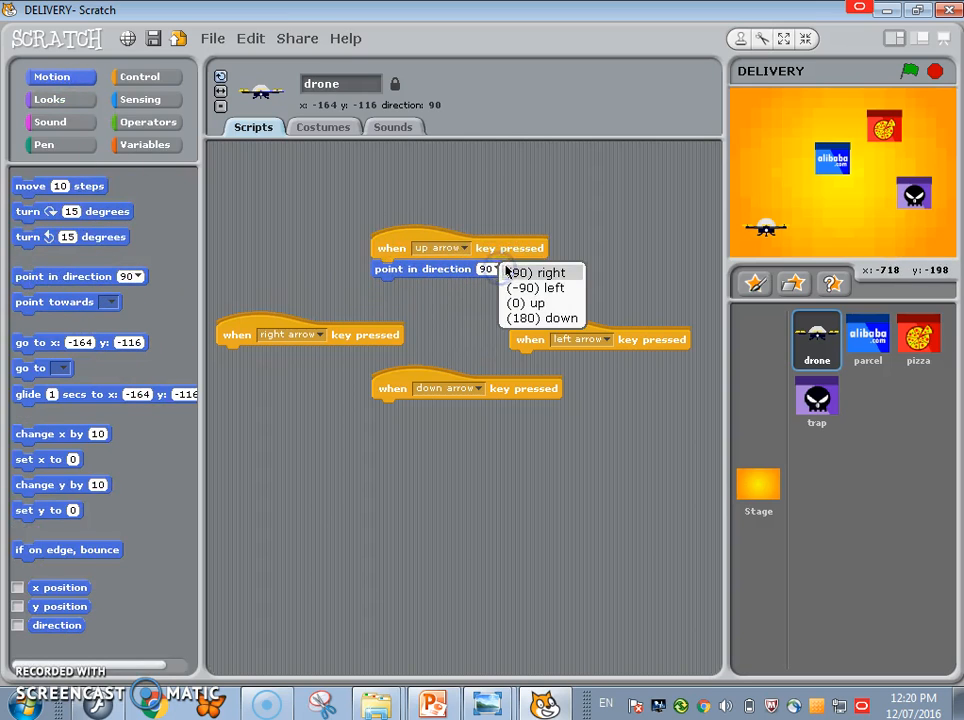
Step: Duplicate point-in-direction blocks under the arrow scripts and add a move 10 steps block
right_click(422, 268)
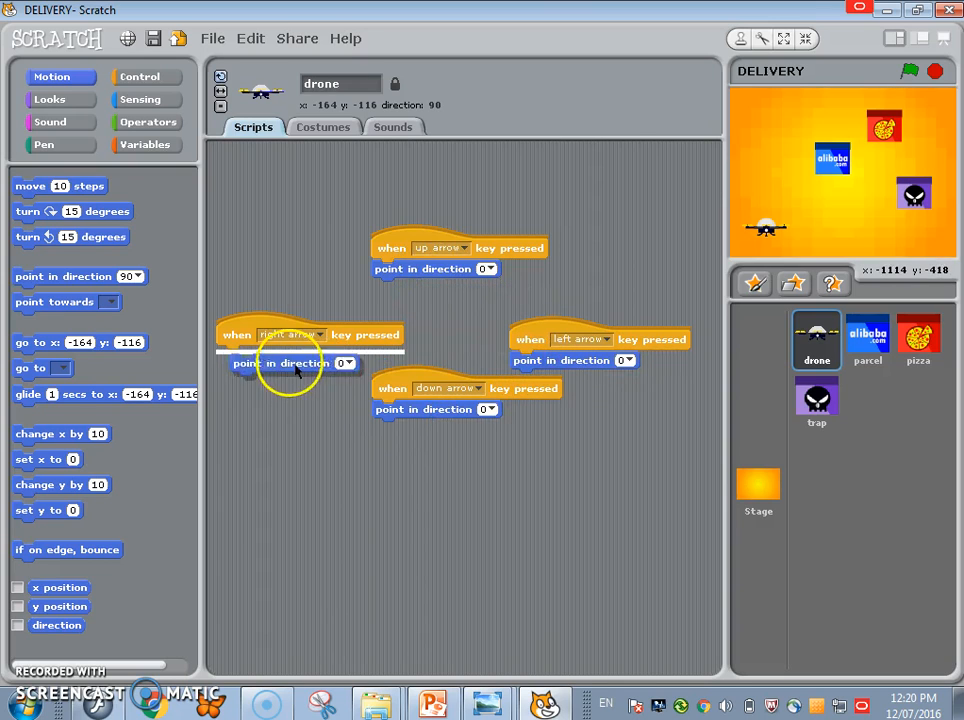
click(344, 362)
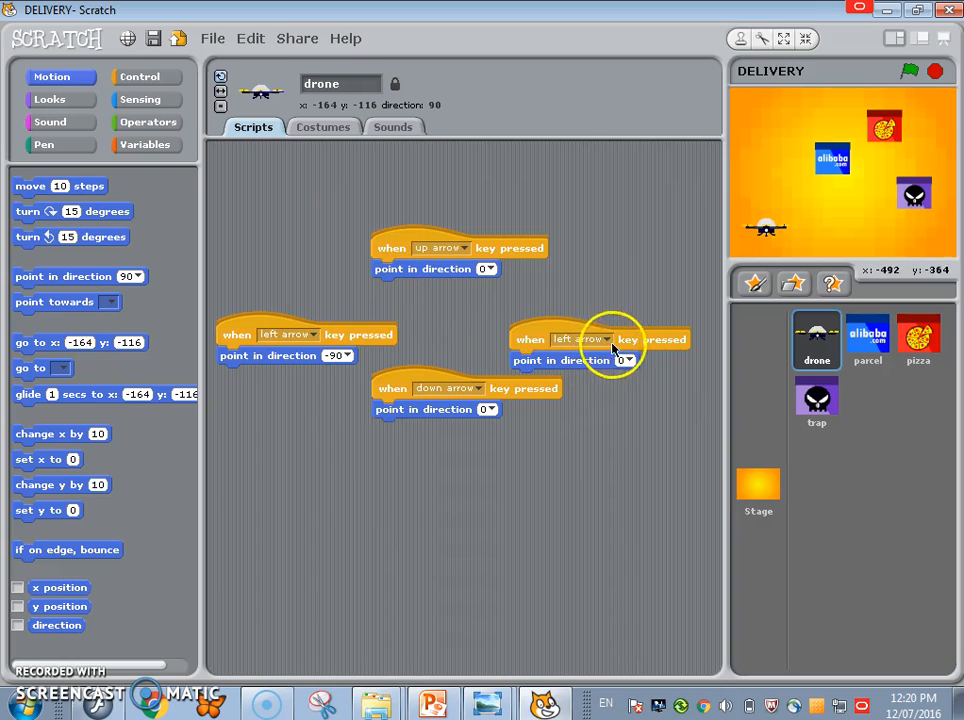
click(580, 340)
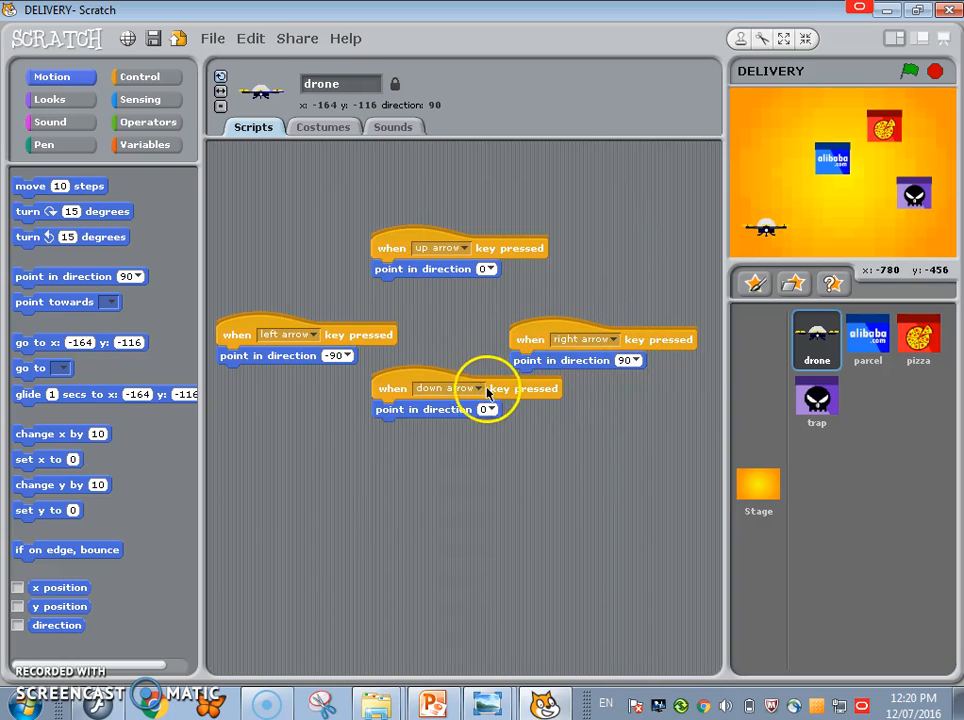
click(470, 388)
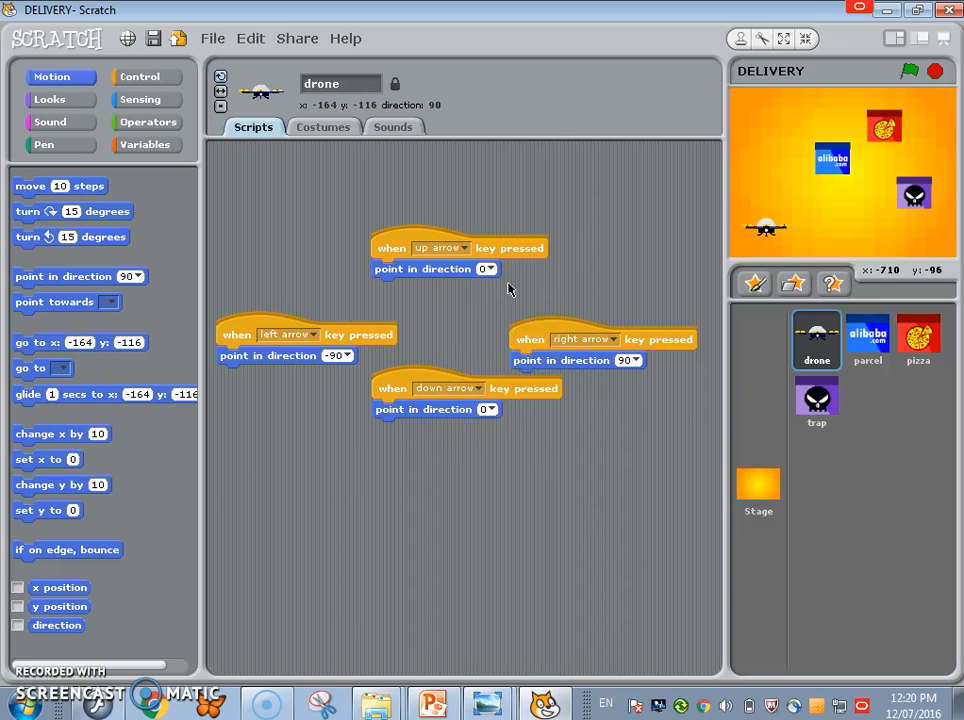
drag(36, 186, 324, 452)
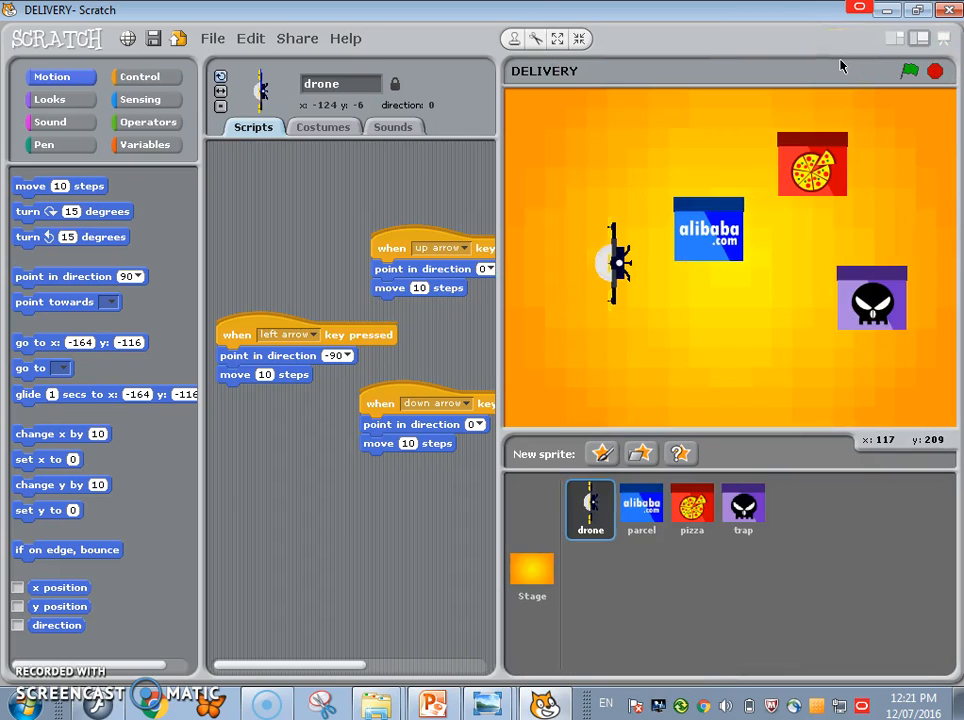
Step: Set the down arrow direction to 180 and test moving the drone with the arrow keys
key(Up)
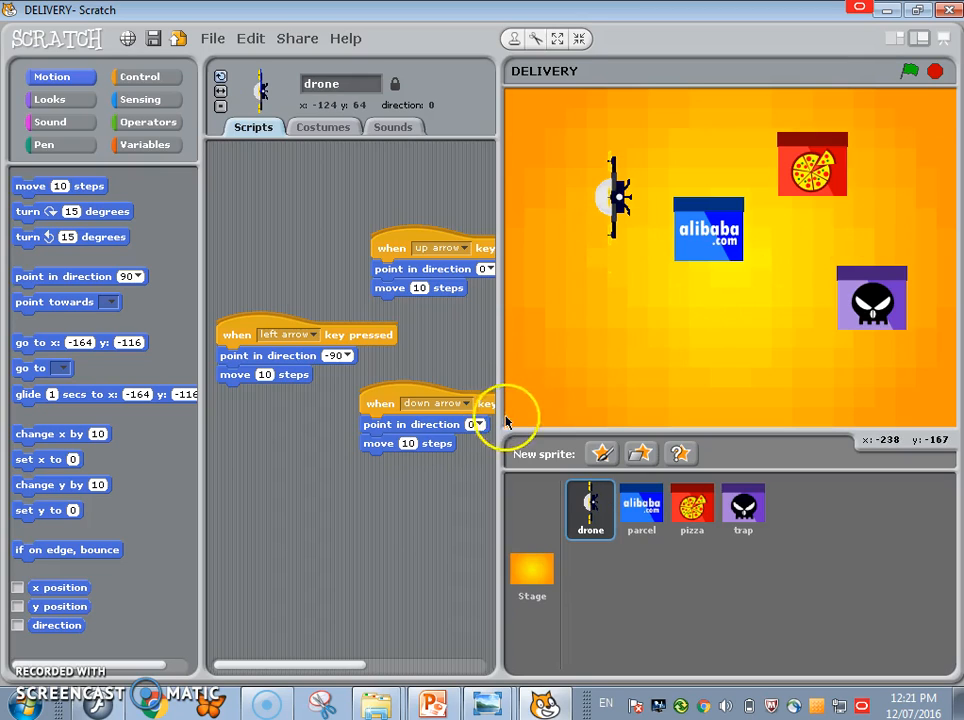
click(476, 424)
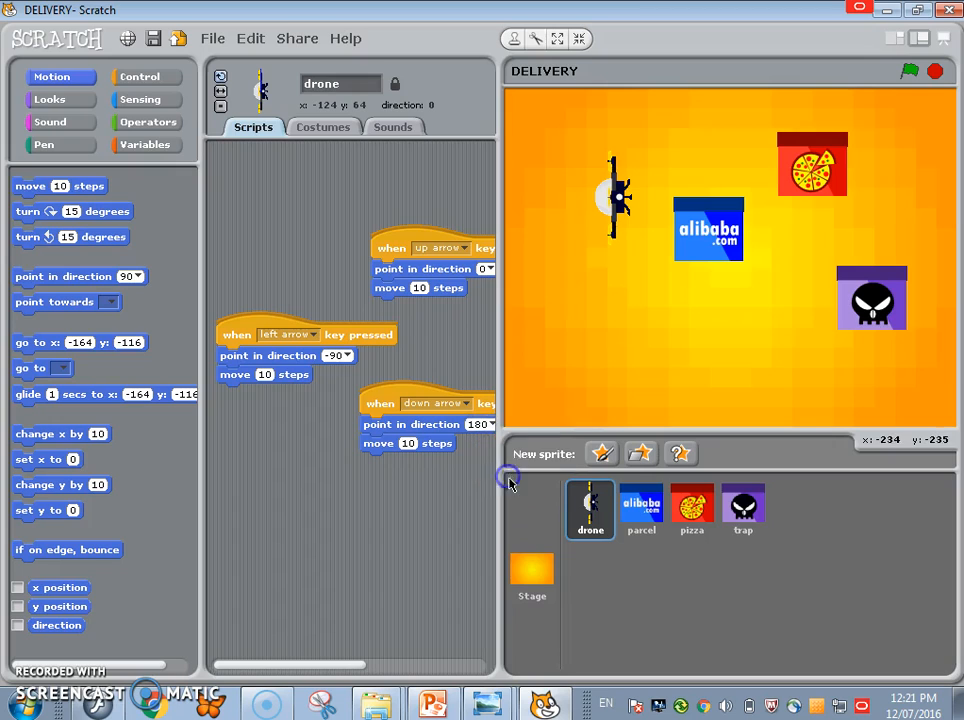
key(Down)
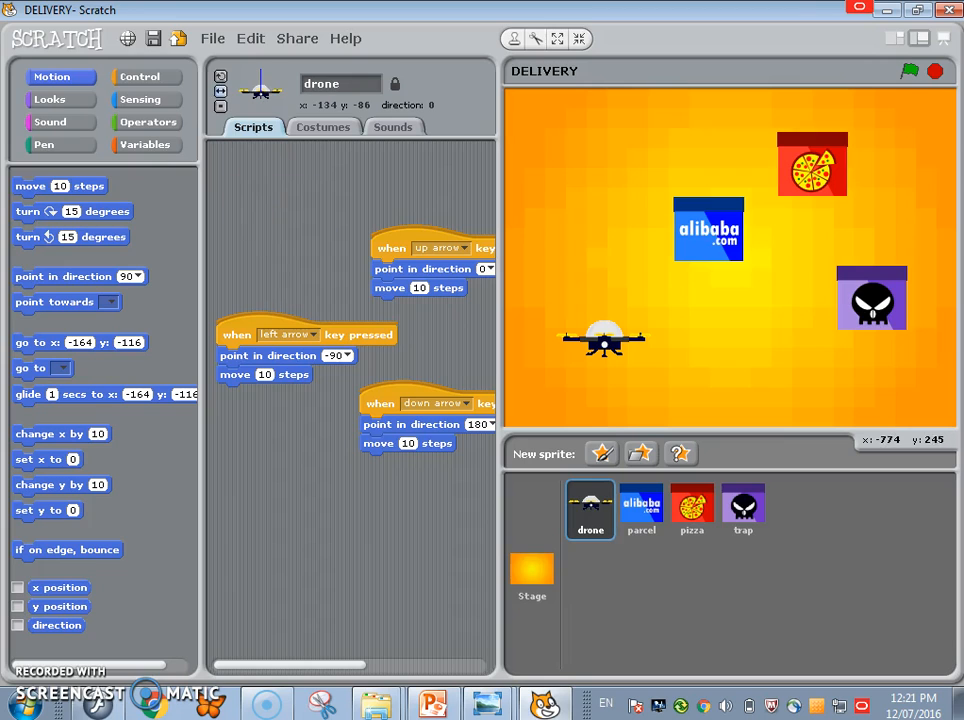
Step: Give the drone a green-flag script with a show block, then select the parcel sprite
click(140, 76)
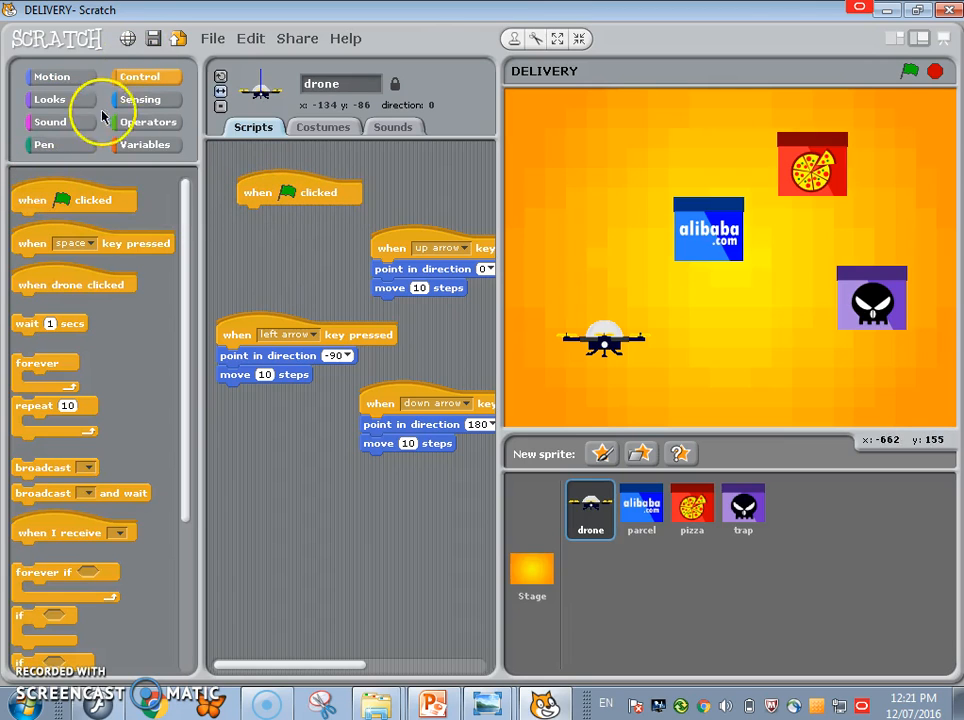
click(48, 100)
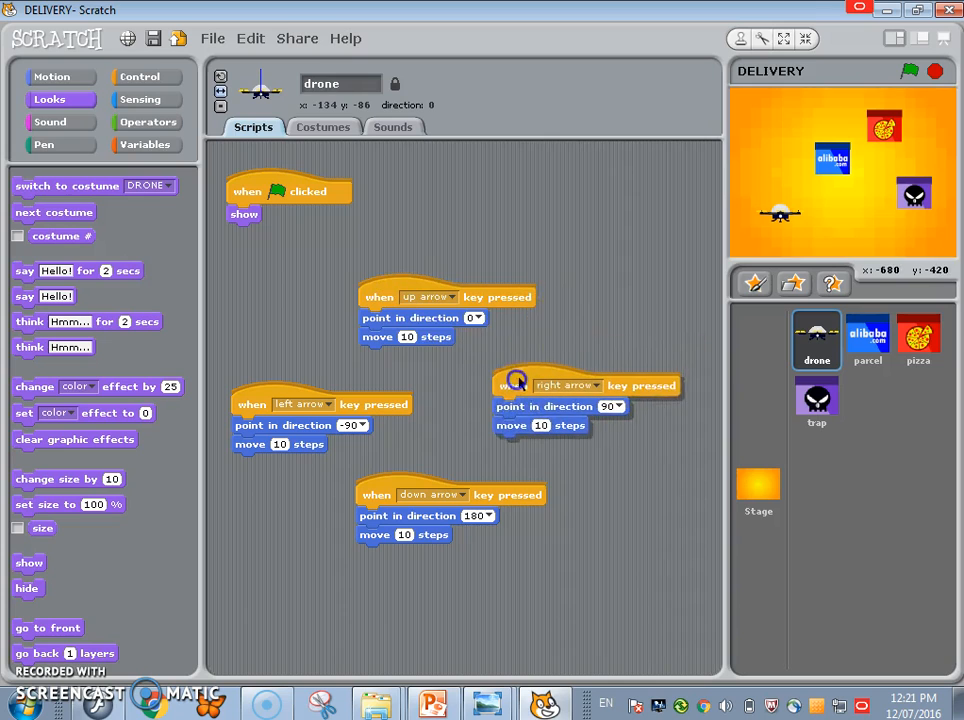
click(868, 340)
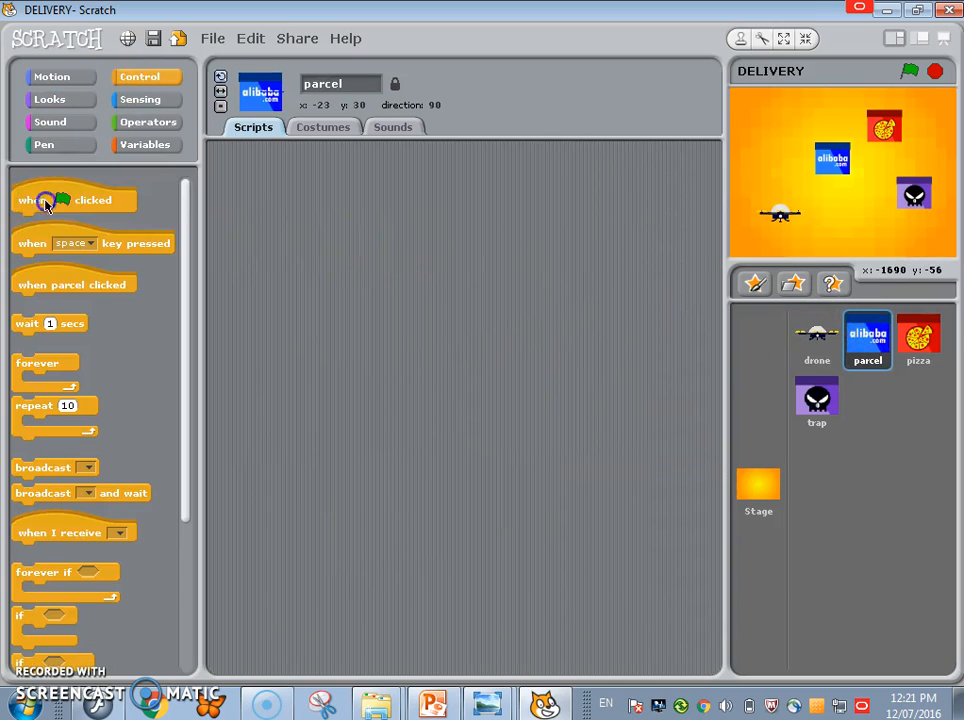
Step: Build the parcel's green-flag script with show and go to x: y:, and fetch the operator blocks
drag(50, 200, 384, 216)
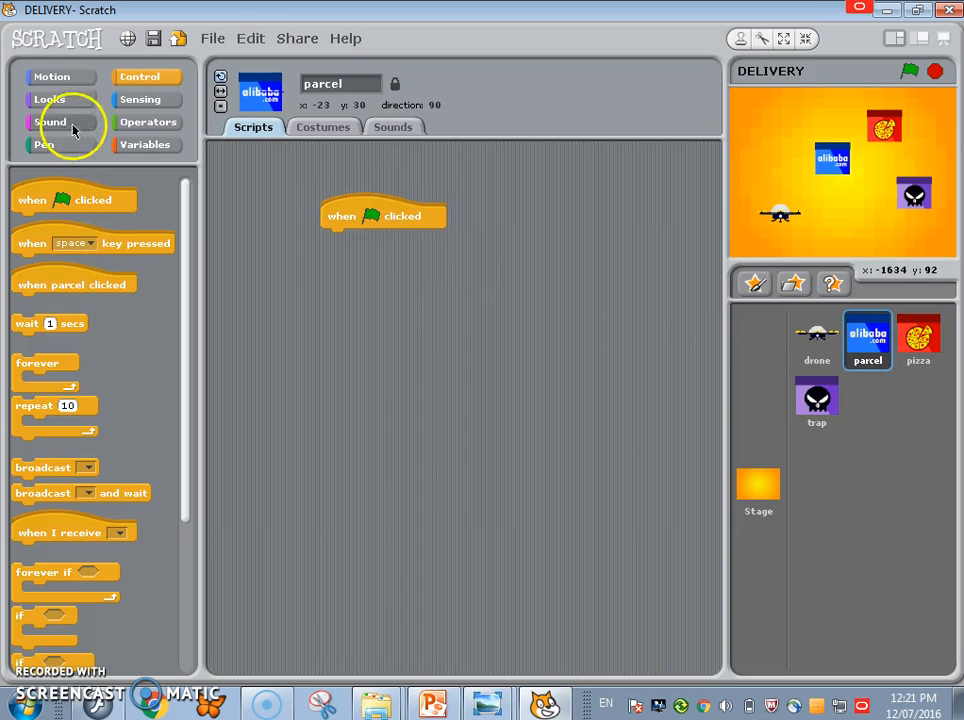
click(48, 100)
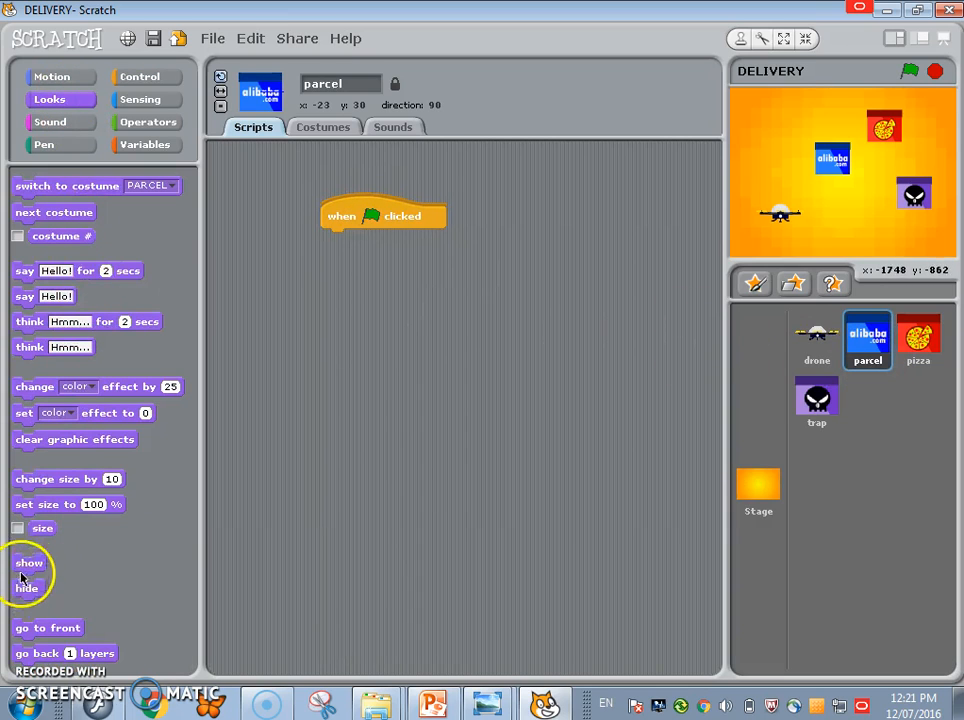
drag(28, 562, 338, 238)
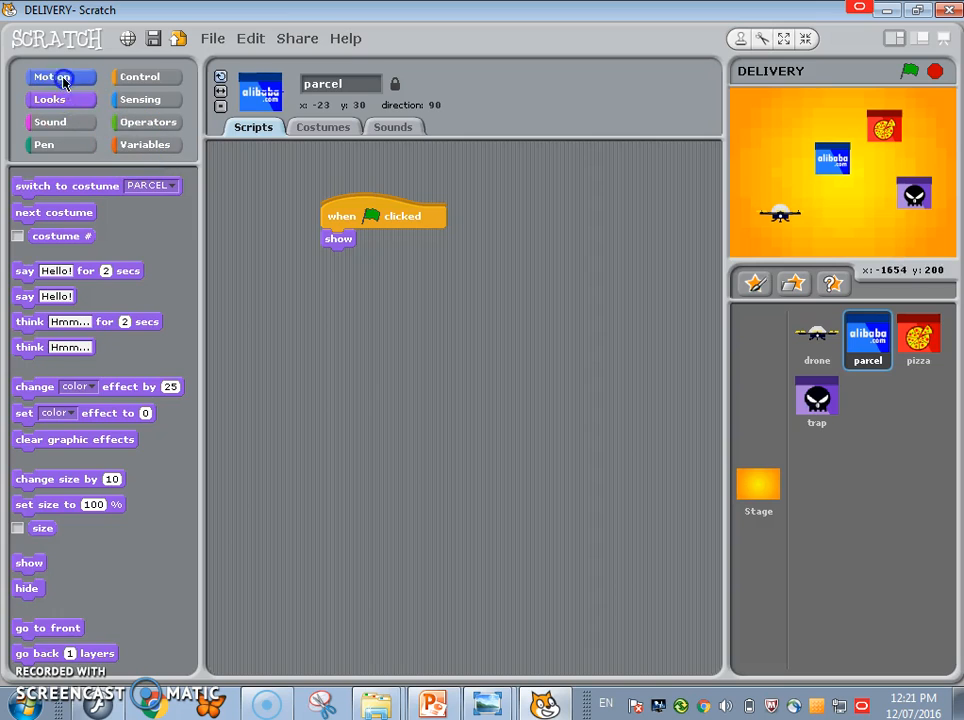
click(52, 76)
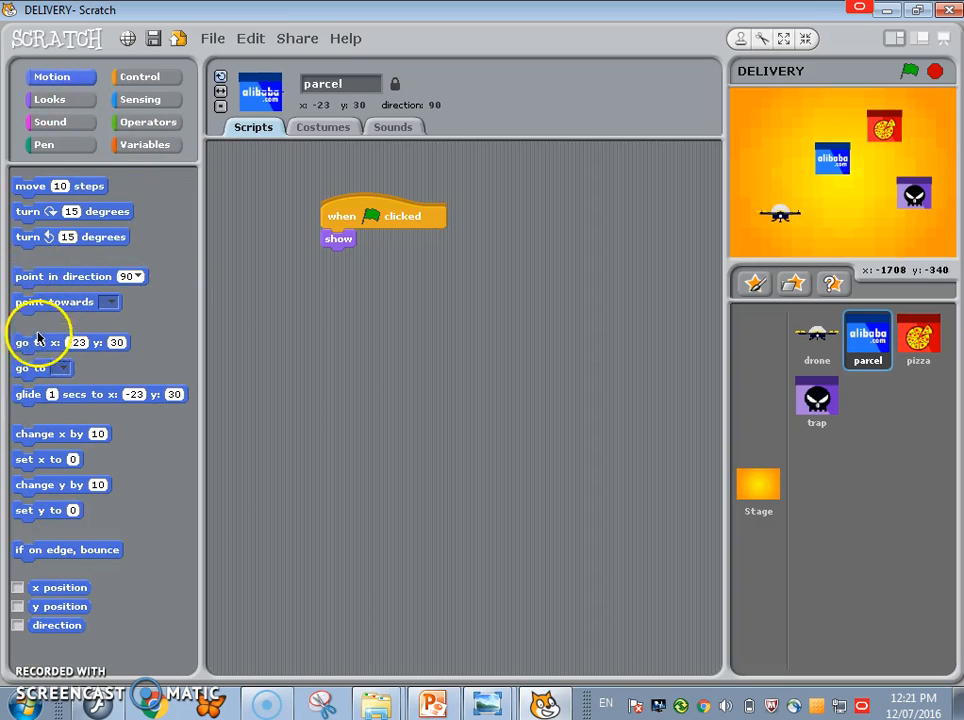
drag(40, 342, 356, 258)
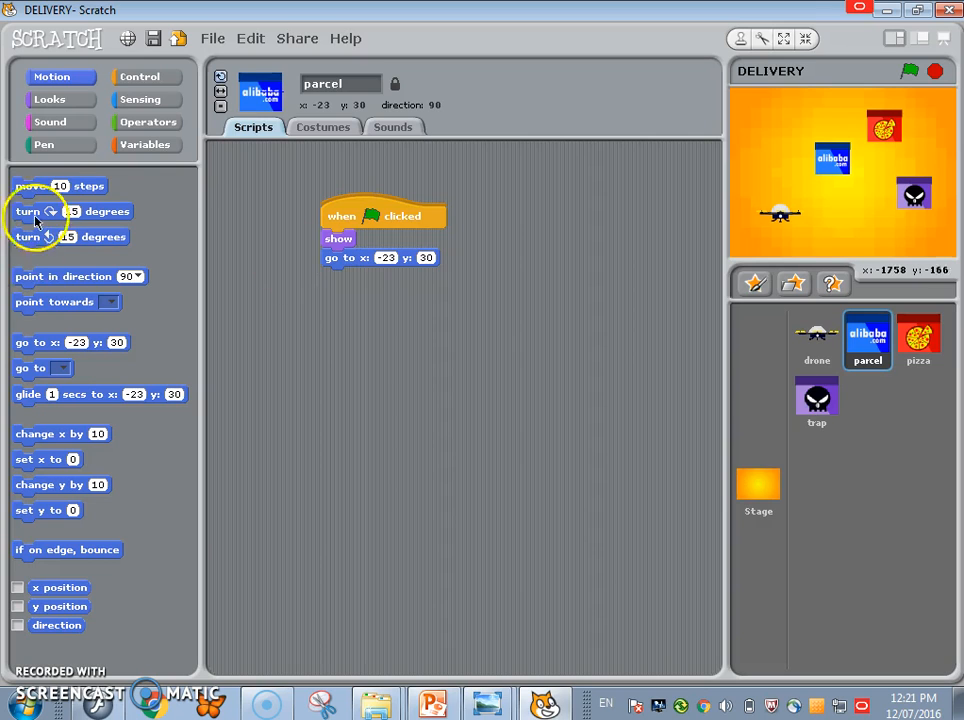
click(148, 122)
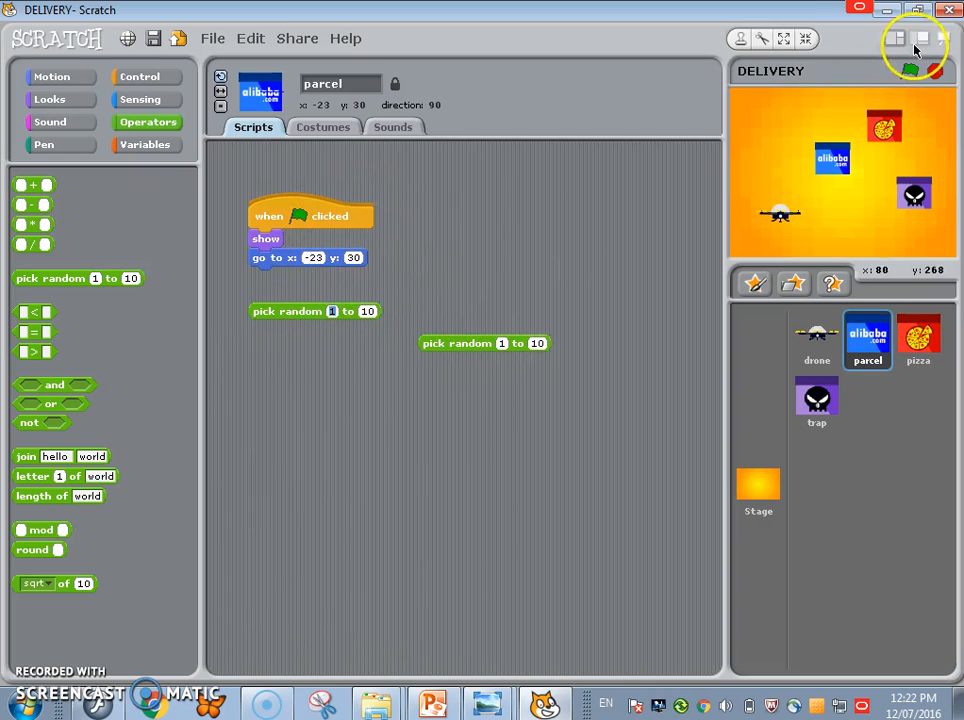
Step: Set the random ranges to x -230..230 and y -160..160 and run the script to test placement
click(924, 38)
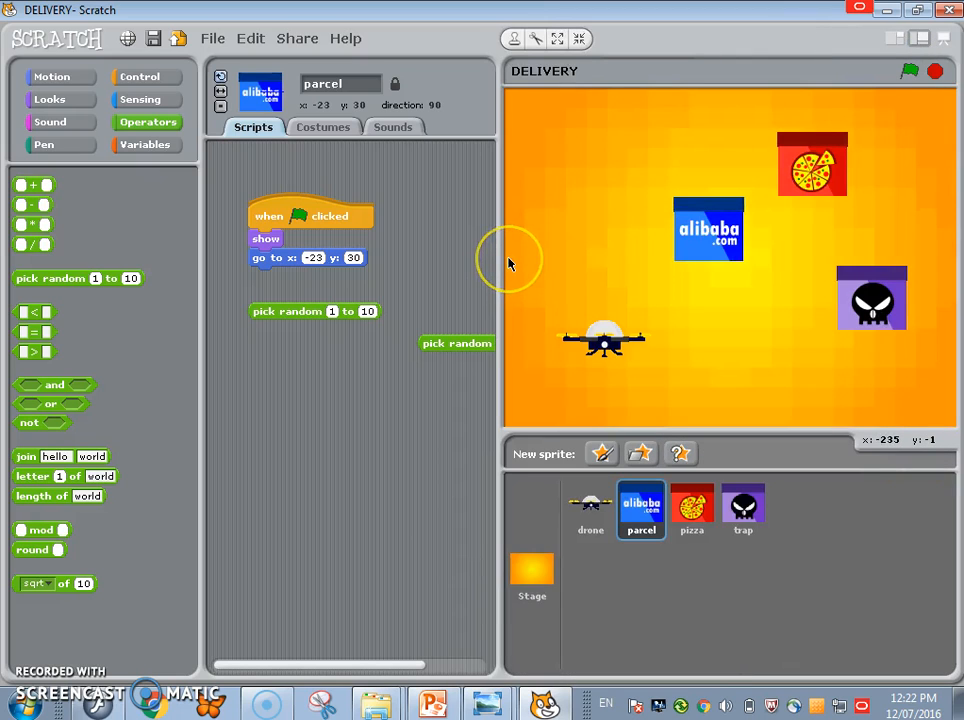
mouse_move(512, 262)
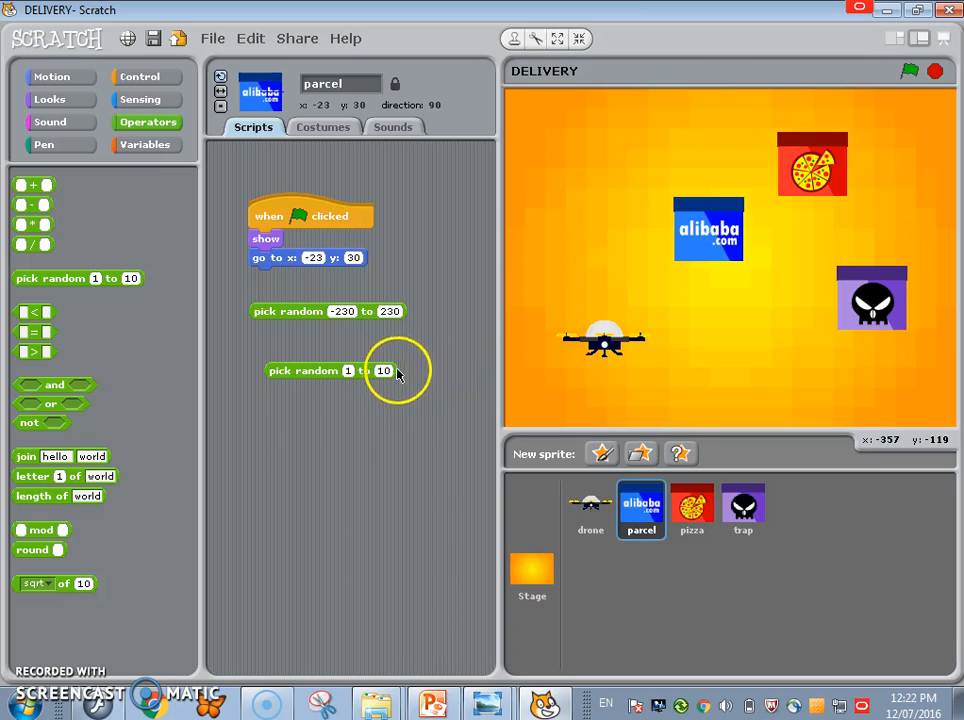
text(160)
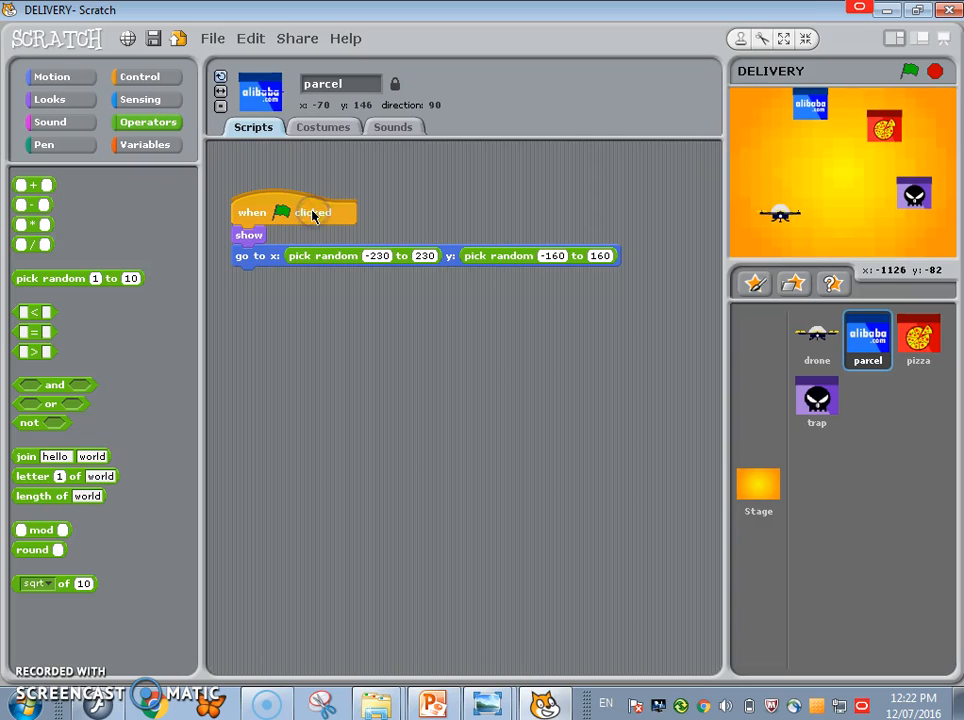
click(312, 212)
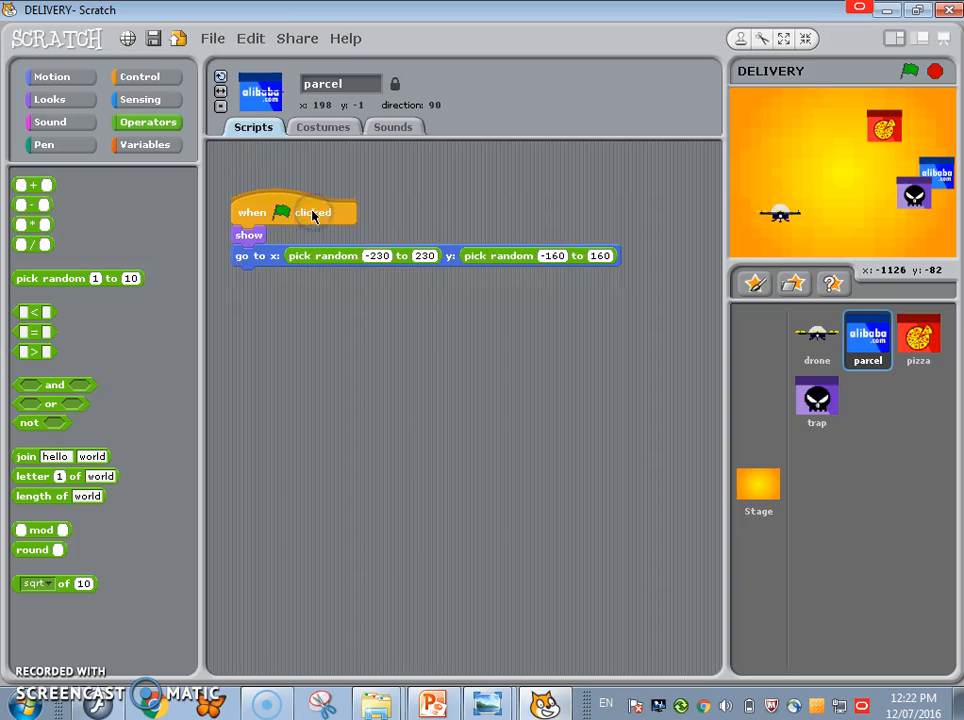
click(140, 76)
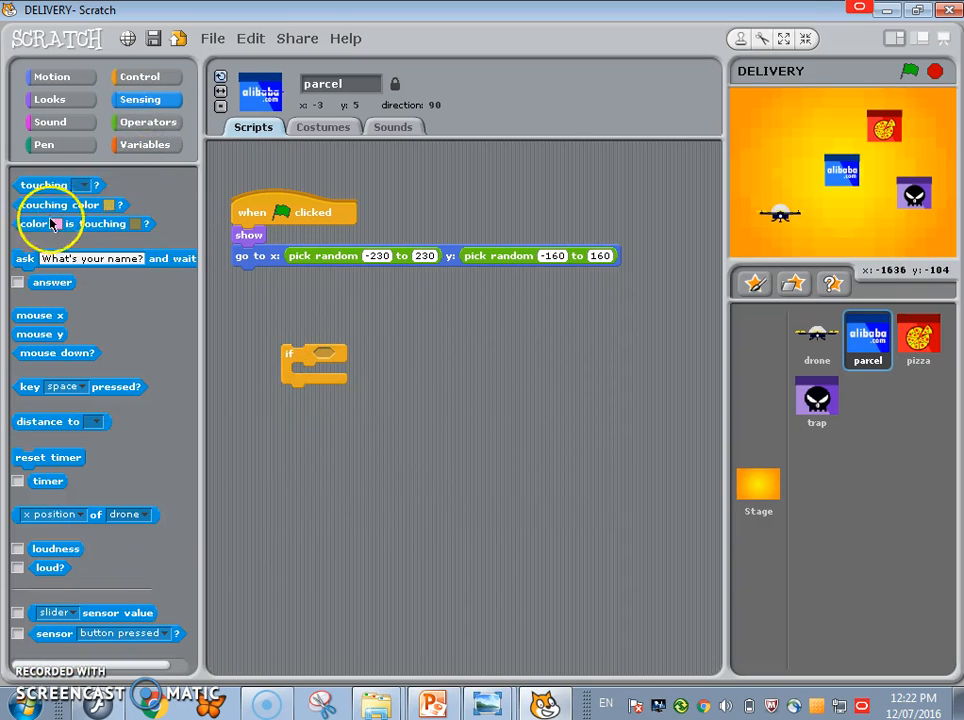
Step: Give the parcel an if condition checking whether it is touching the drone
drag(44, 184, 430, 368)
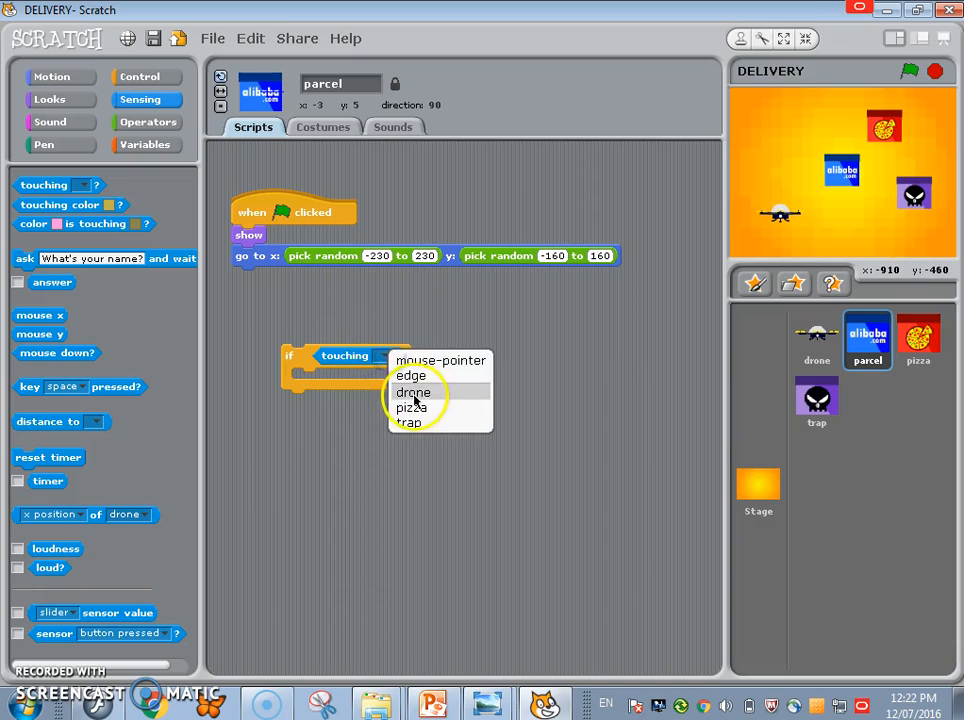
click(412, 392)
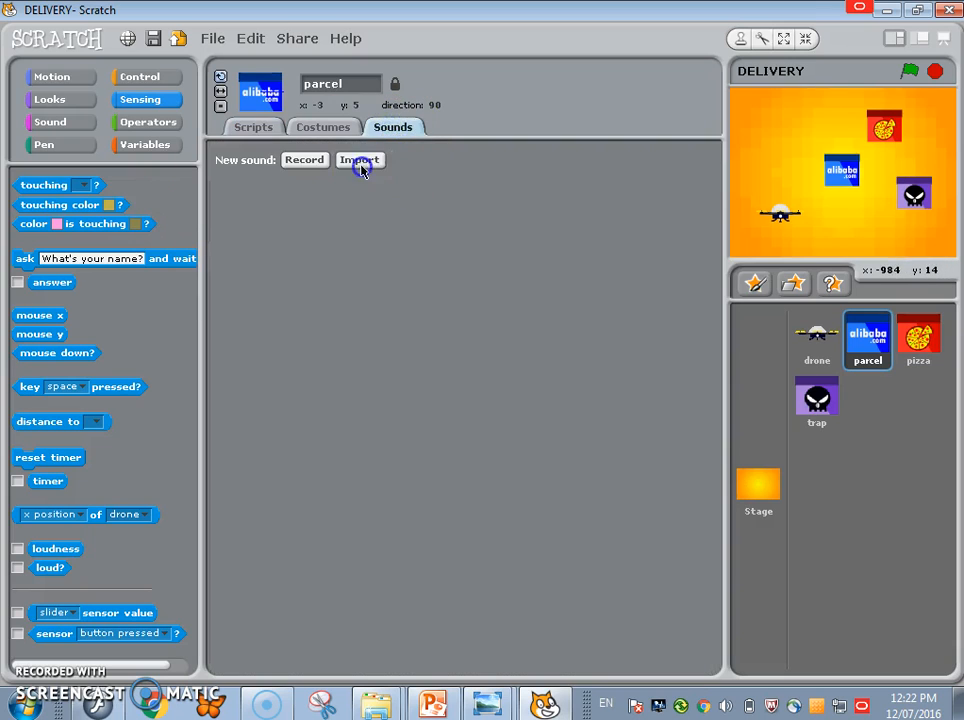
Step: Import the Ching sound from the Drone Delivery folder for the parcel and play it
click(360, 160)
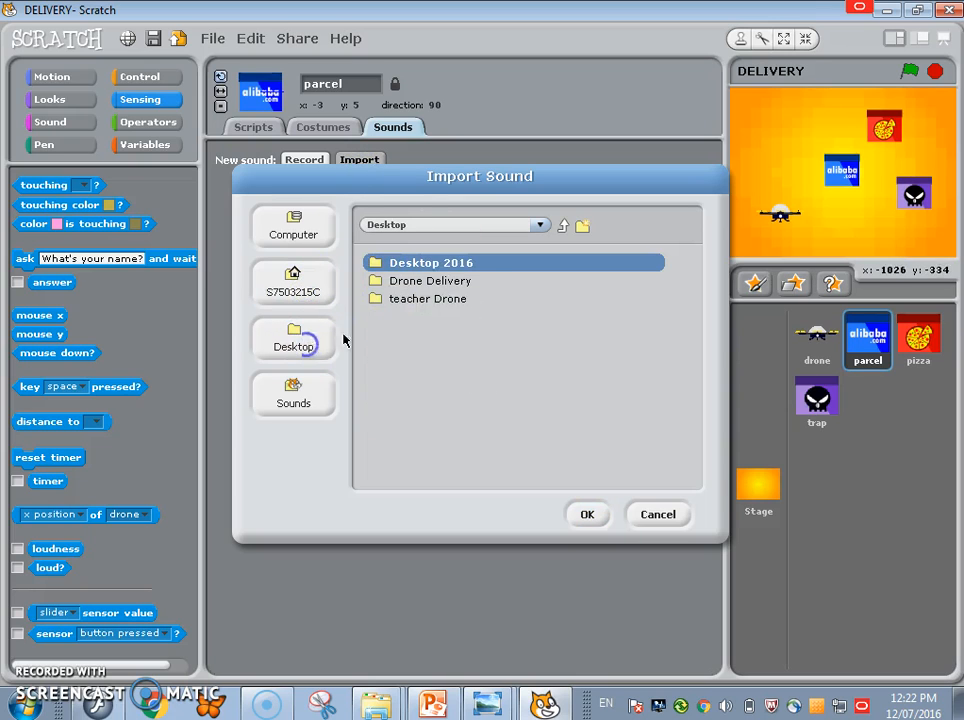
double_click(430, 280)
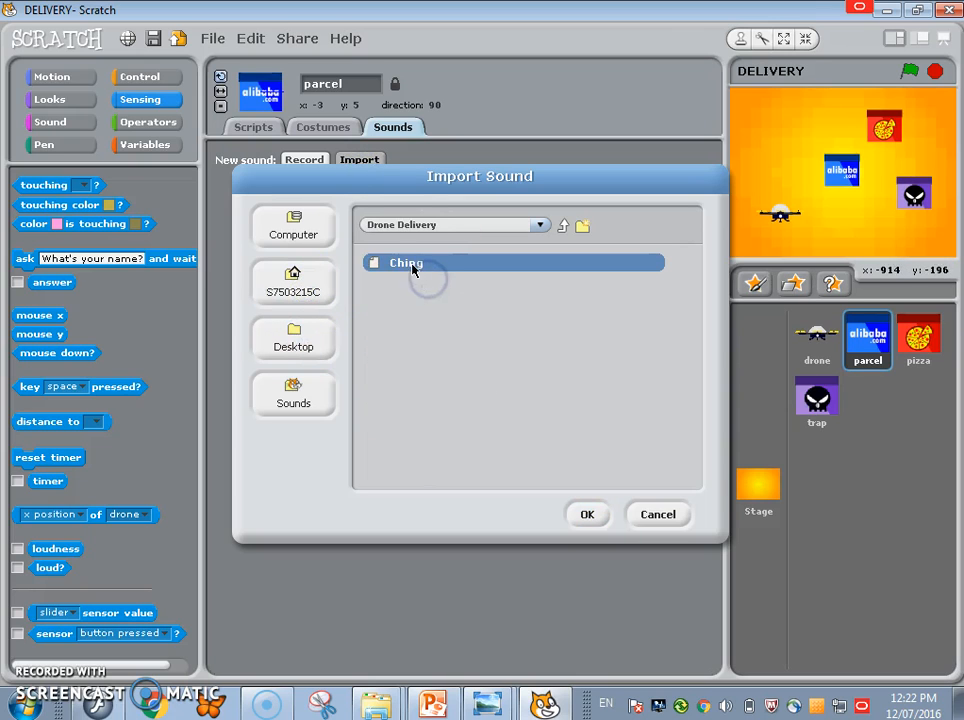
click(588, 514)
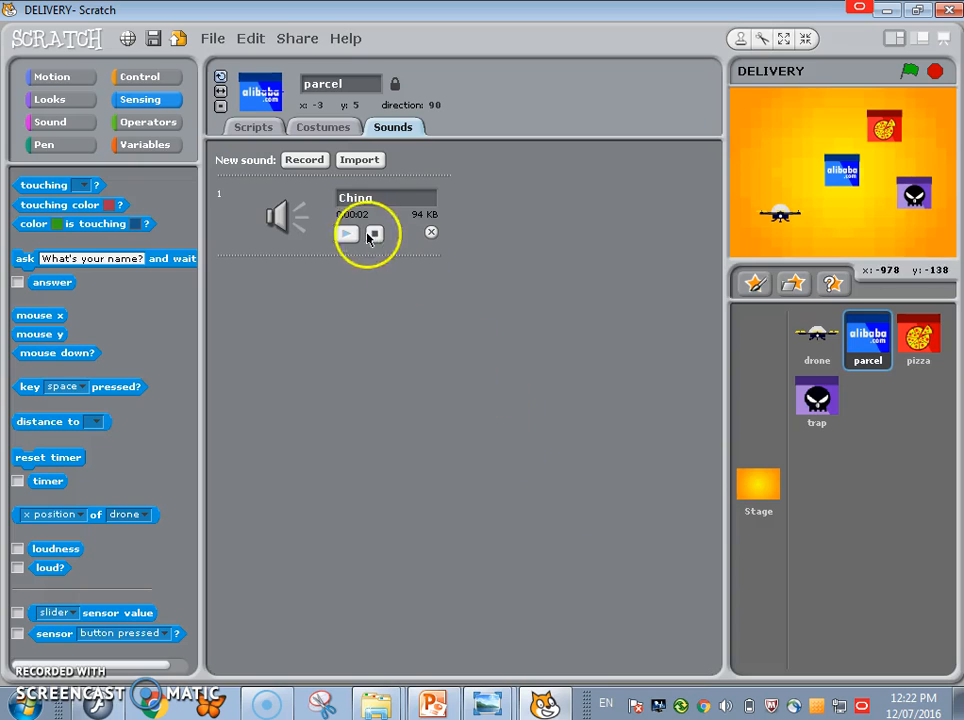
click(252, 128)
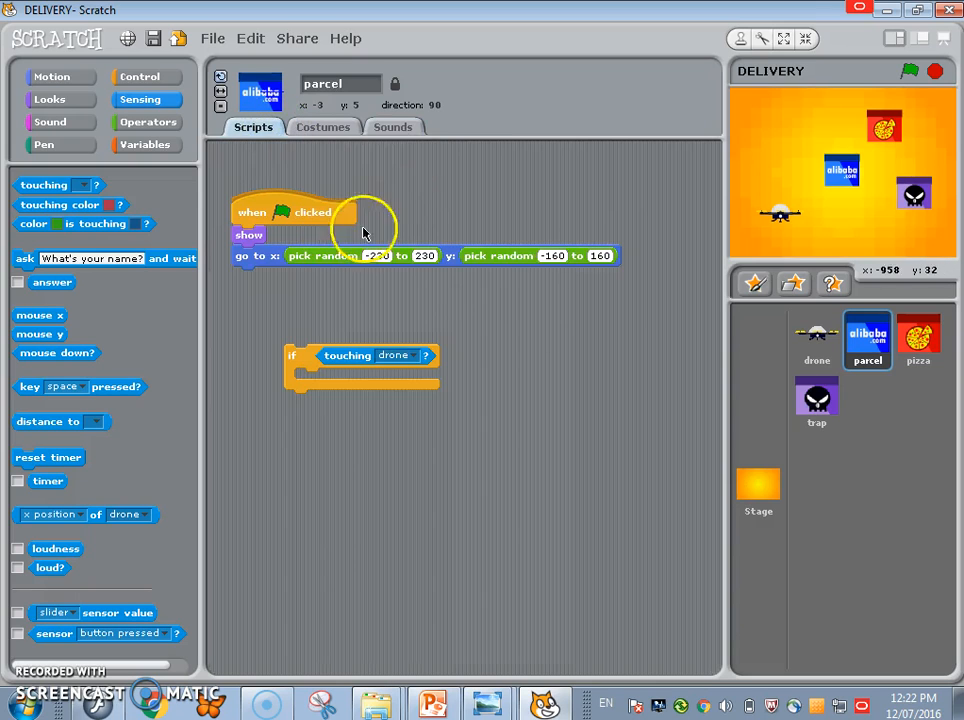
click(392, 126)
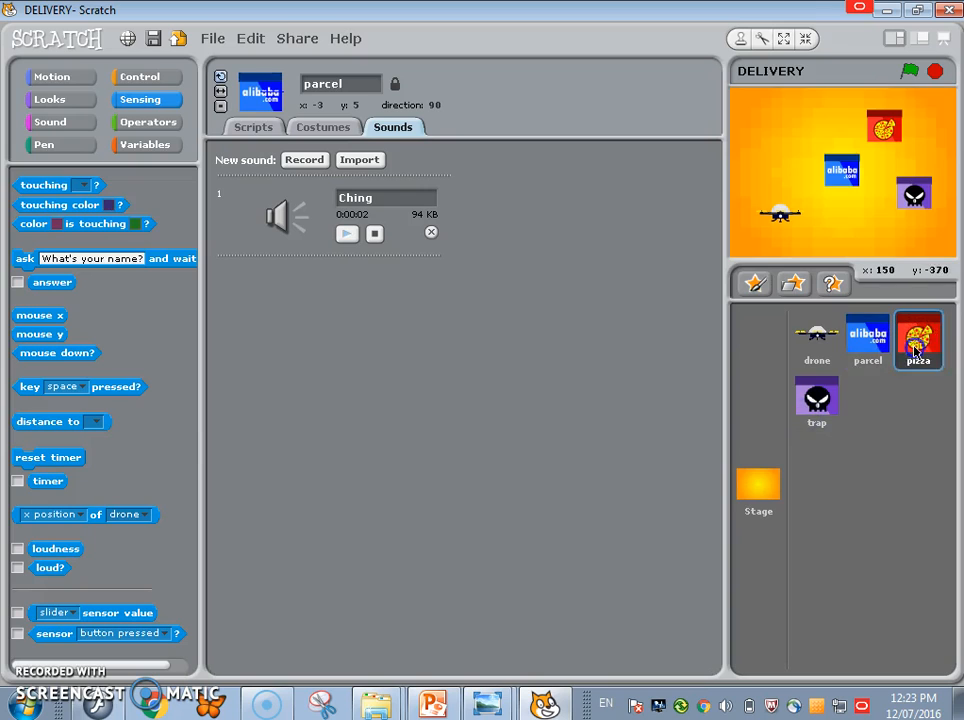
Step: Check the trap sprite's sounds, remove its Ching, then return to the parcel and replay Ching
click(816, 402)
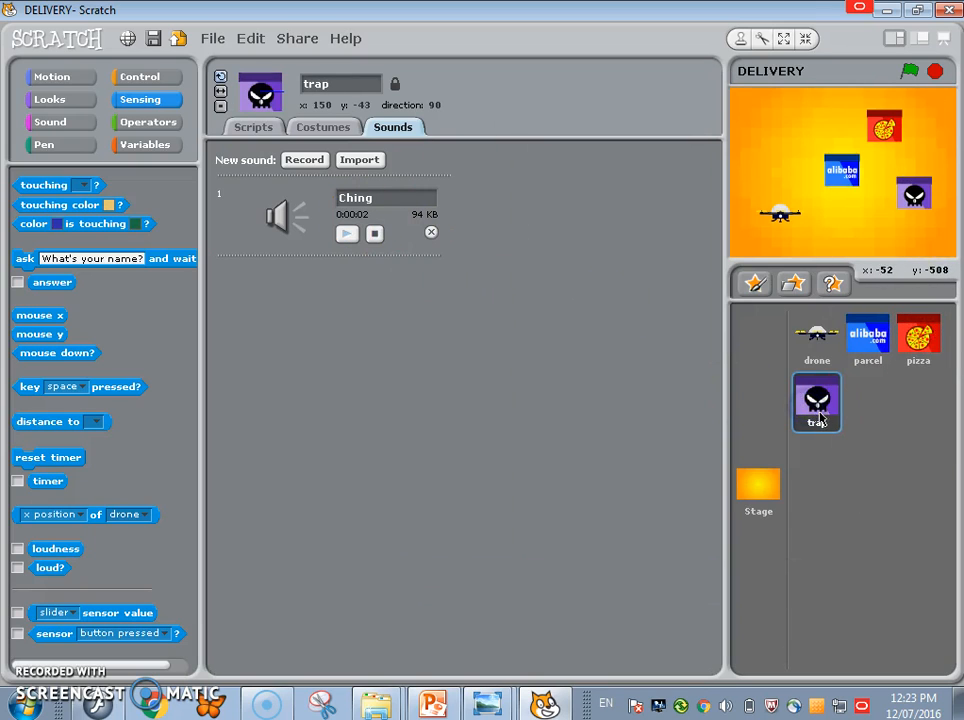
click(432, 232)
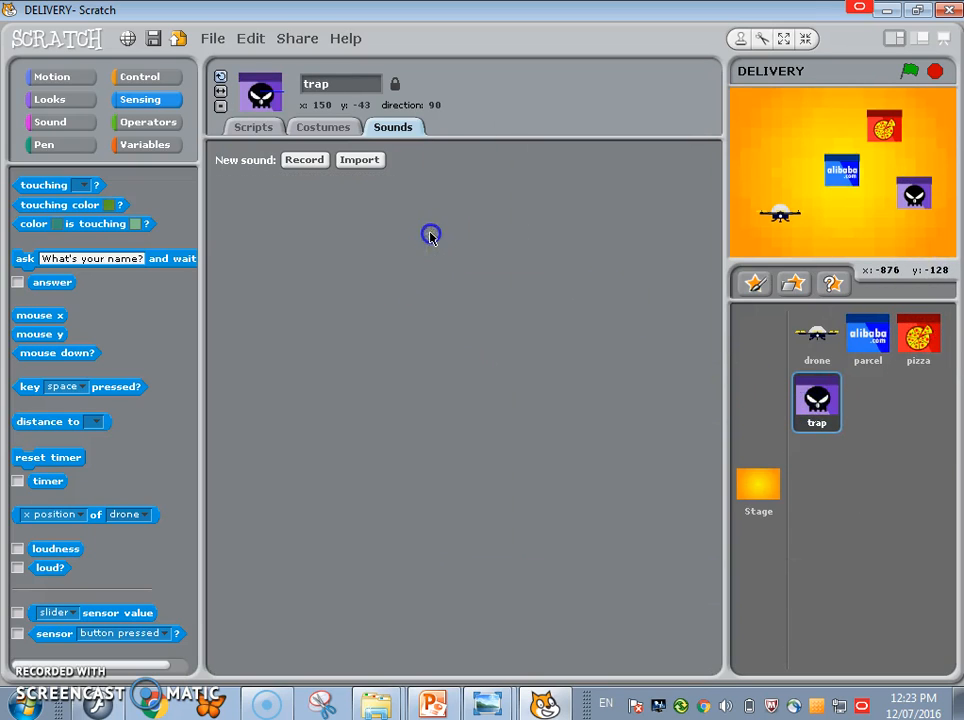
click(916, 340)
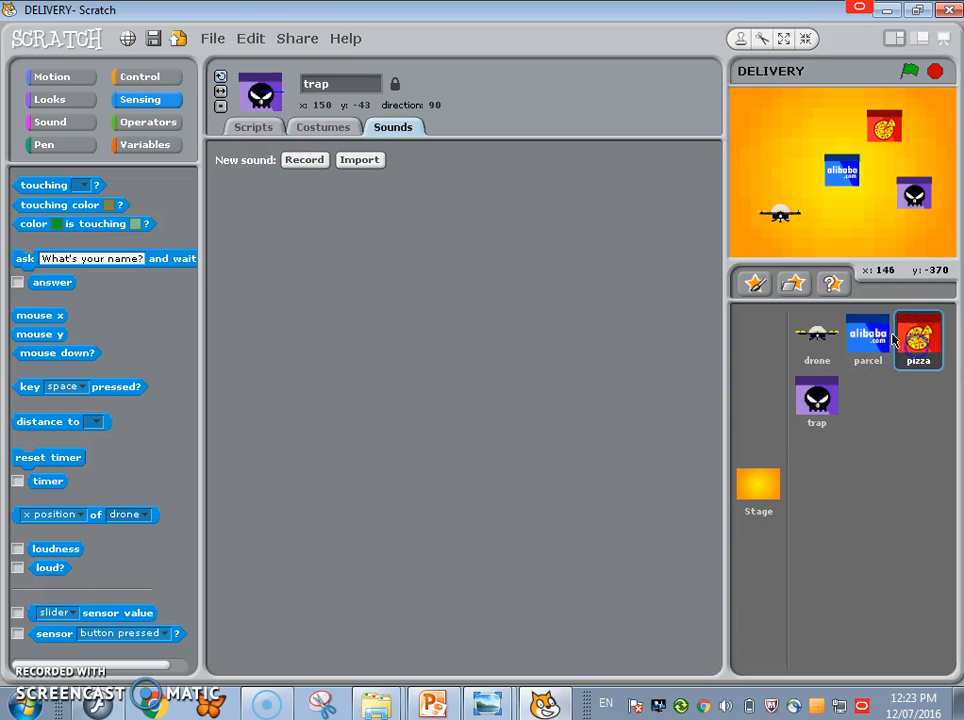
click(868, 340)
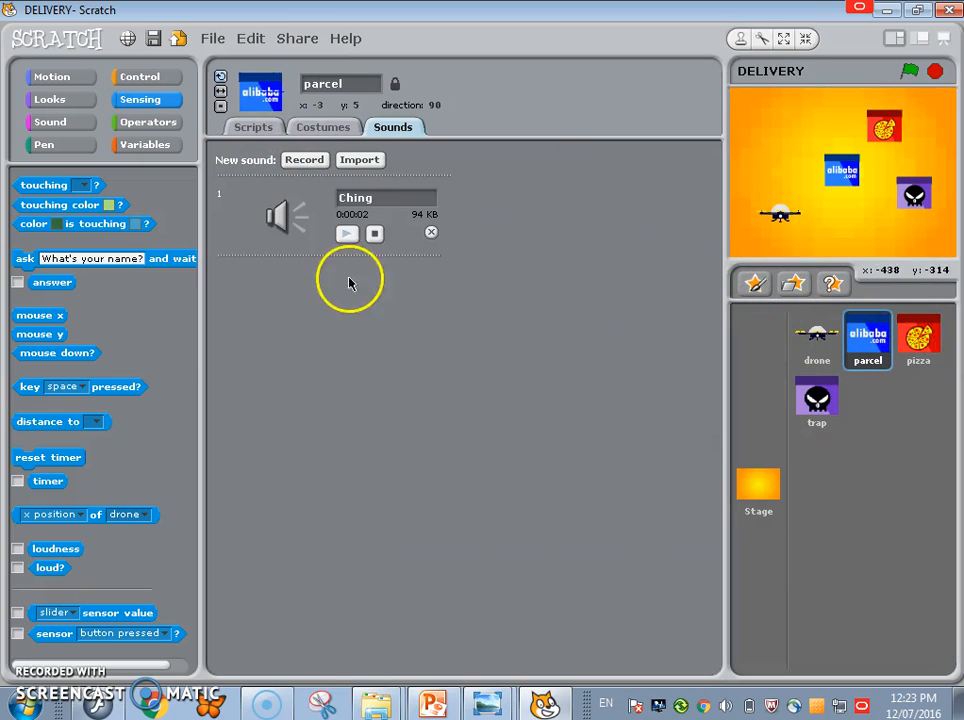
click(252, 128)
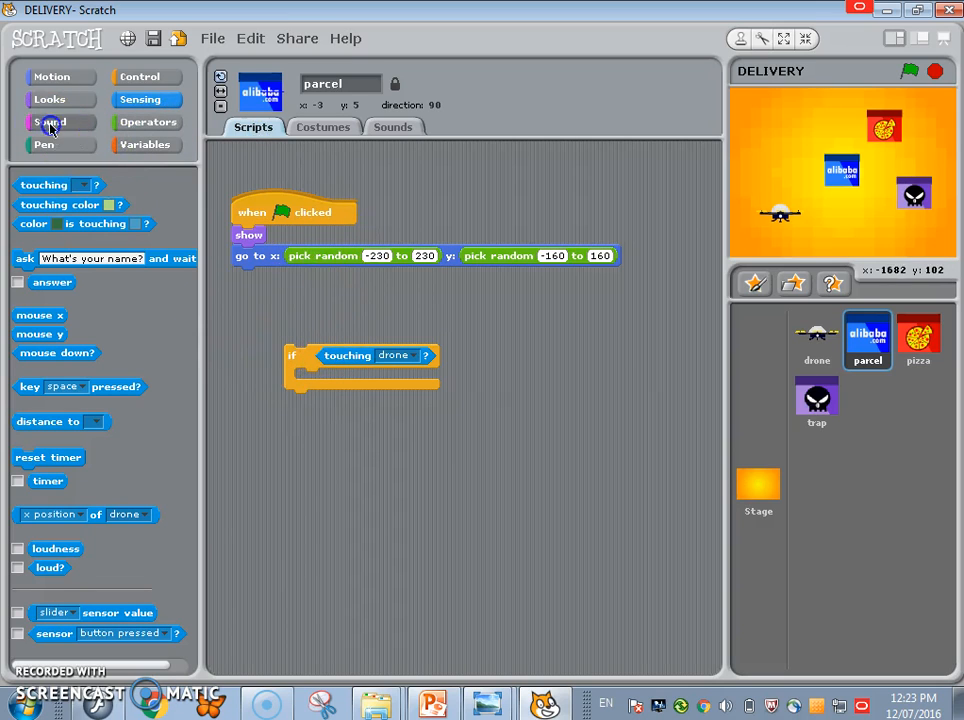
Step: Inside the touching-drone check, have the parcel play Ching, hide and change Score by 50, looping forever
click(48, 122)
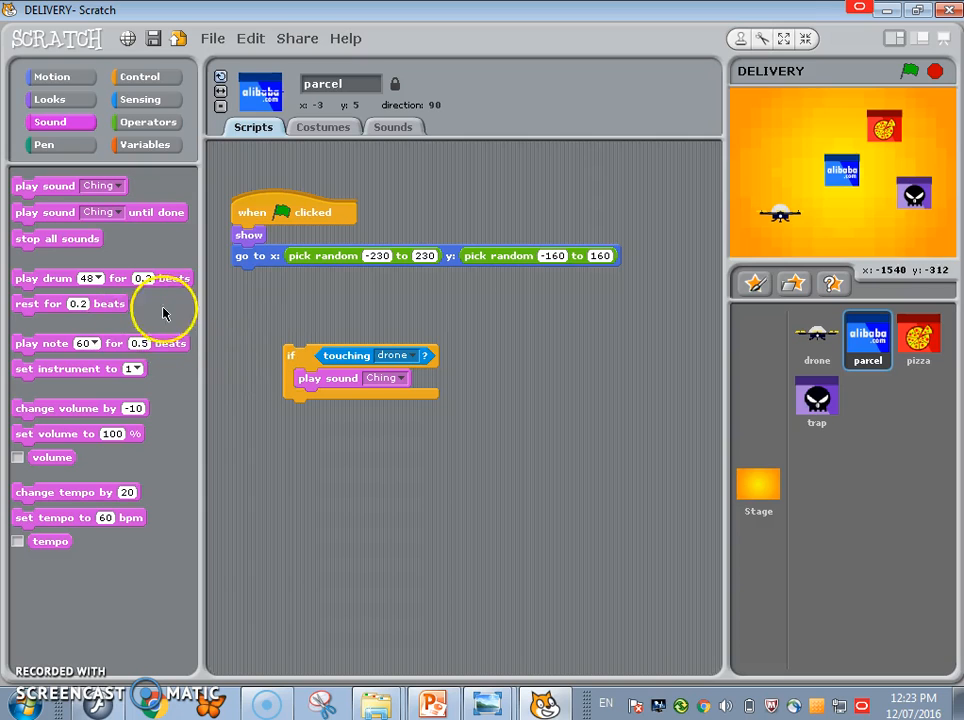
click(144, 144)
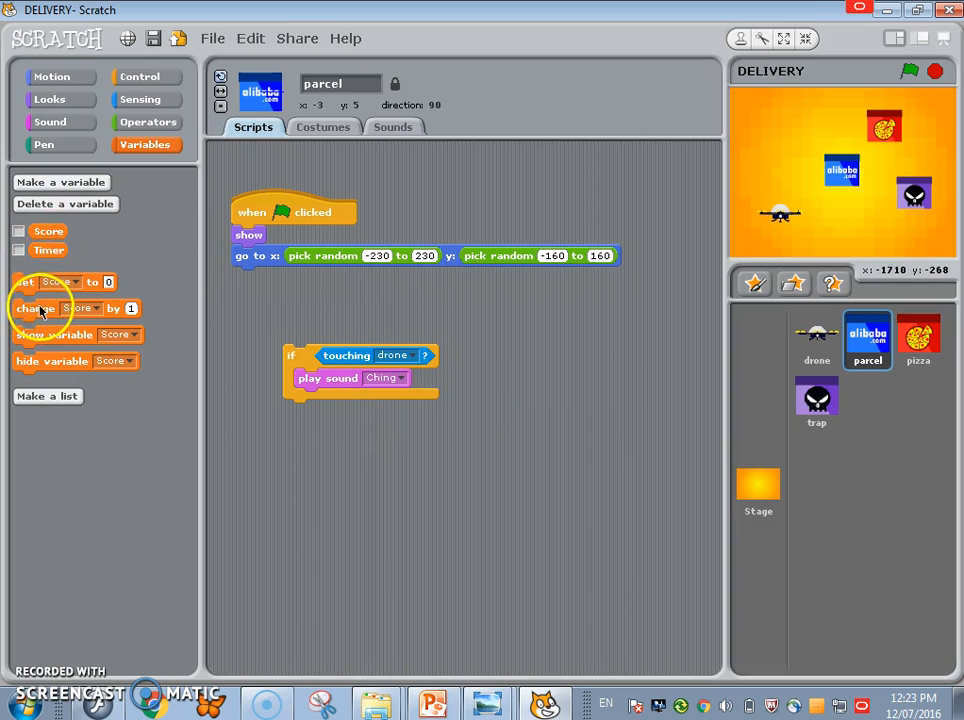
drag(36, 308, 360, 398)
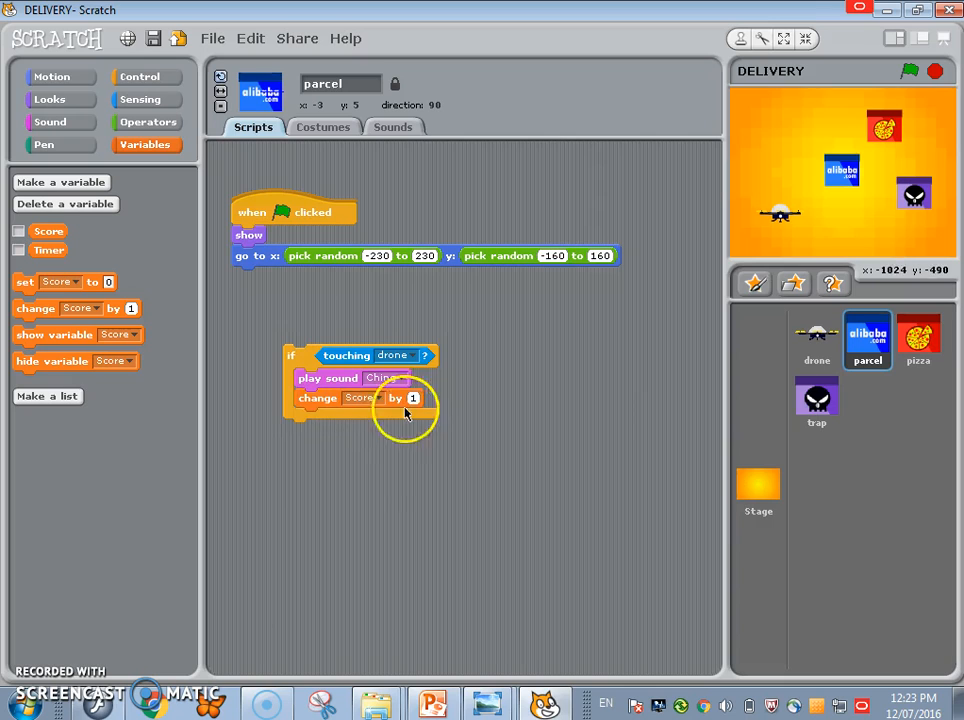
mouse_move(608, 422)
text(50)
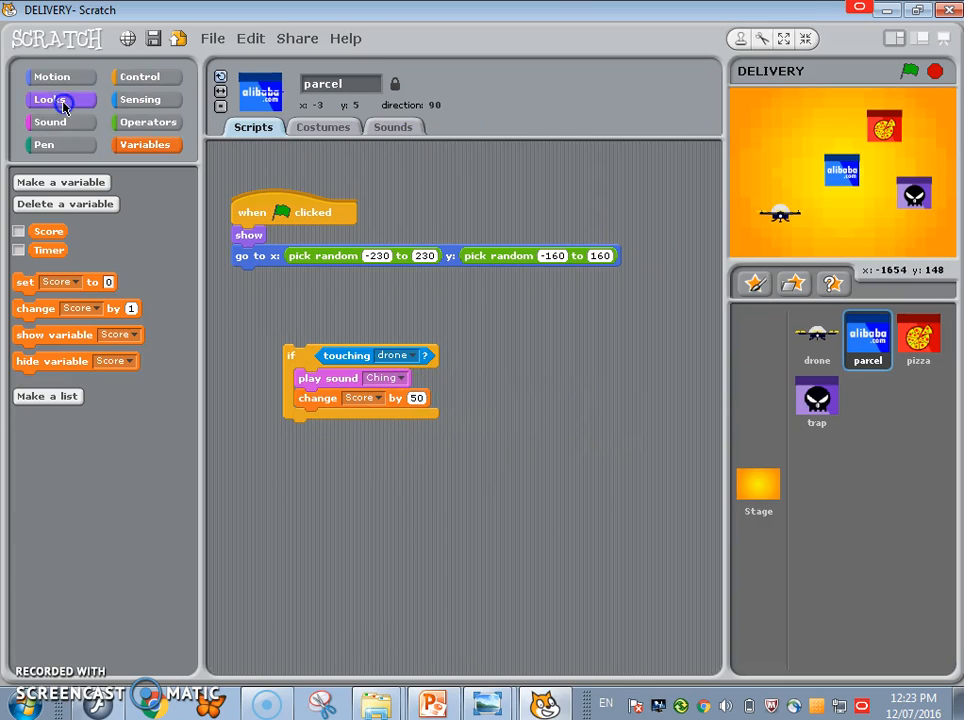
click(48, 98)
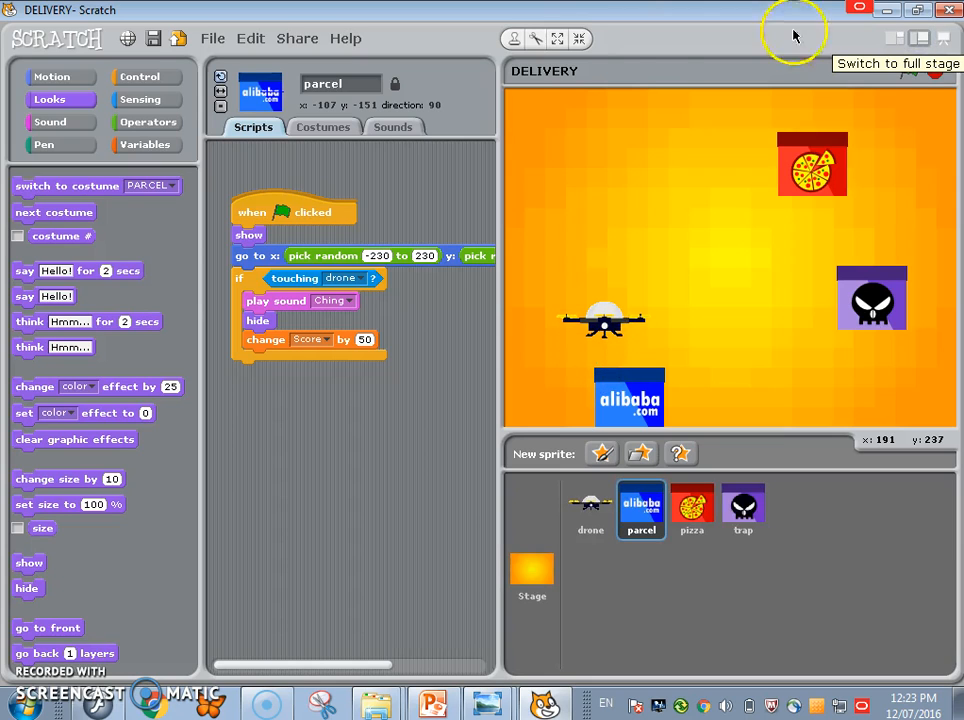
Step: Run the game with the green flag and steer the drone onto the parcel to confirm it hides
click(140, 76)
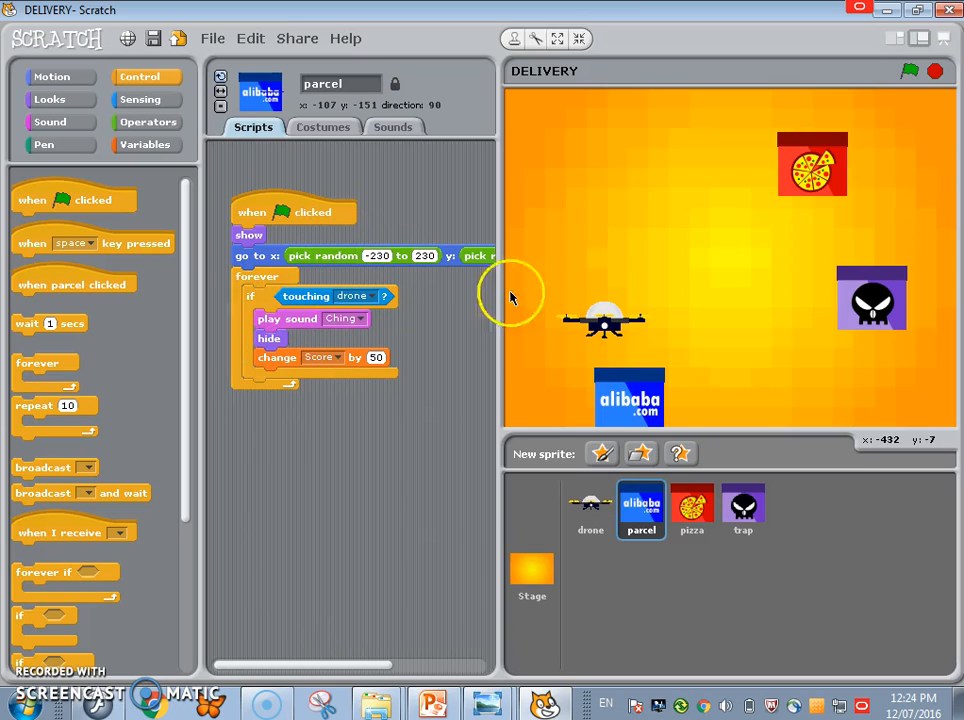
mouse_move(904, 90)
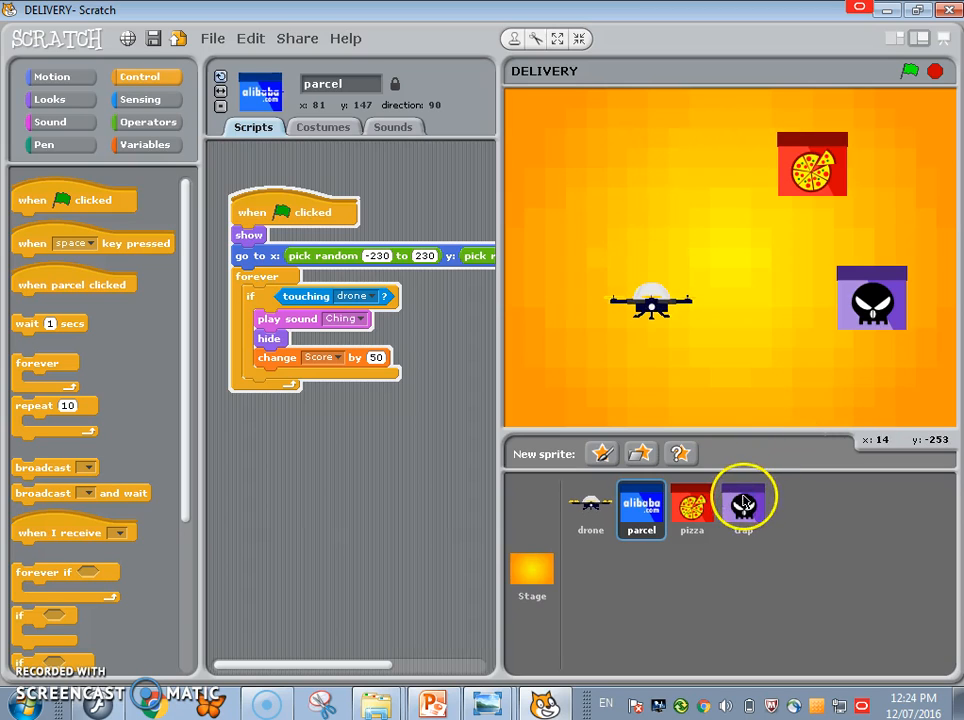
Step: Copy the parcel's collection script onto the pizza sprite, to be placed at x 180, y 120
click(744, 504)
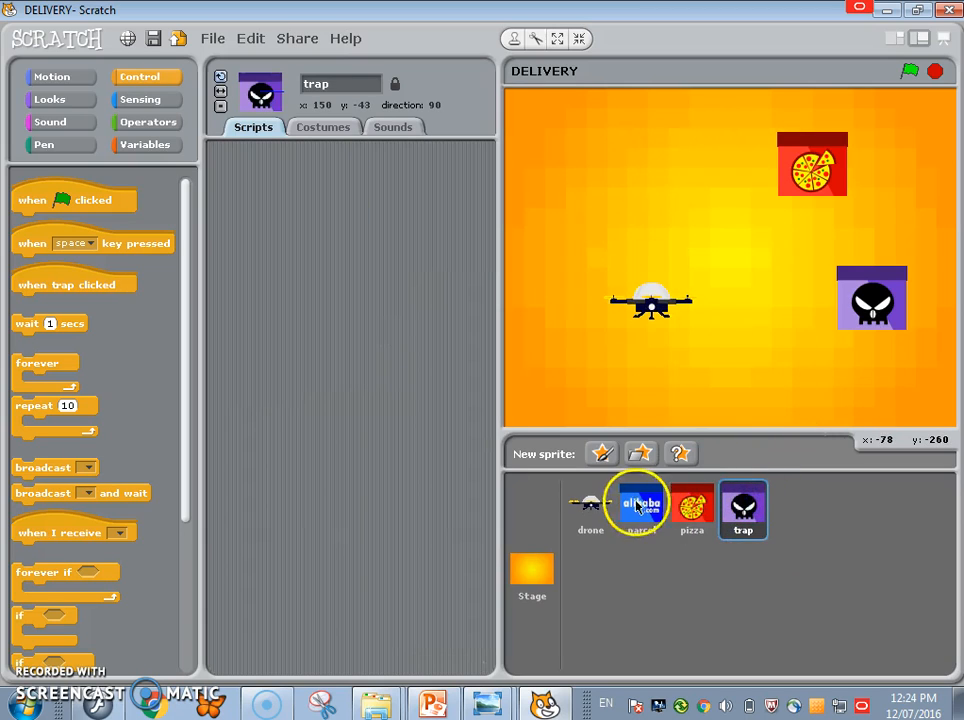
click(640, 510)
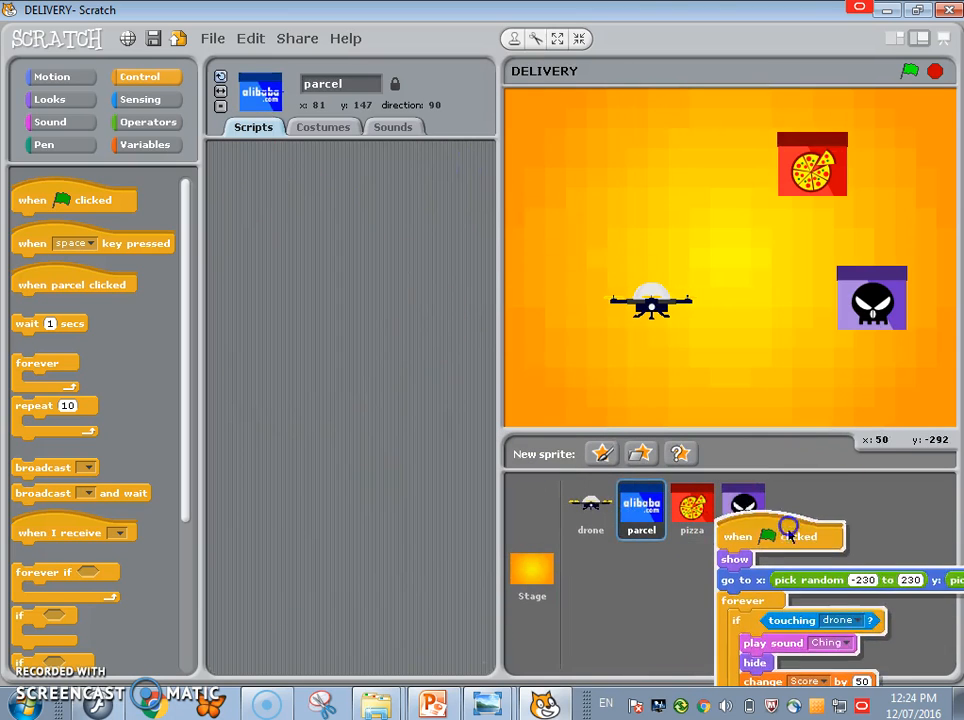
click(692, 512)
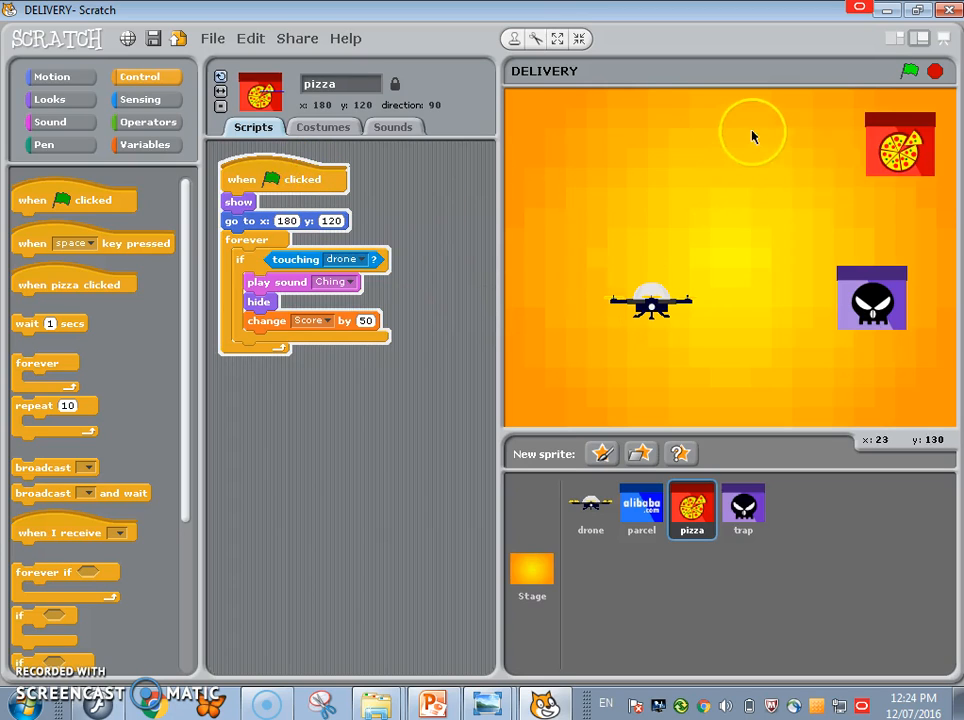
mouse_move(940, 38)
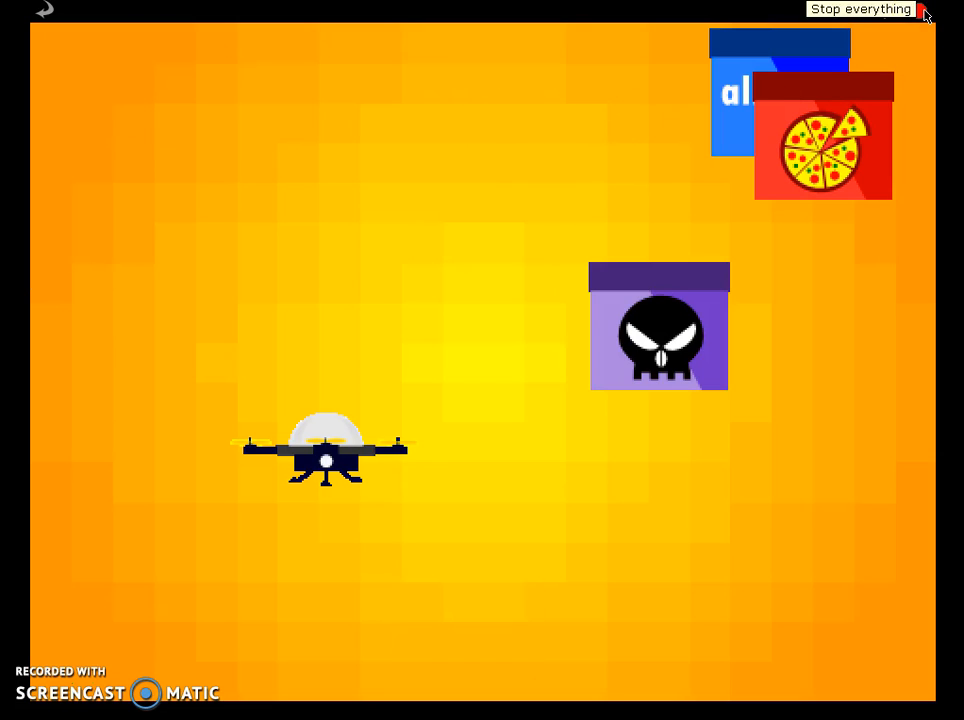
click(860, 8)
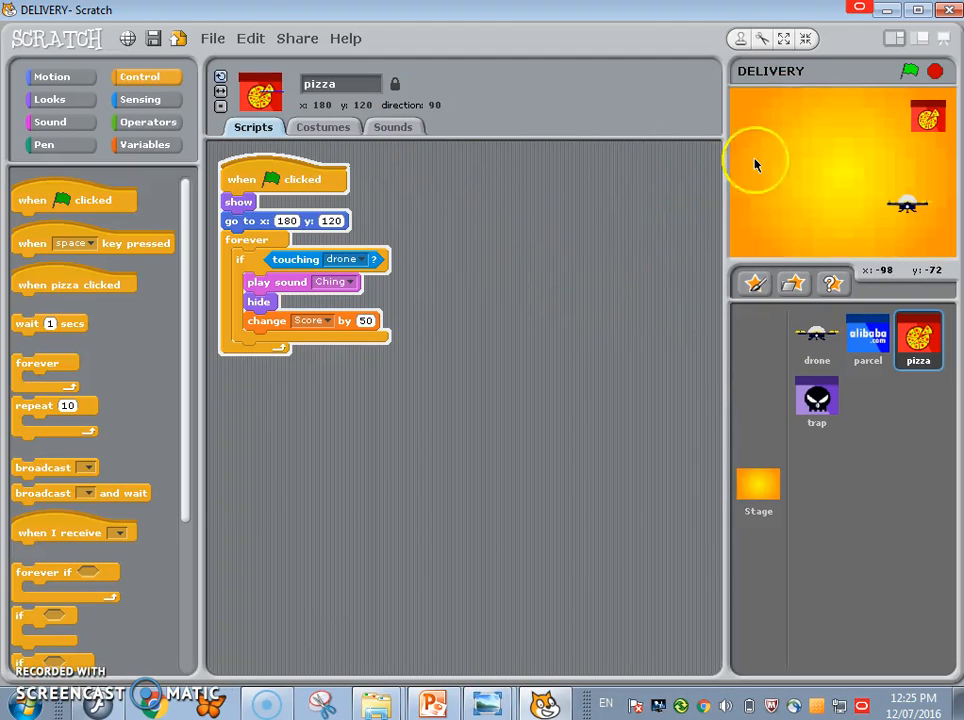
Step: Show the Score and Timer monitors on the stage from the Variables category, then select the drone
click(144, 144)
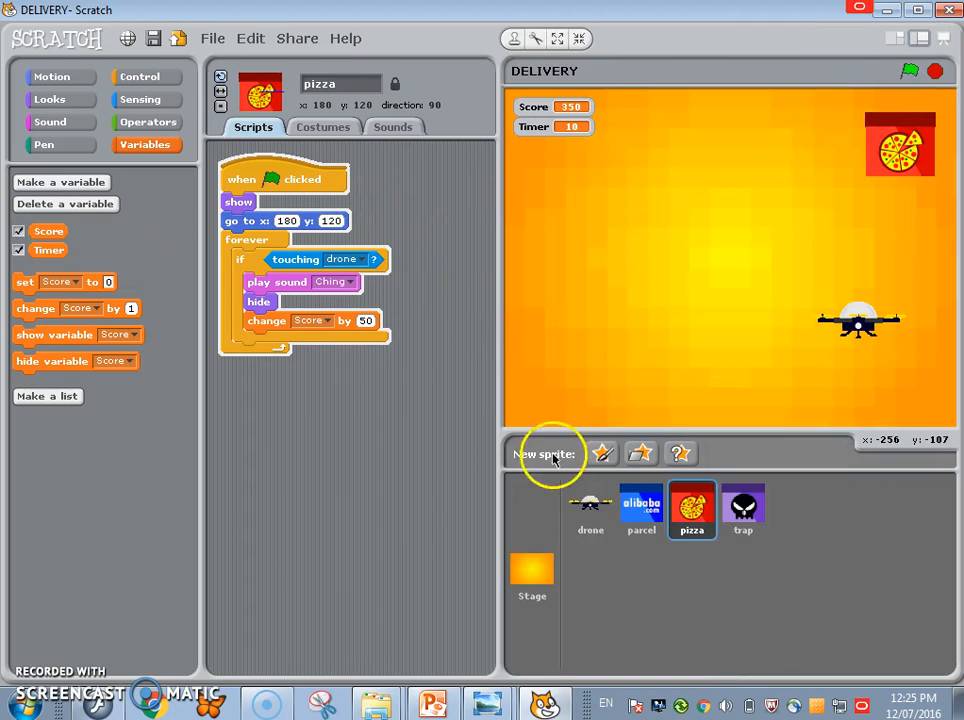
click(590, 510)
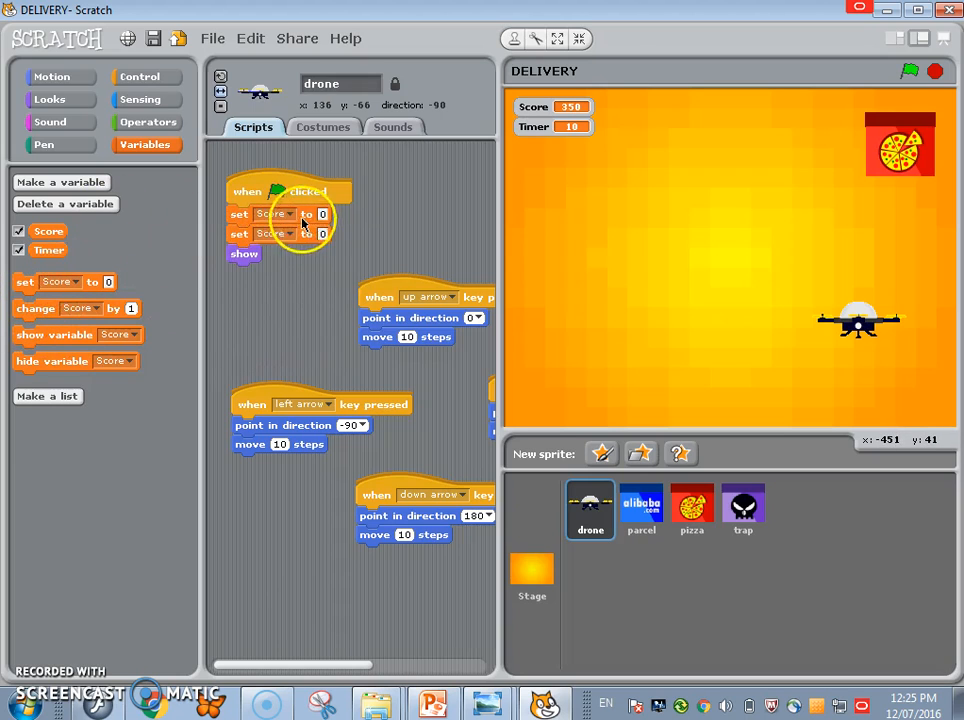
mouse_move(300, 240)
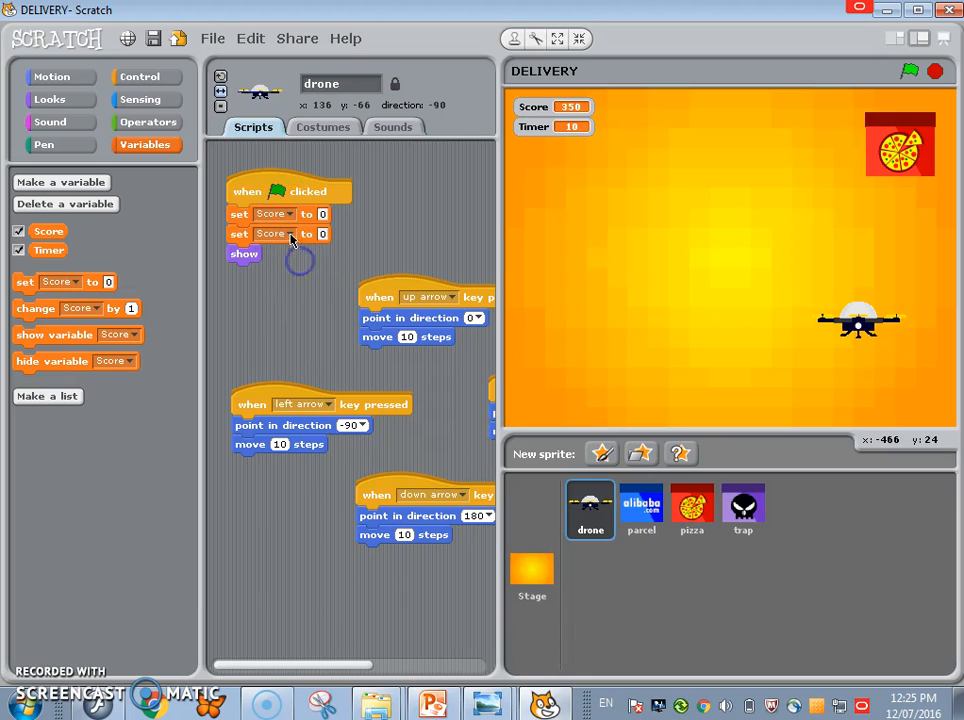
Step: Make the drone's second reset set Timer to 0 and test-run the game until Score reaches 100
click(288, 232)
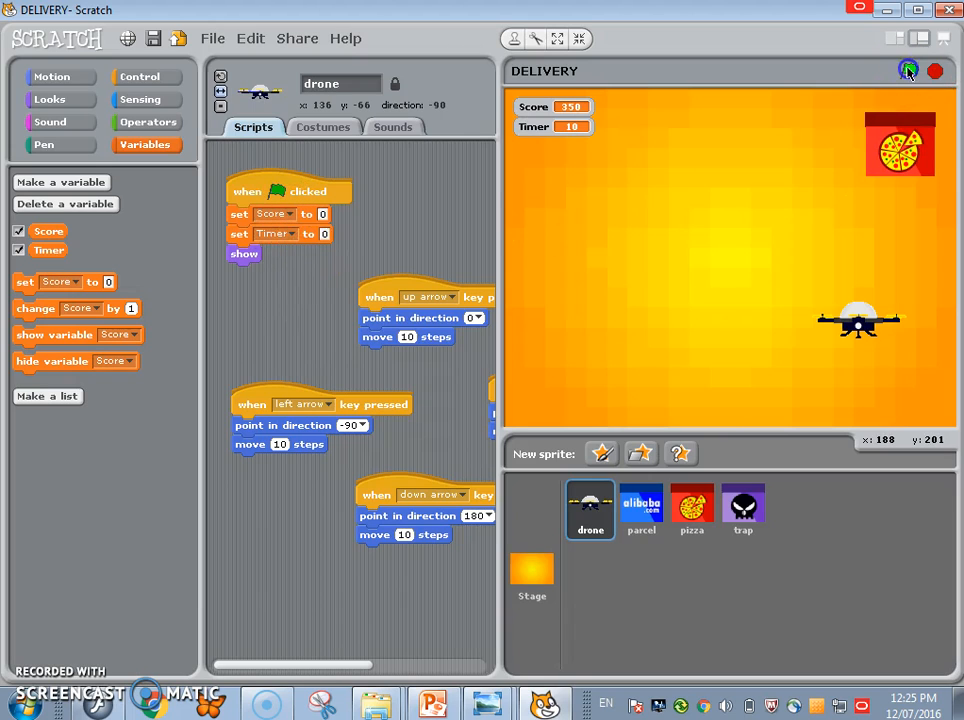
click(908, 70)
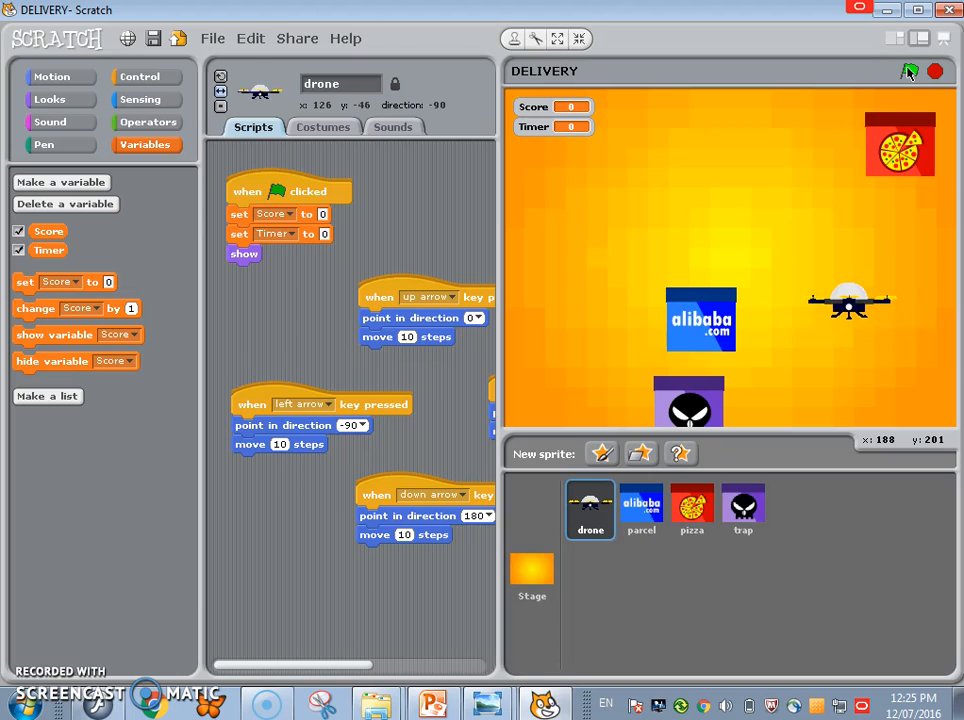
click(910, 72)
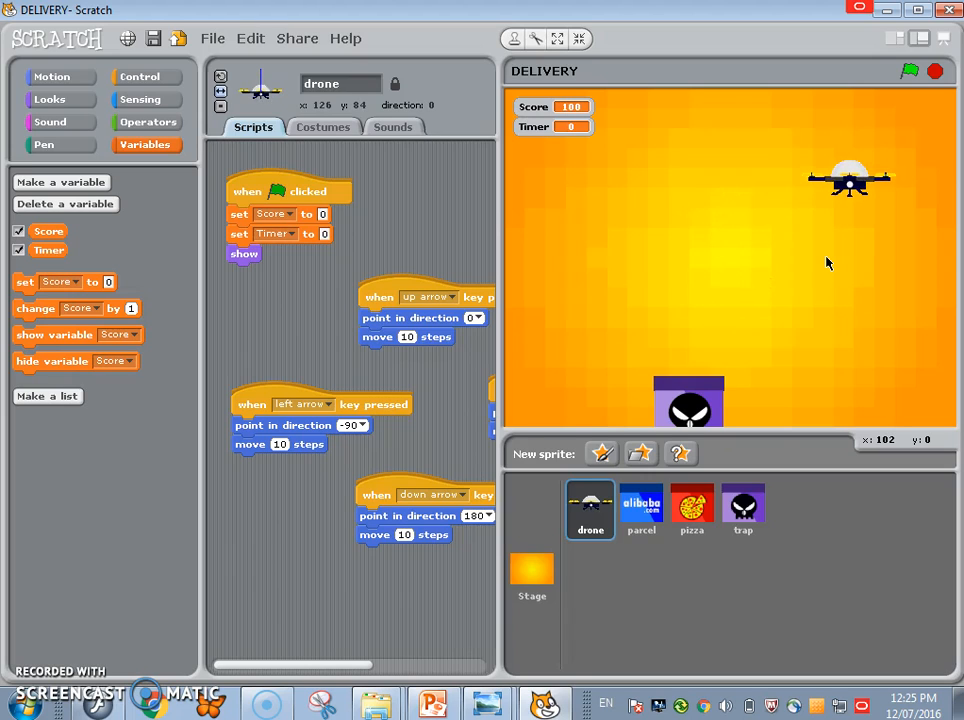
click(744, 510)
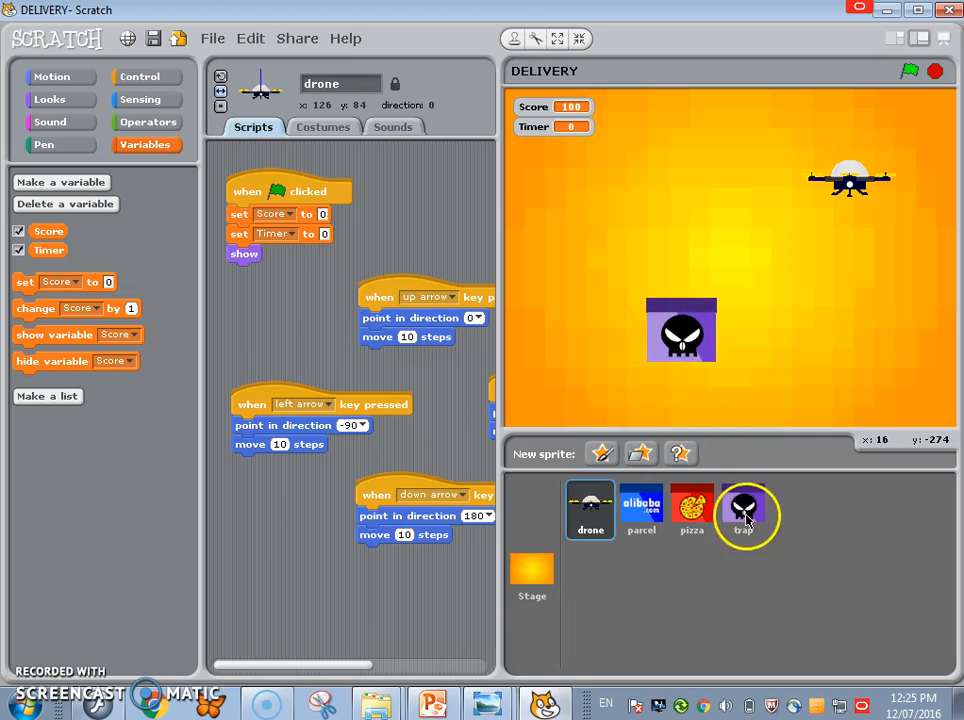
Step: Replace the trap's play sound and hide blocks with a broadcast inside its touching-drone check
click(744, 510)
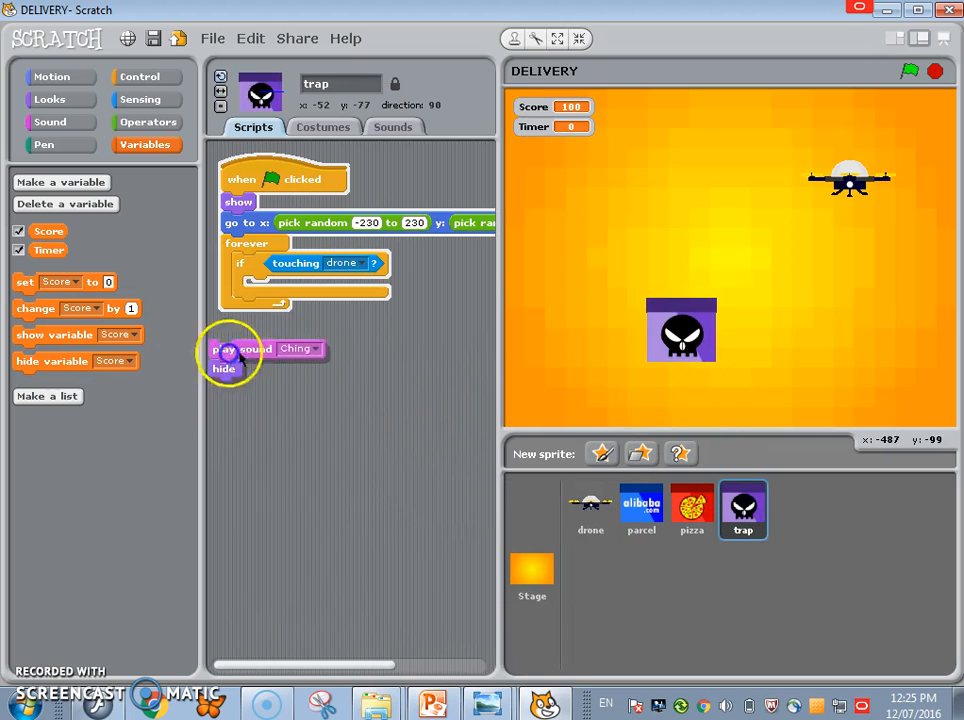
click(140, 76)
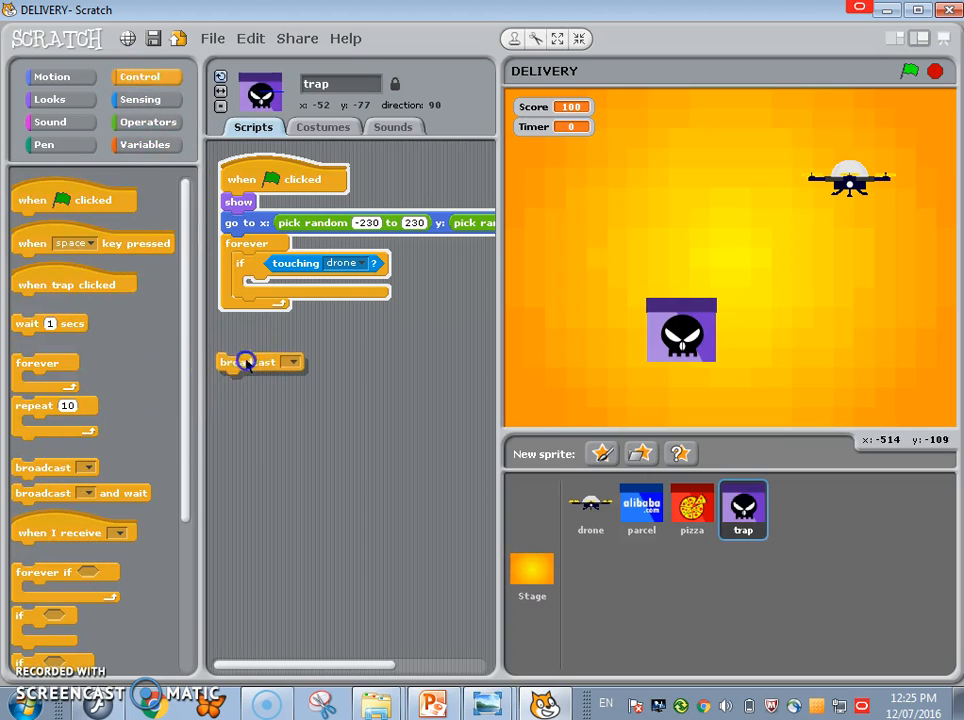
drag(246, 362, 270, 296)
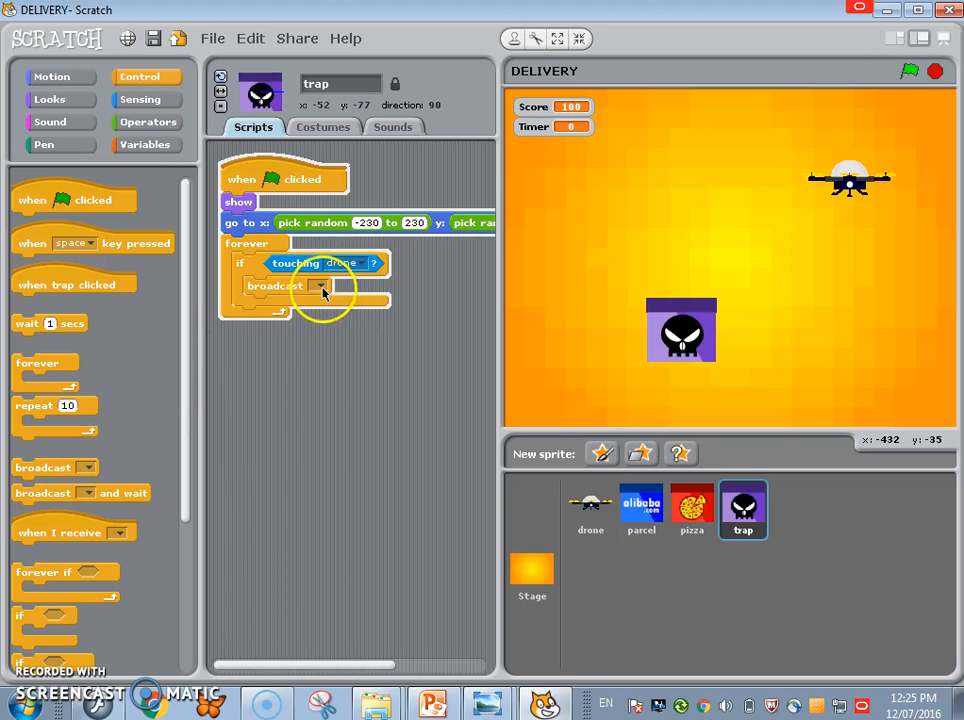
Step: Name the broadcast a new message 'gameLose' and select the Stage for scripting
click(322, 284)
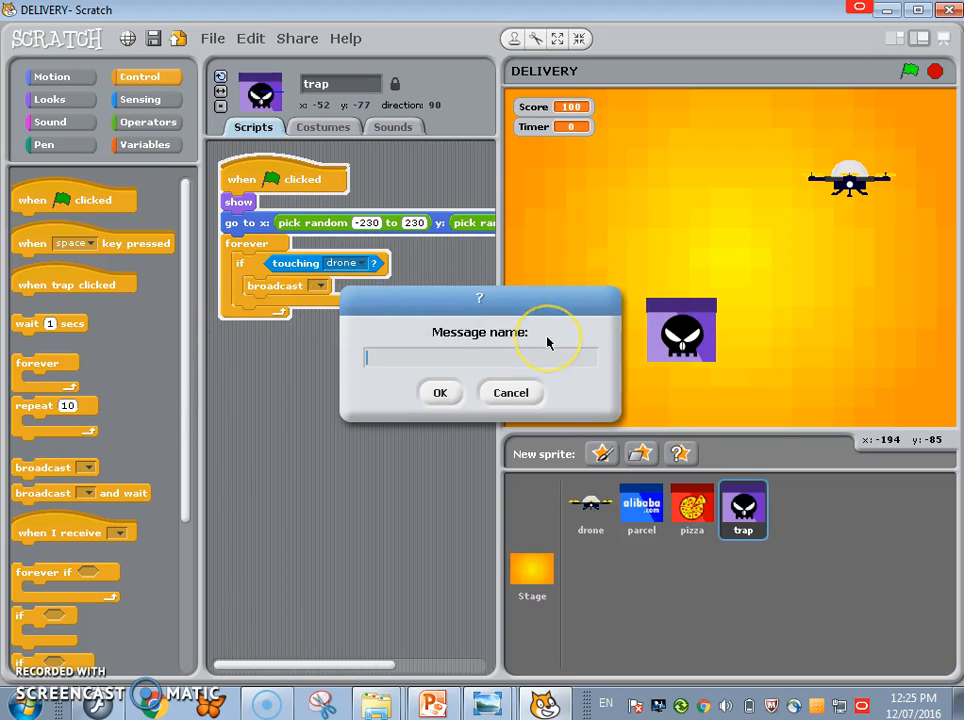
text(gameLose)
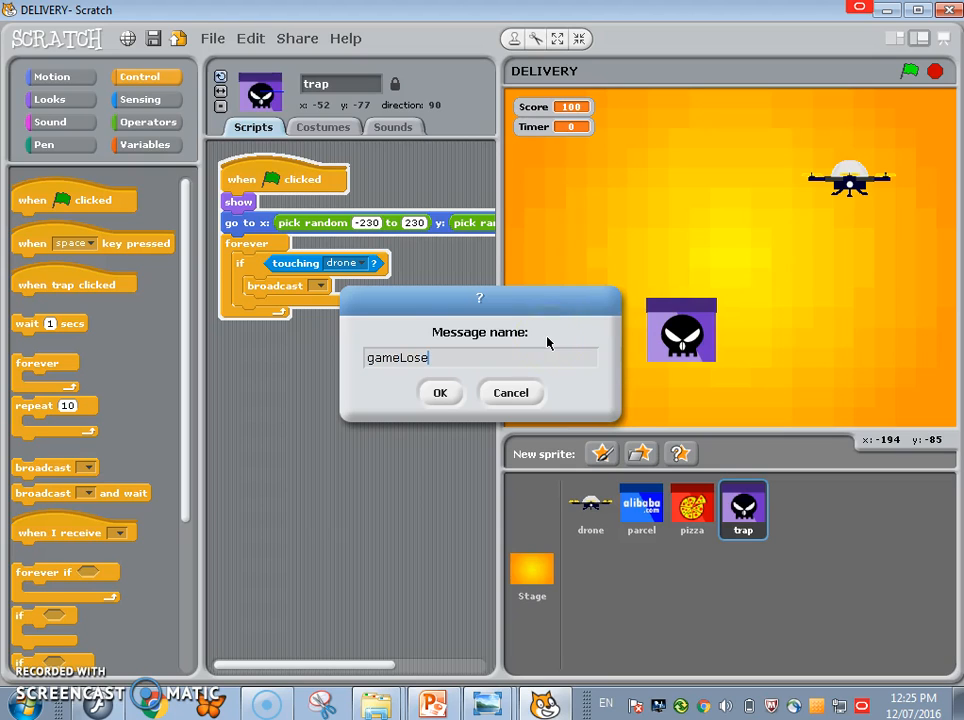
click(440, 392)
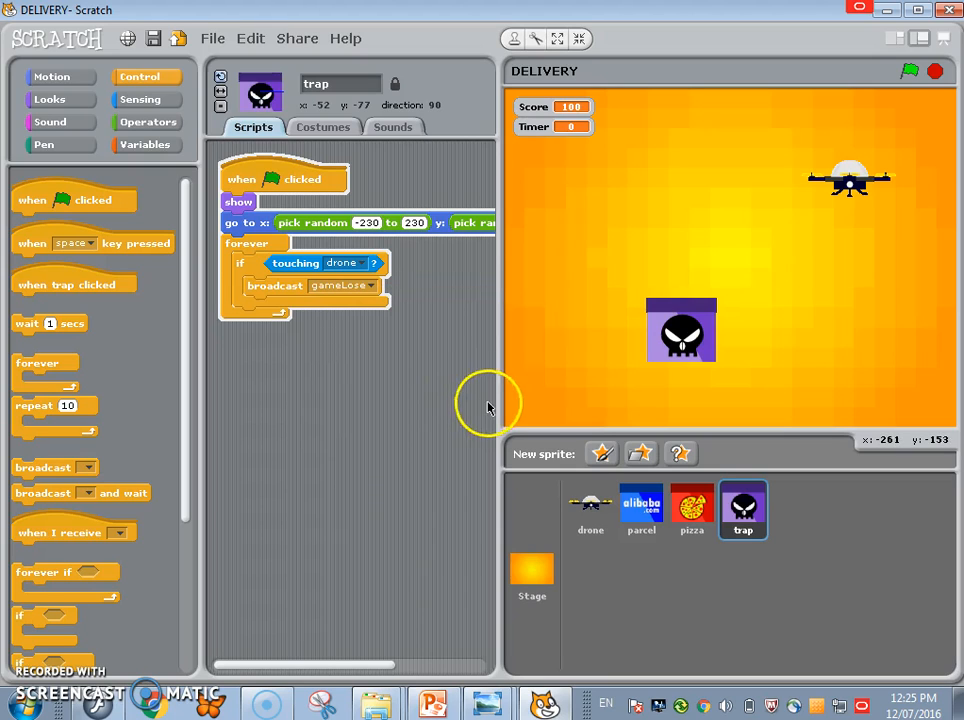
mouse_move(500, 418)
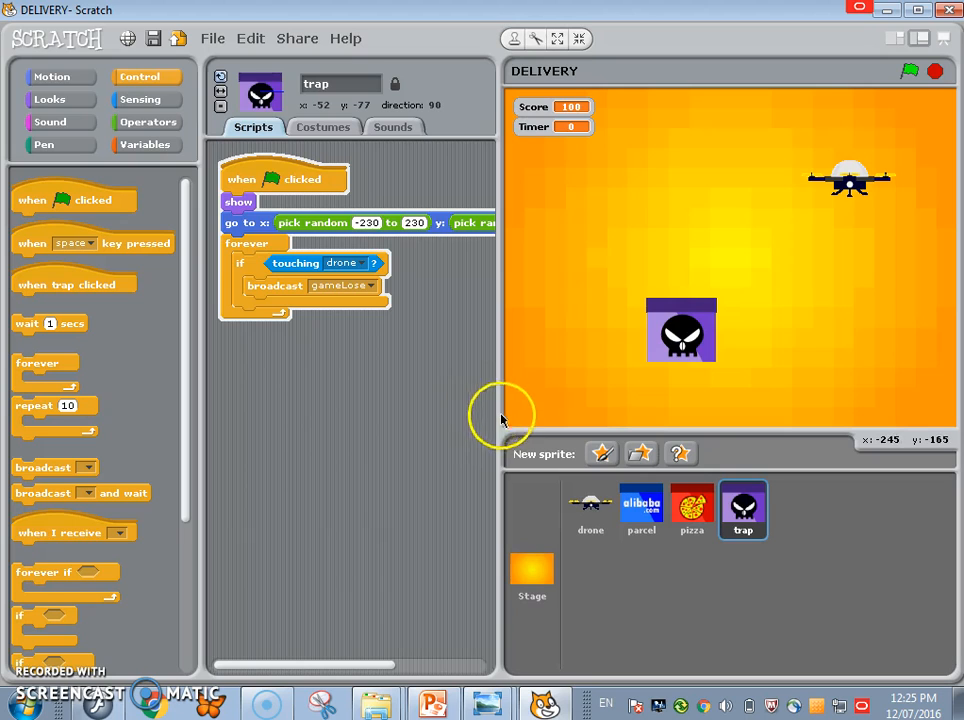
click(532, 576)
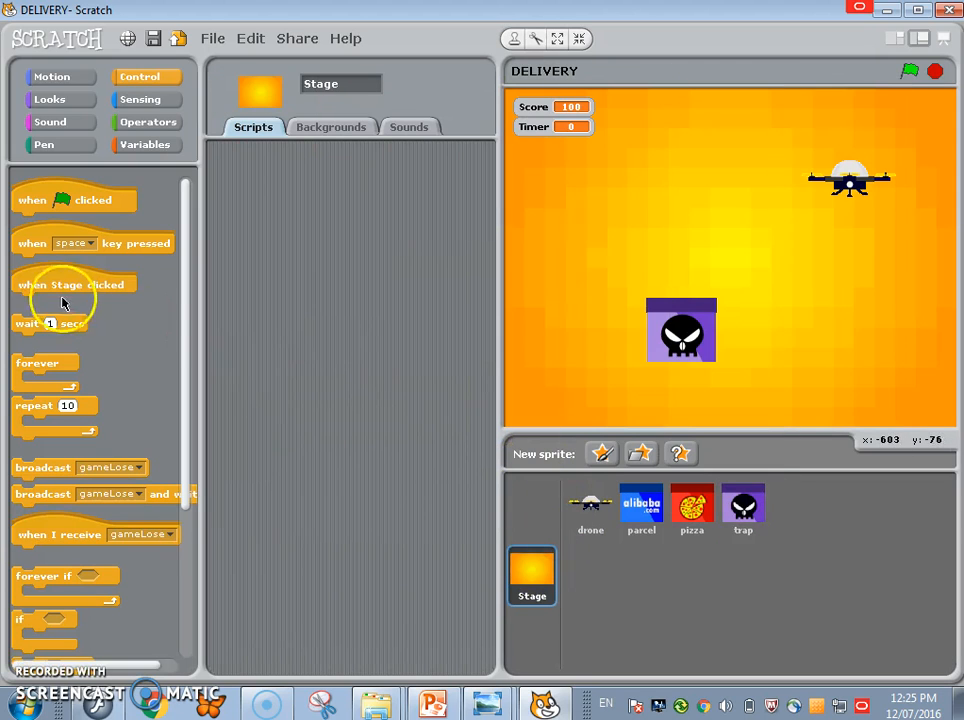
Step: Give the Stage a 'when I receive gameLose' script switching to the YouLose background
drag(96, 534, 342, 236)
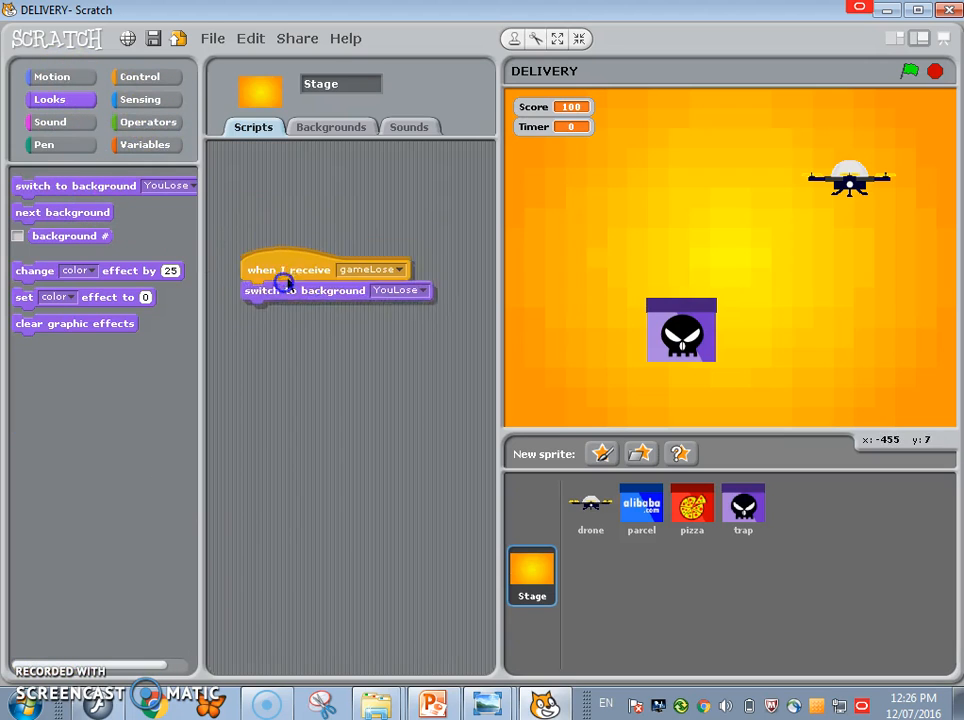
click(140, 76)
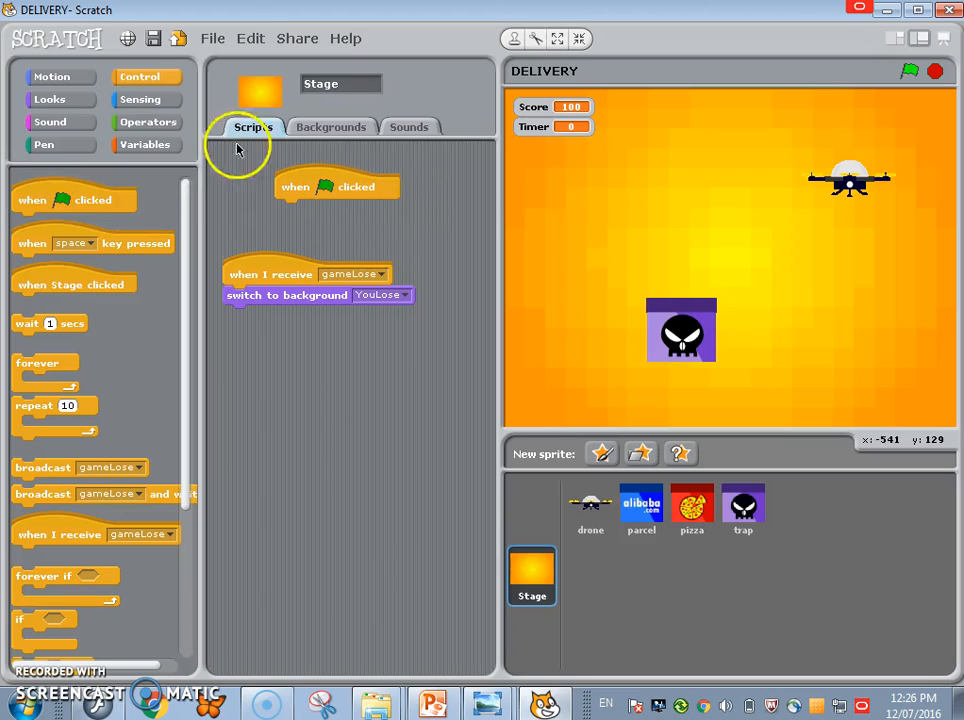
click(48, 100)
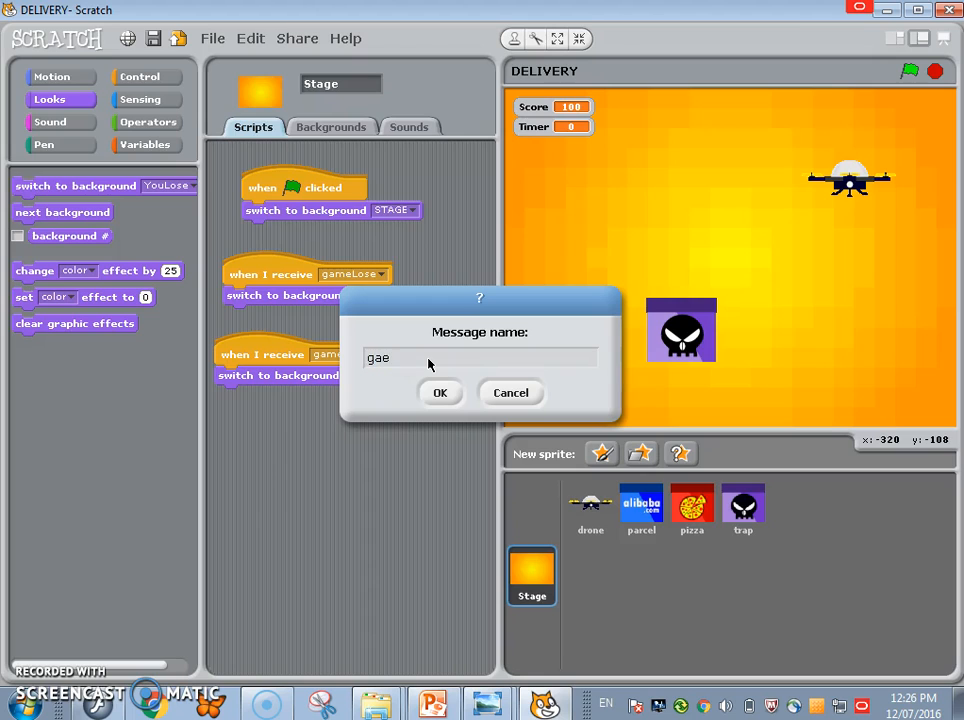
Step: Add a second receiver for a new 'gameWin' message switching to the YouWin background
text(gameWin)
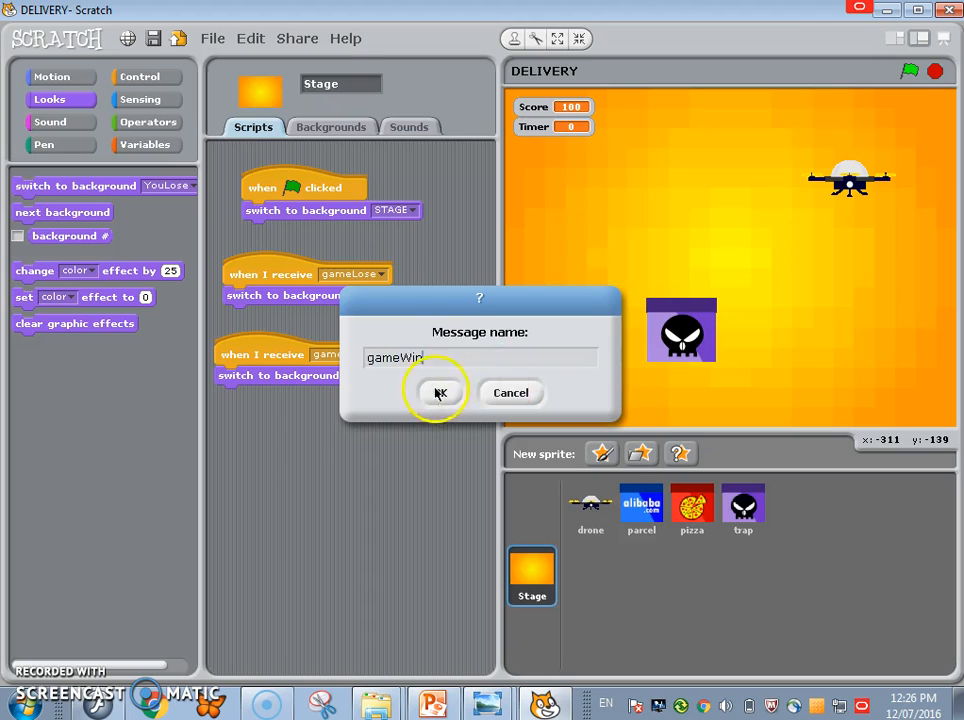
click(438, 392)
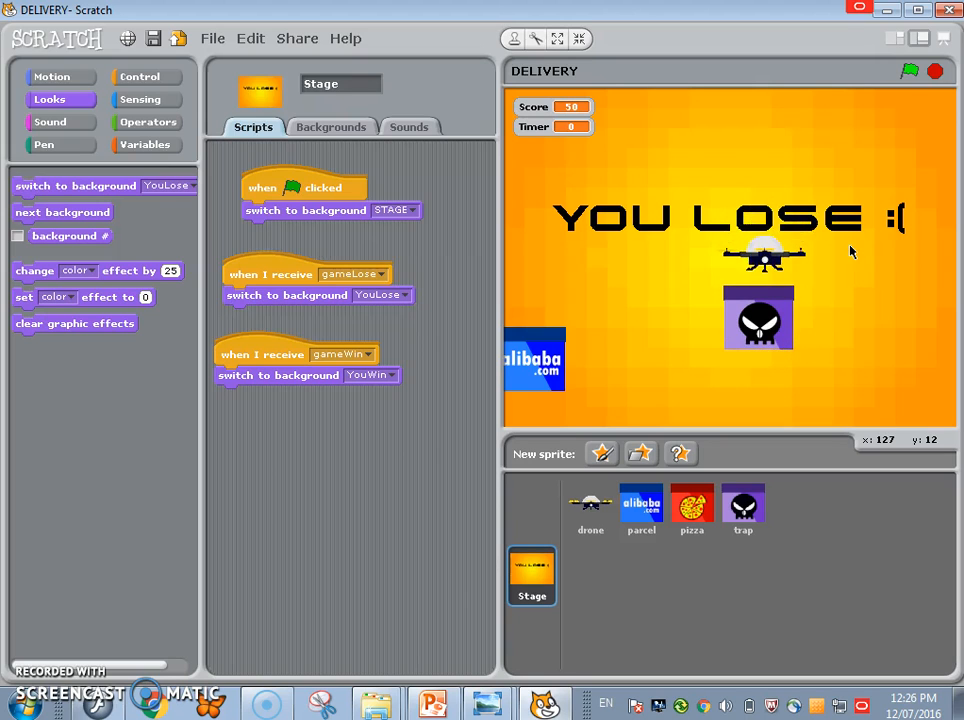
click(744, 510)
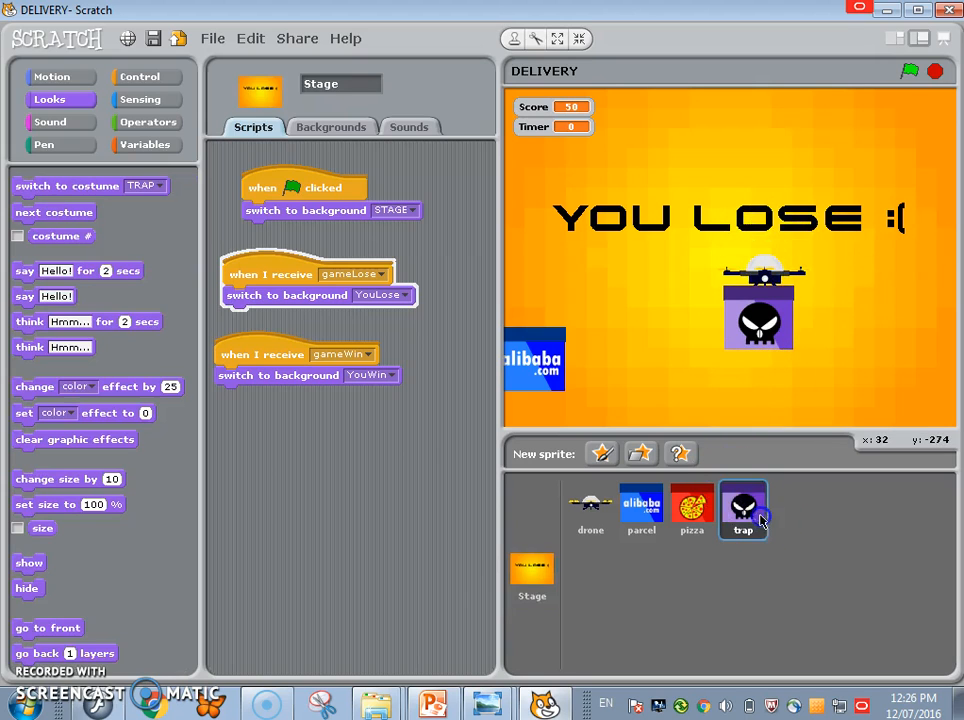
Step: Have the trap hide after broadcasting gameLose, test-run the game, and return to the drone sprite
click(744, 510)
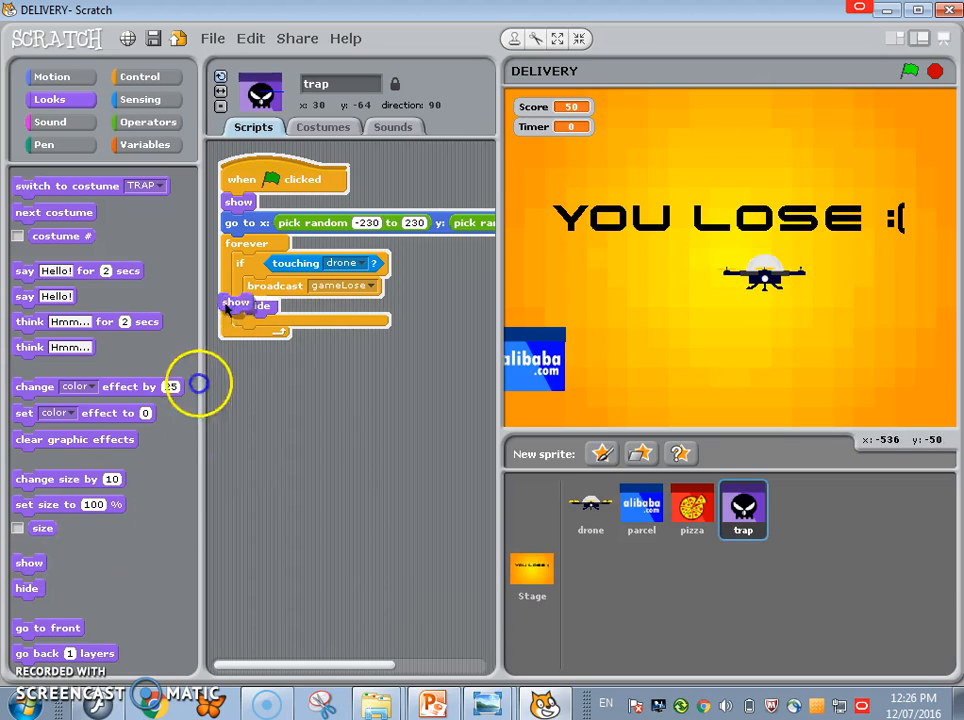
click(908, 72)
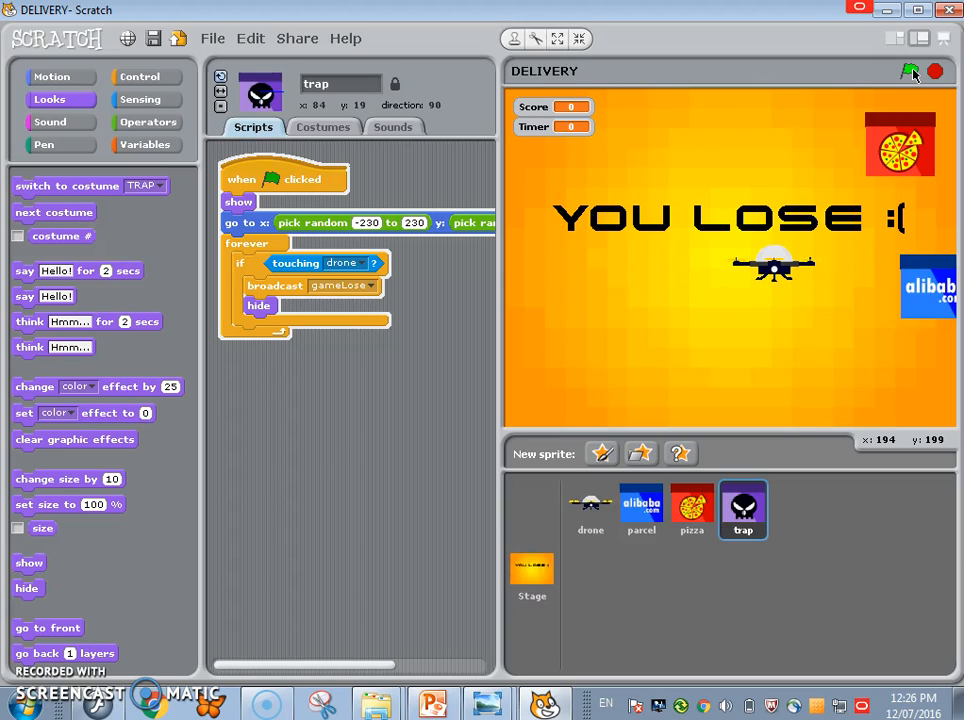
click(912, 72)
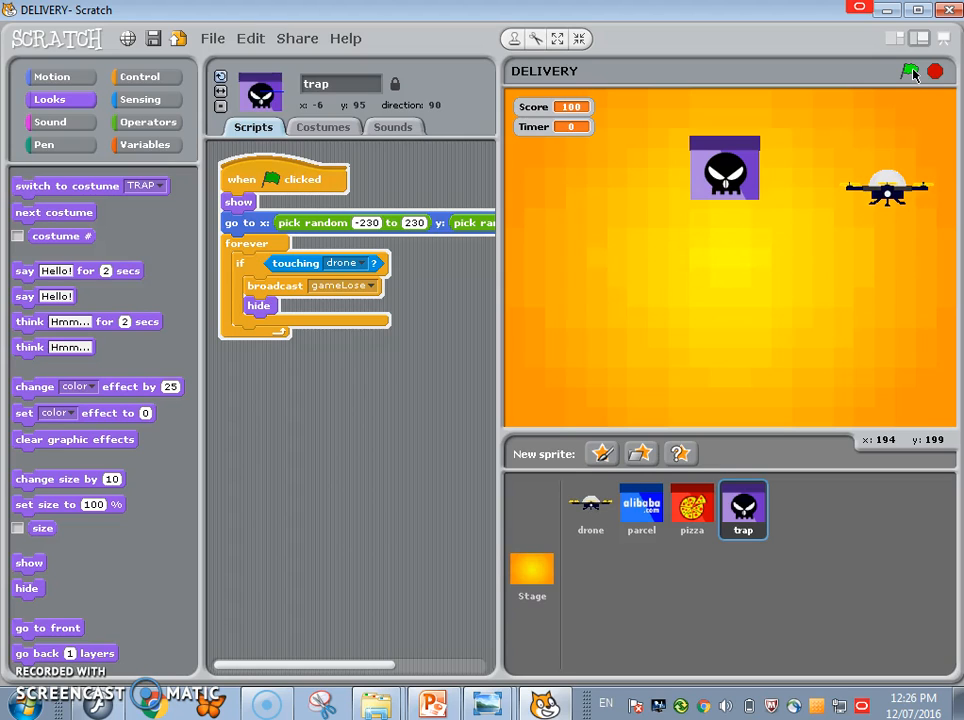
click(588, 510)
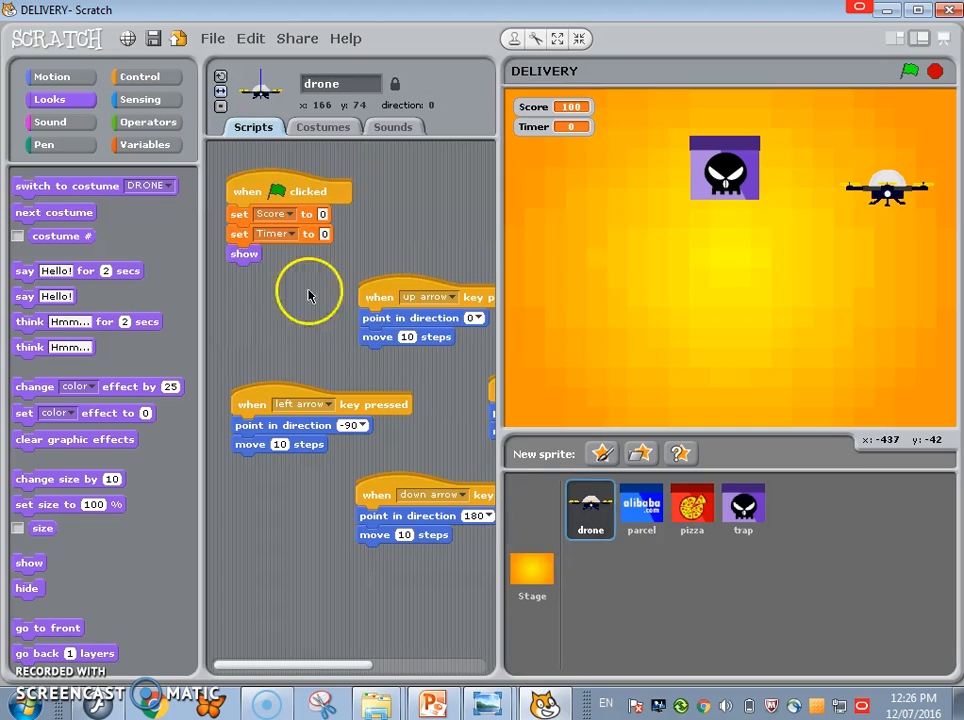
Step: Add forever > if Score = 100 > broadcast gameWin to the drone's flag script
click(140, 76)
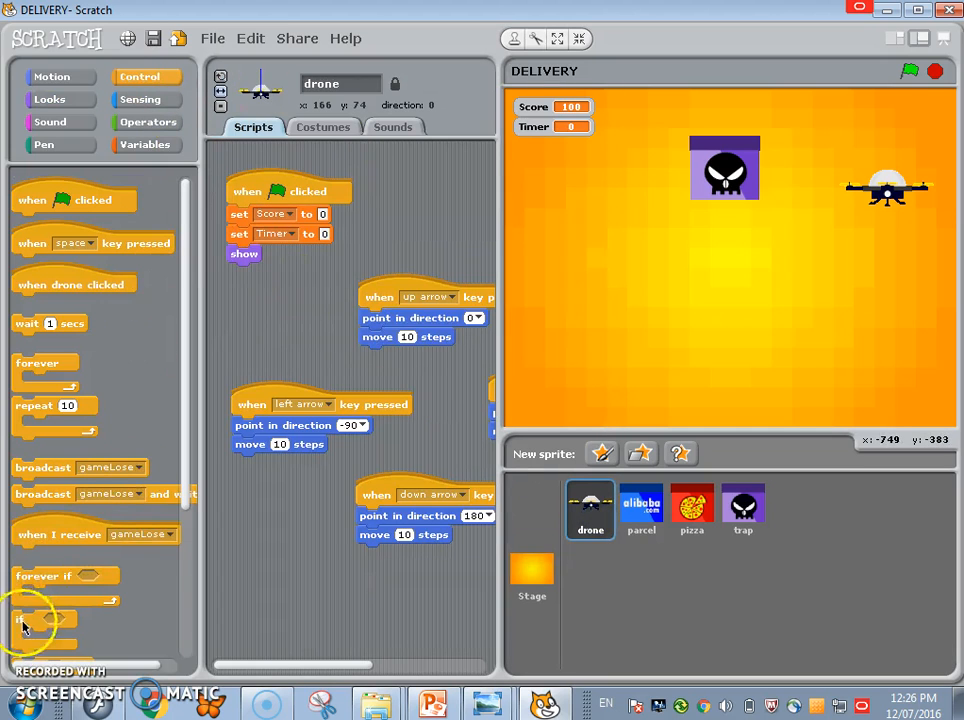
click(148, 122)
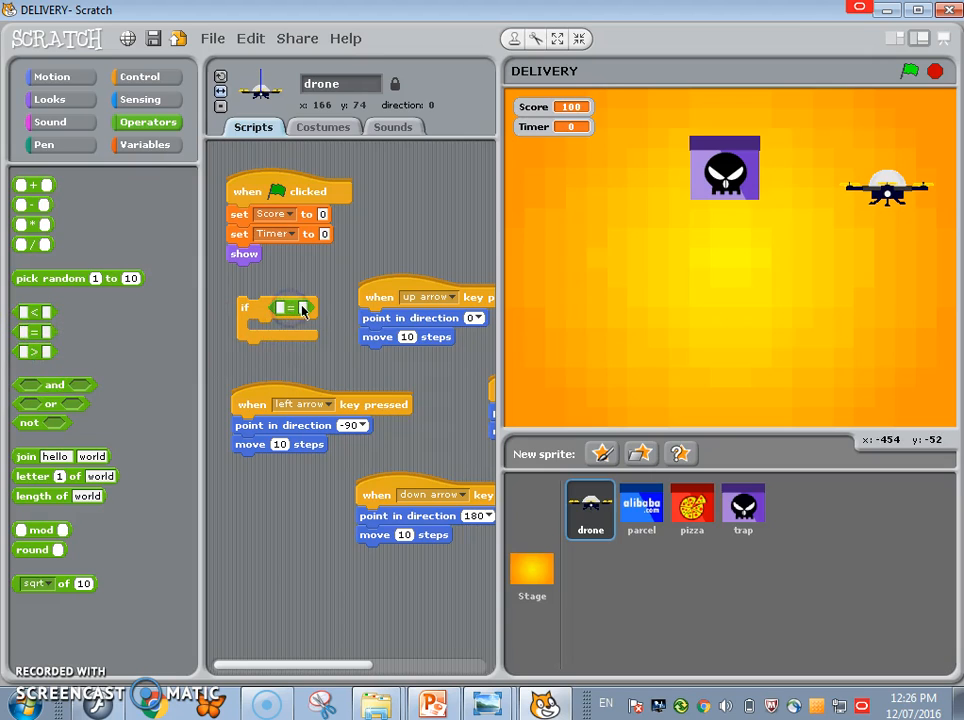
text(100)
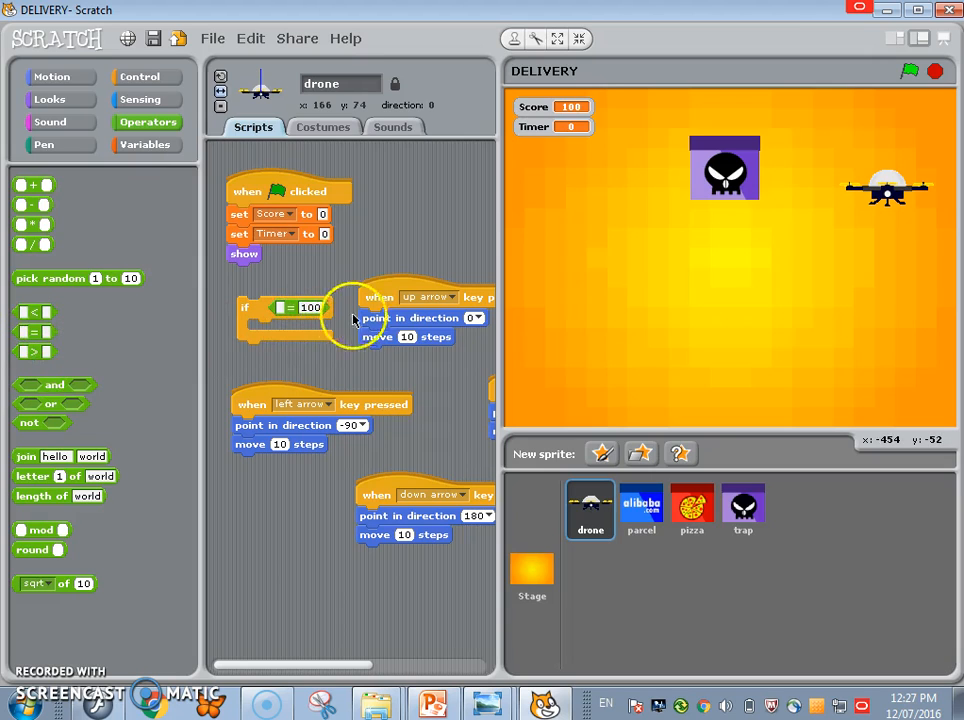
click(144, 144)
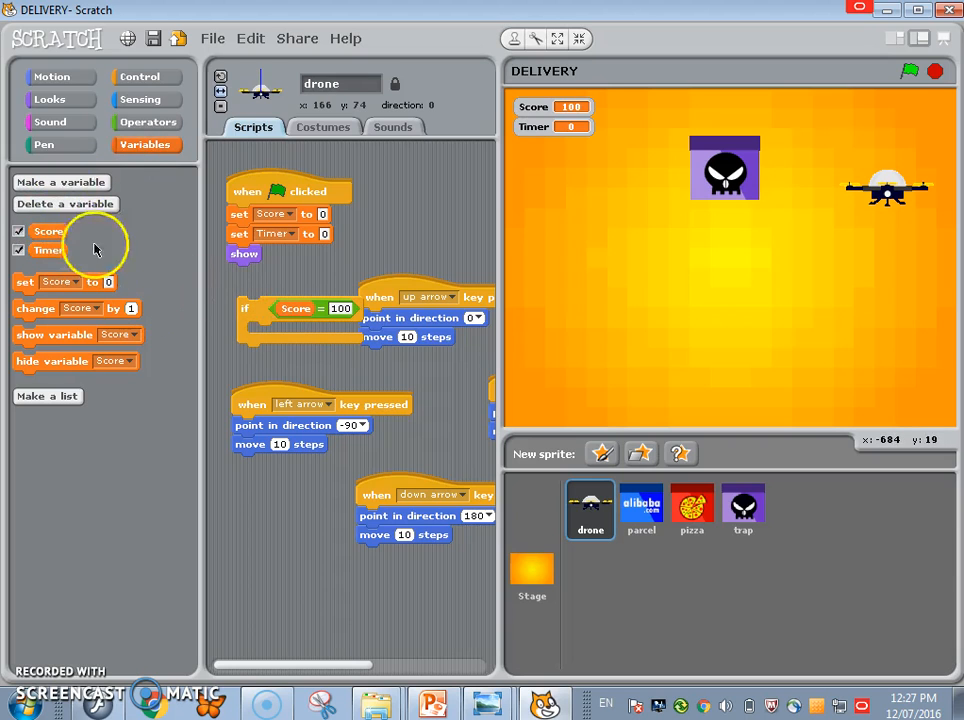
click(140, 76)
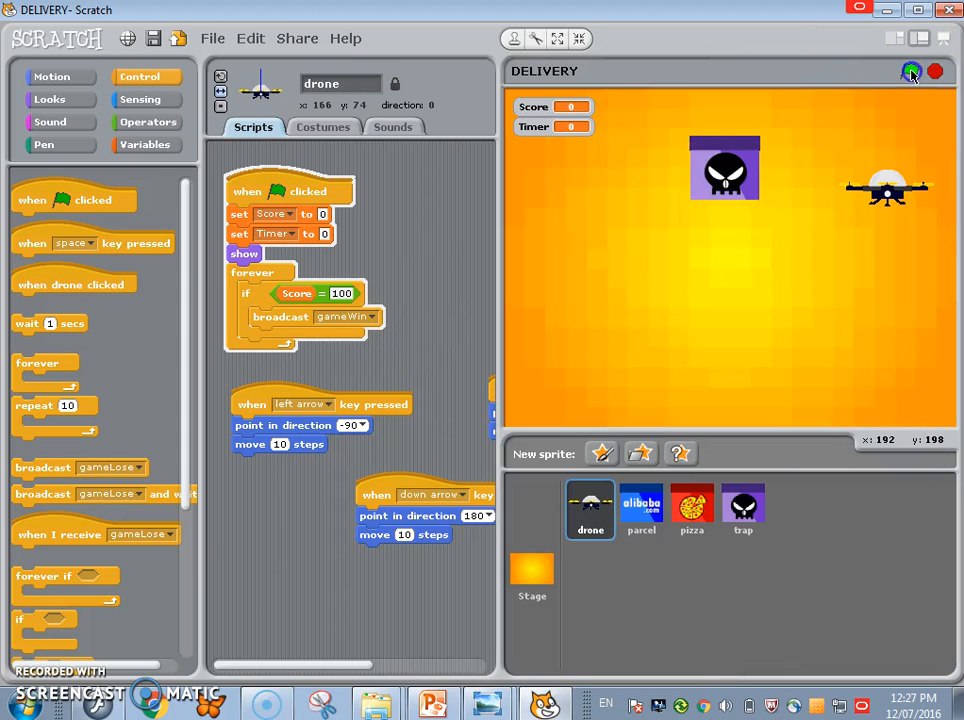
Step: Run the game to confirm YOU WIN shows, then select the parcel sprite
click(912, 72)
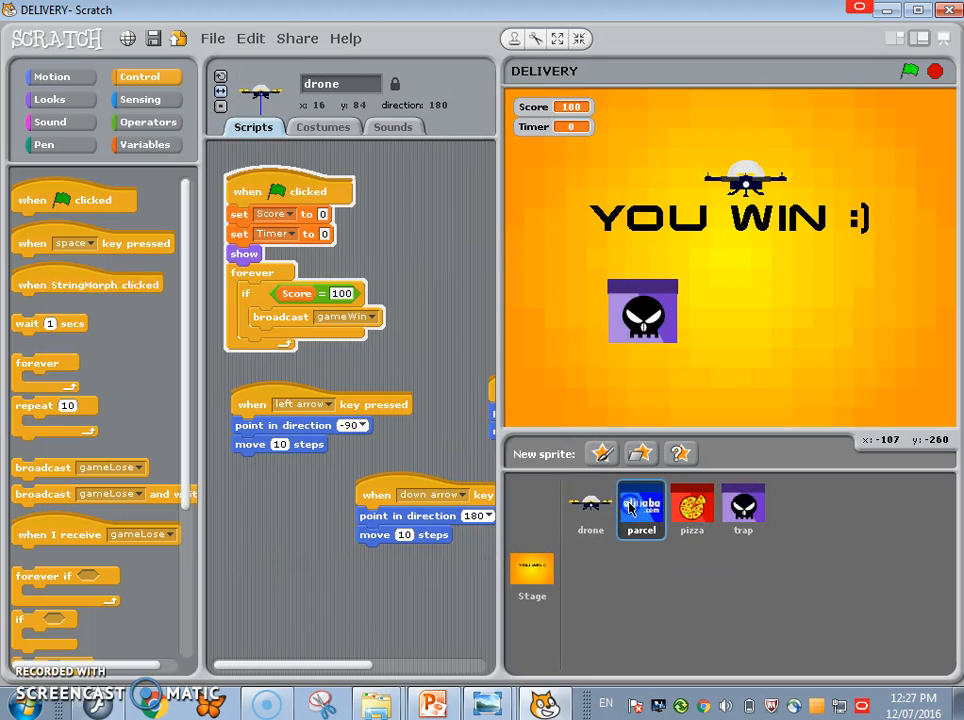
click(640, 510)
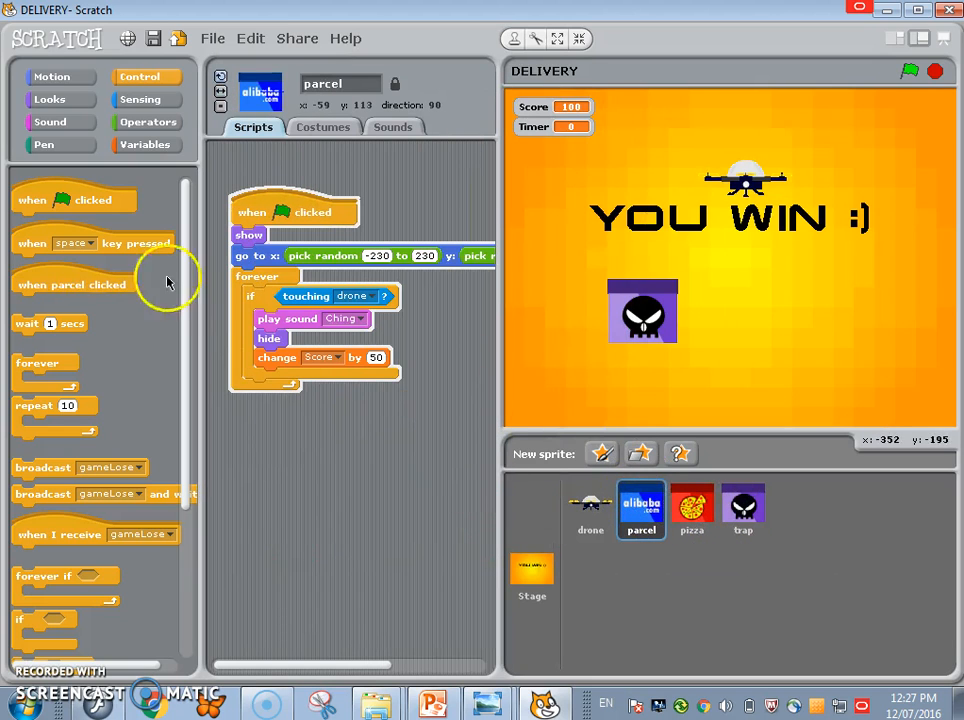
mouse_move(48, 536)
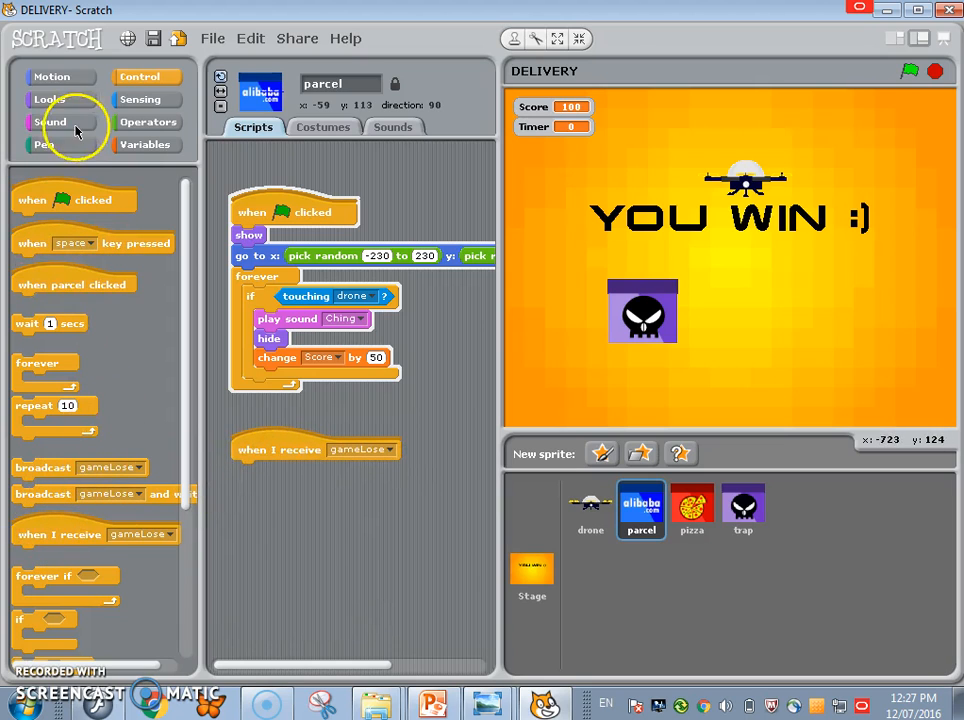
Step: Give the parcel a 'when I receive gameLose, hide' script and duplicate it for gameWin
click(48, 100)
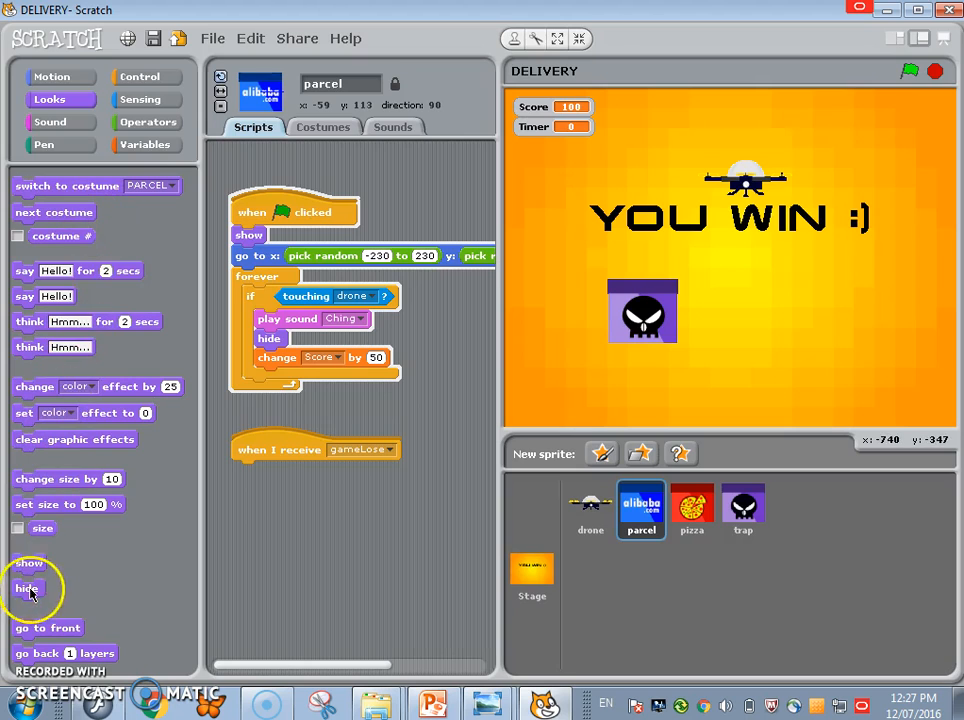
right_click(280, 448)
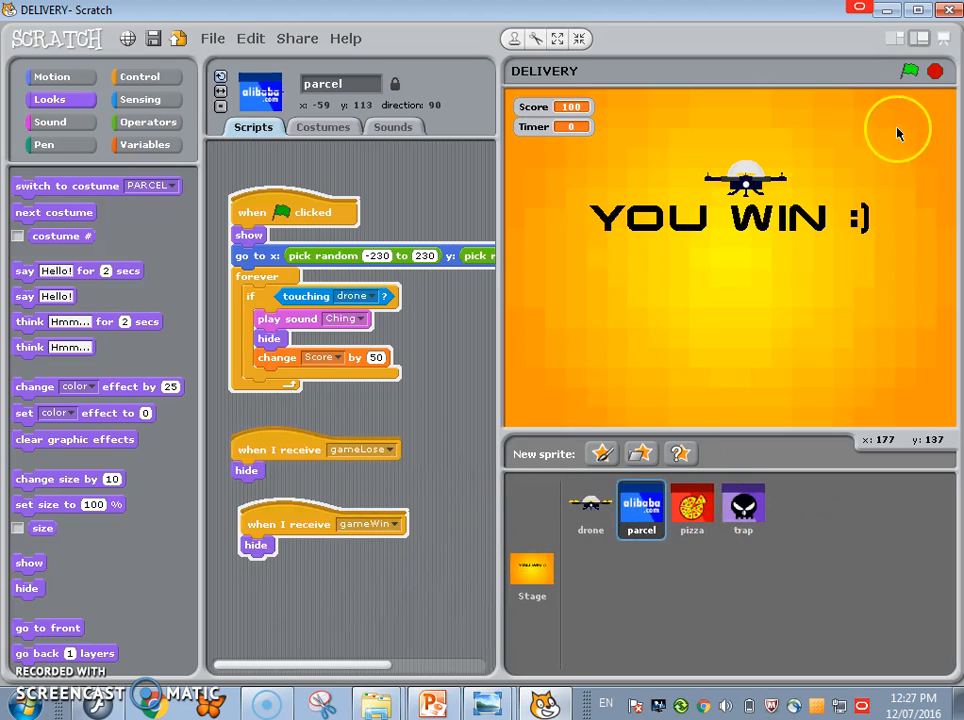
Step: Restart the game a few times with the green flag, then stop it
click(908, 72)
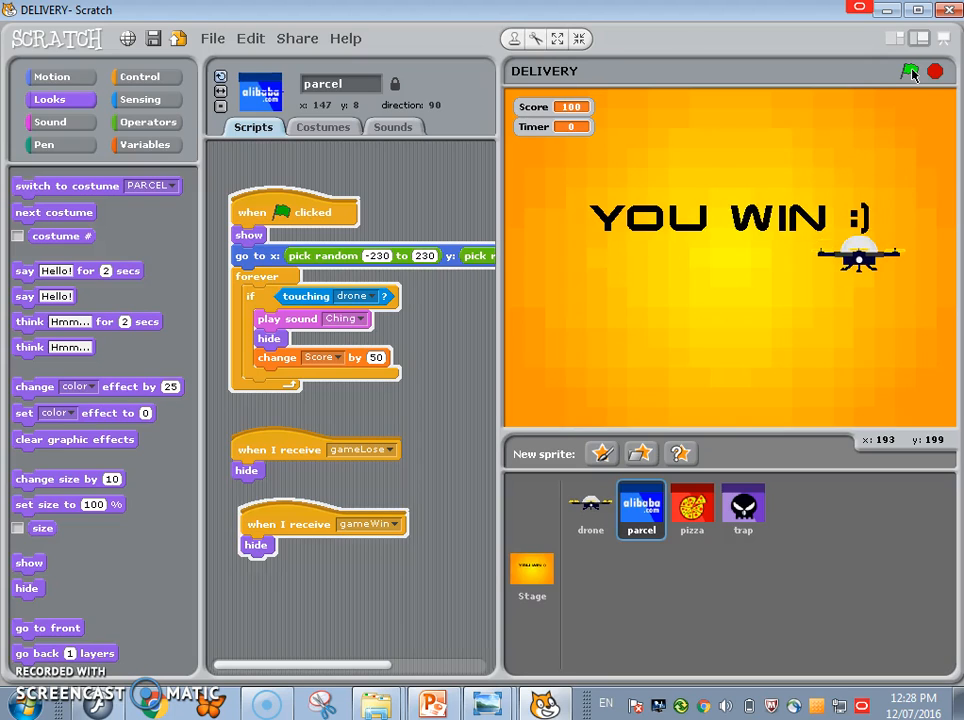
click(912, 72)
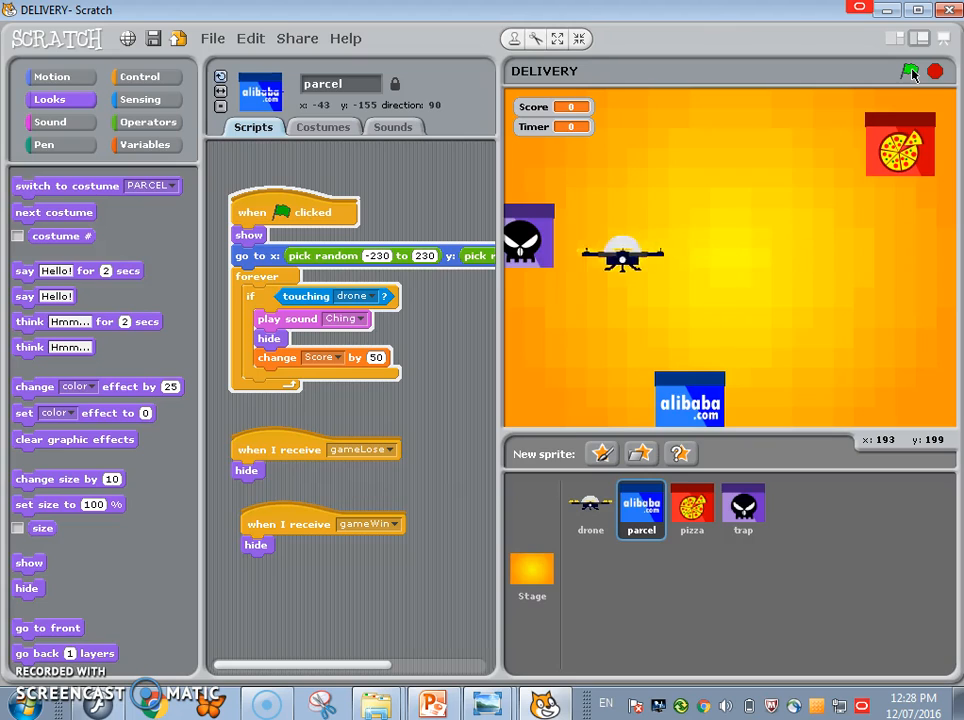
click(910, 72)
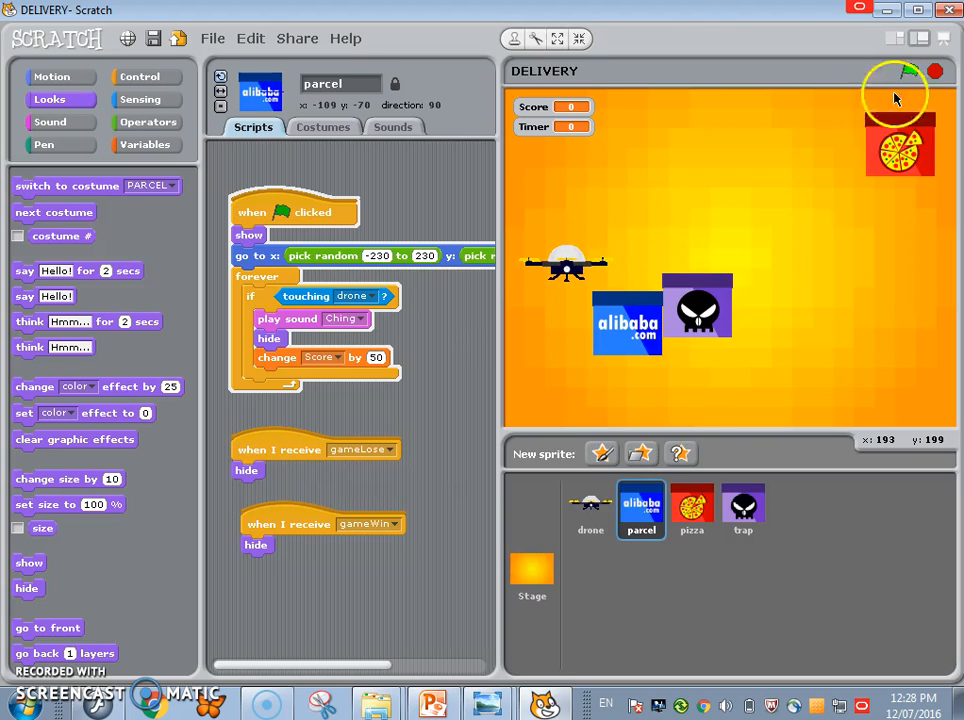
click(588, 510)
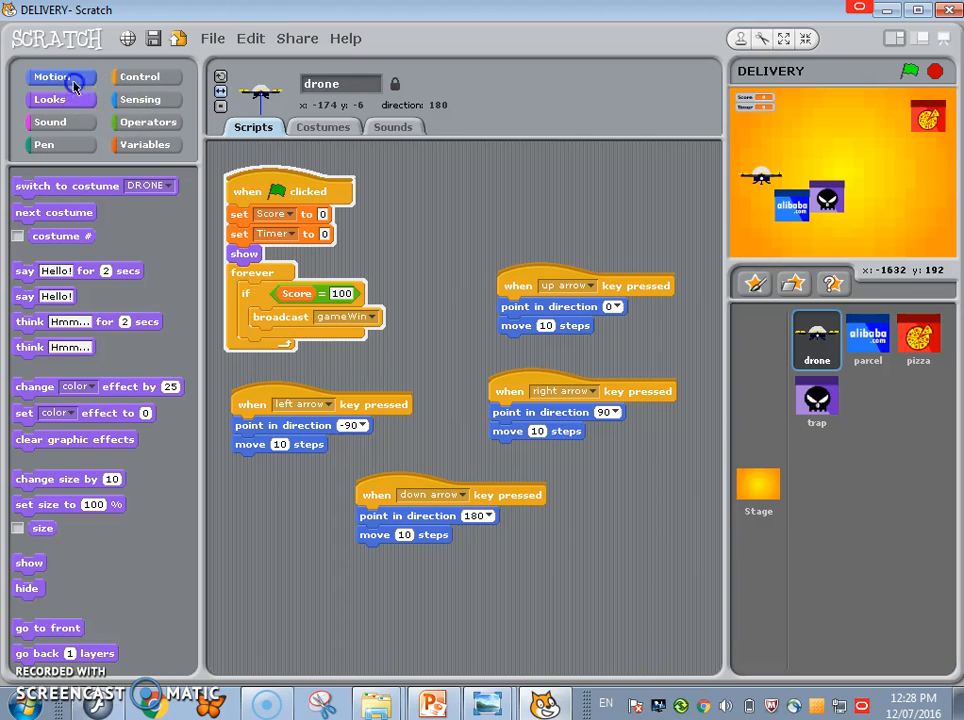
mouse_move(116, 120)
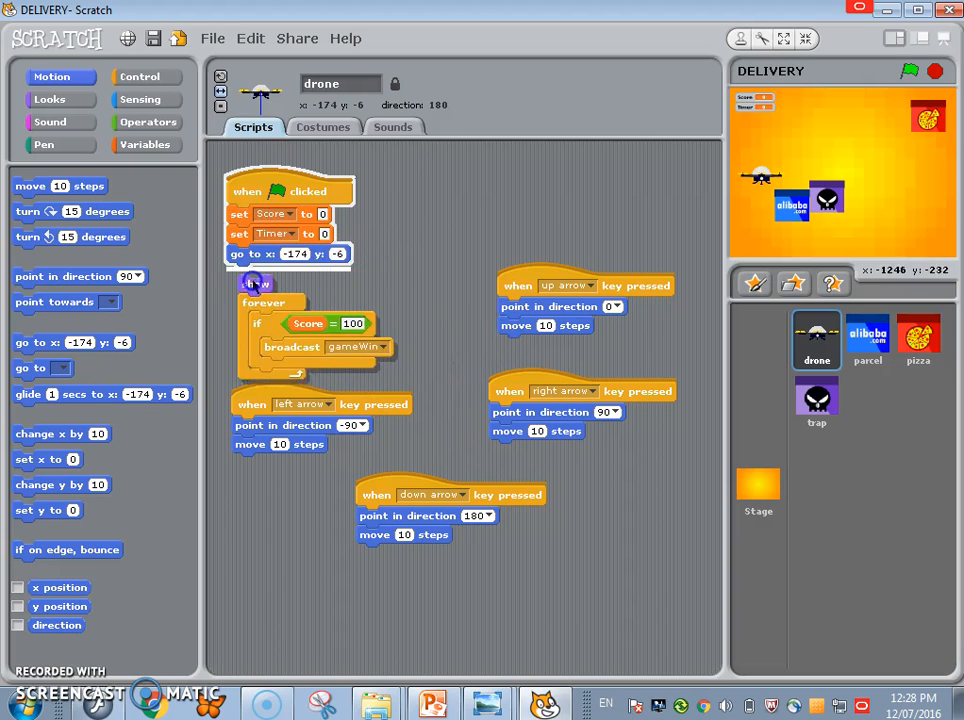
Step: Start the drone at random x -220 to 200 and y -100 to -160 on flag
click(148, 122)
text(-100)
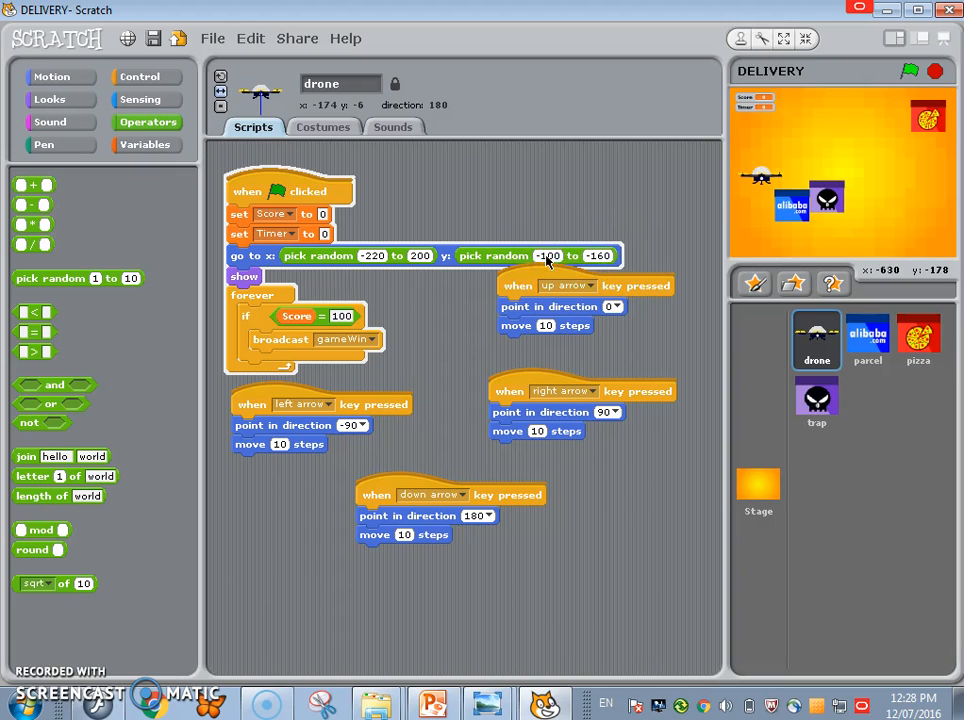
click(280, 192)
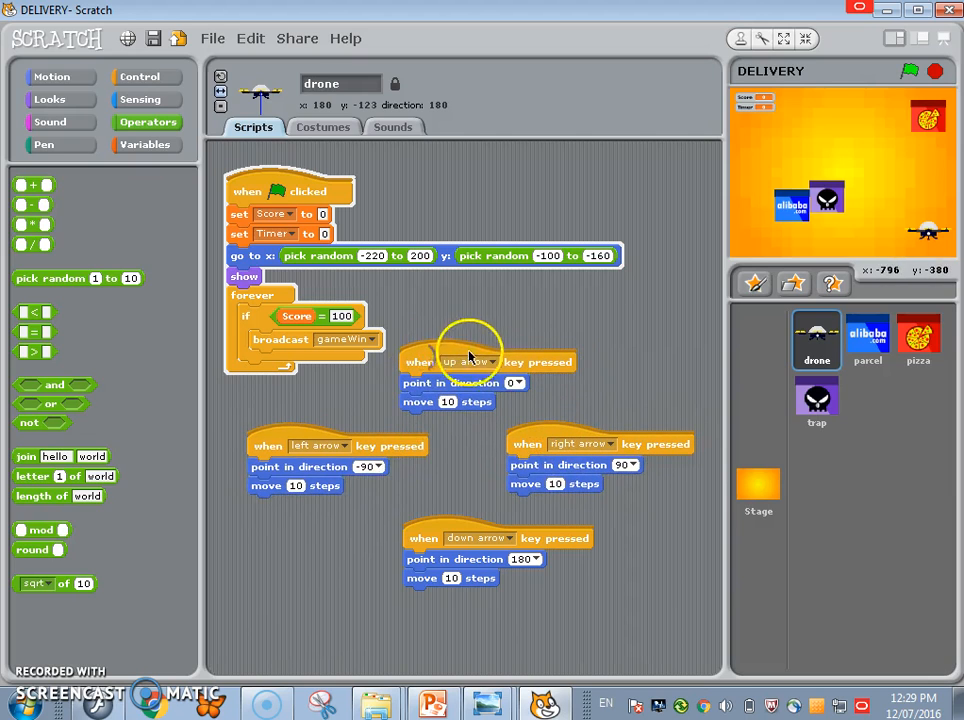
Step: Select the Stage and bring up its scripts
click(758, 490)
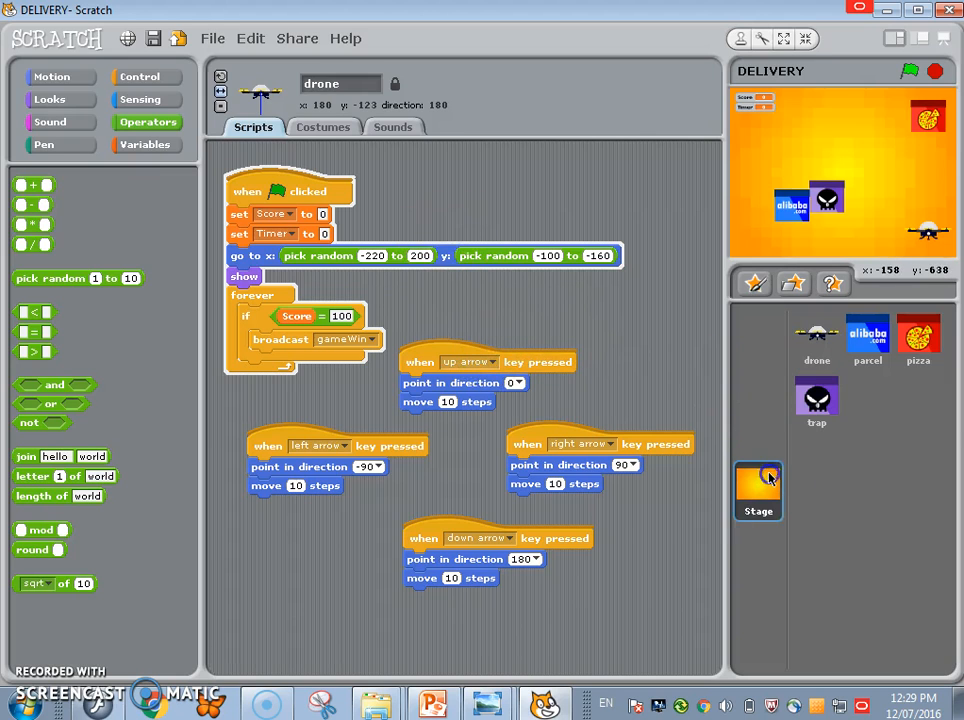
click(758, 490)
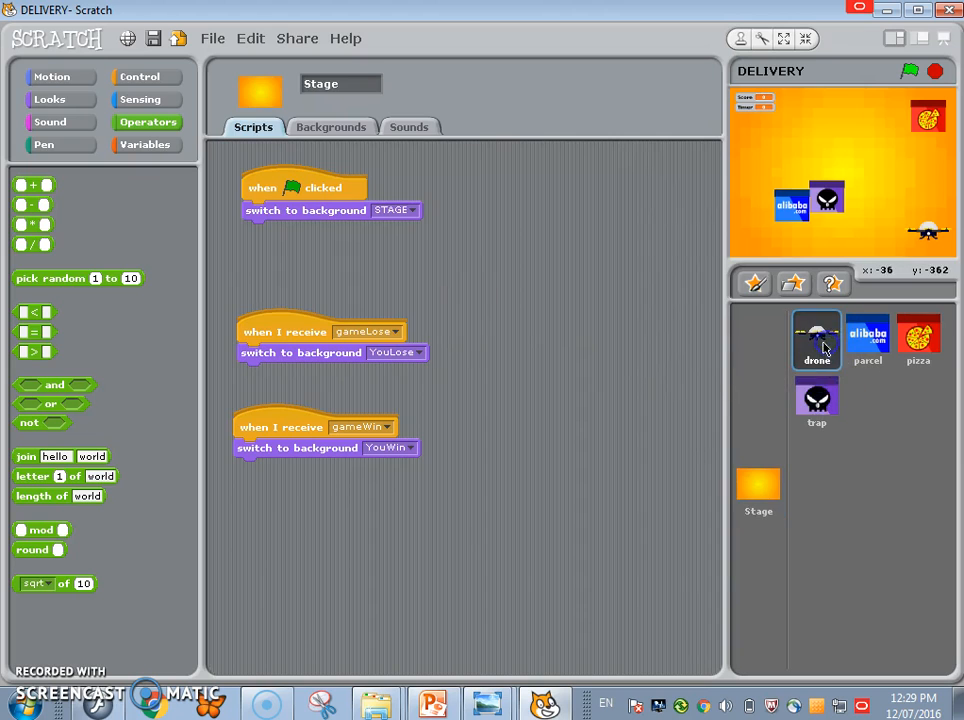
click(816, 340)
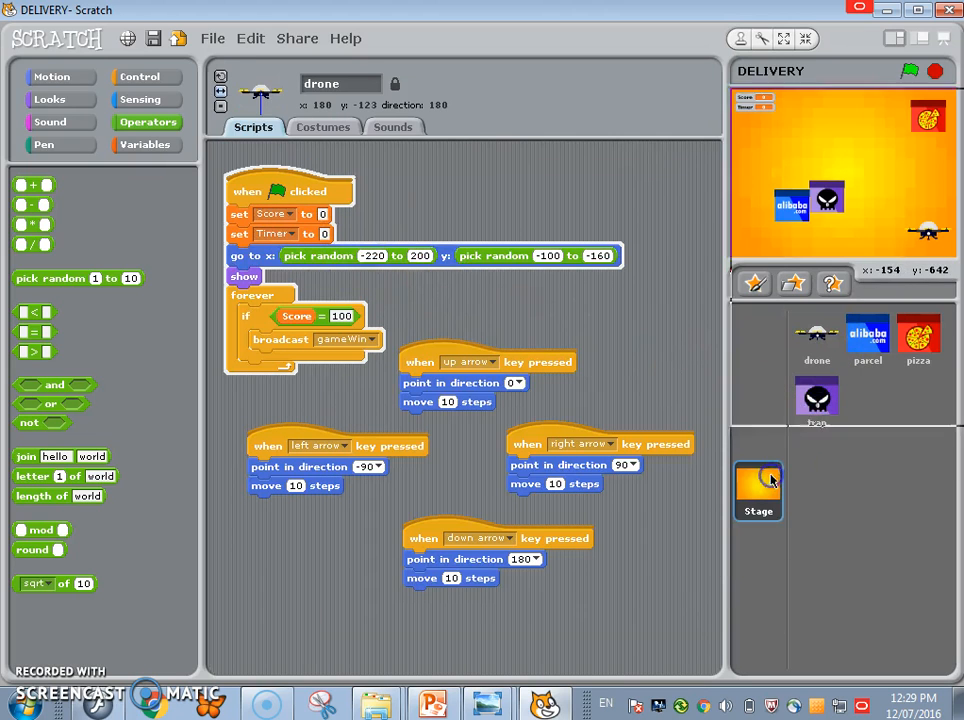
click(758, 490)
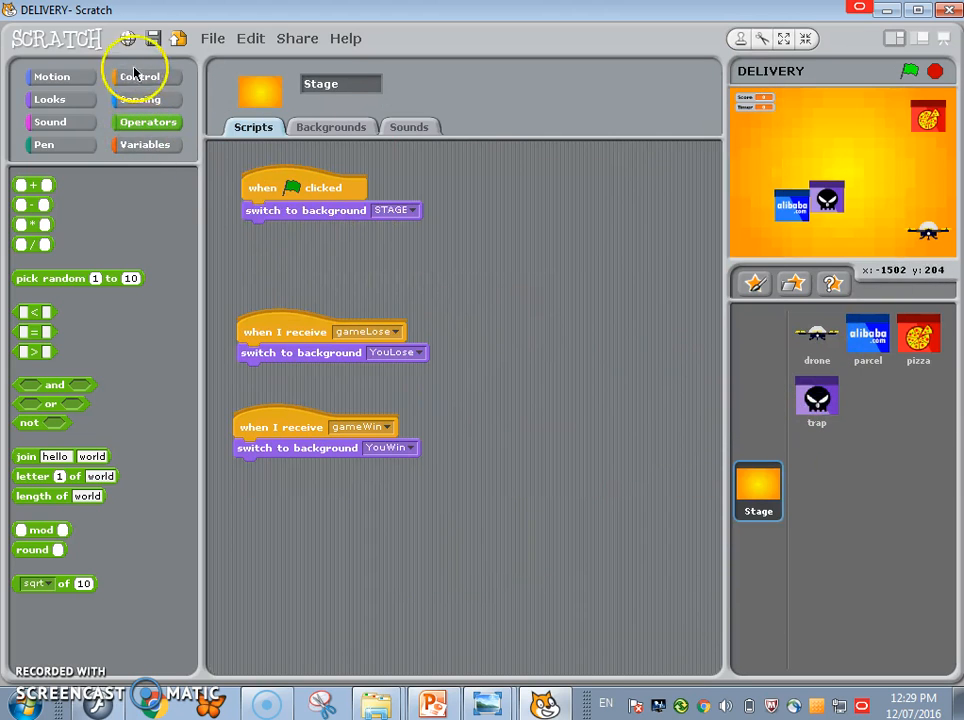
Step: Add repeat 10 with wait 1 secs and change Timer by 1 to the Stage's flag script
click(140, 76)
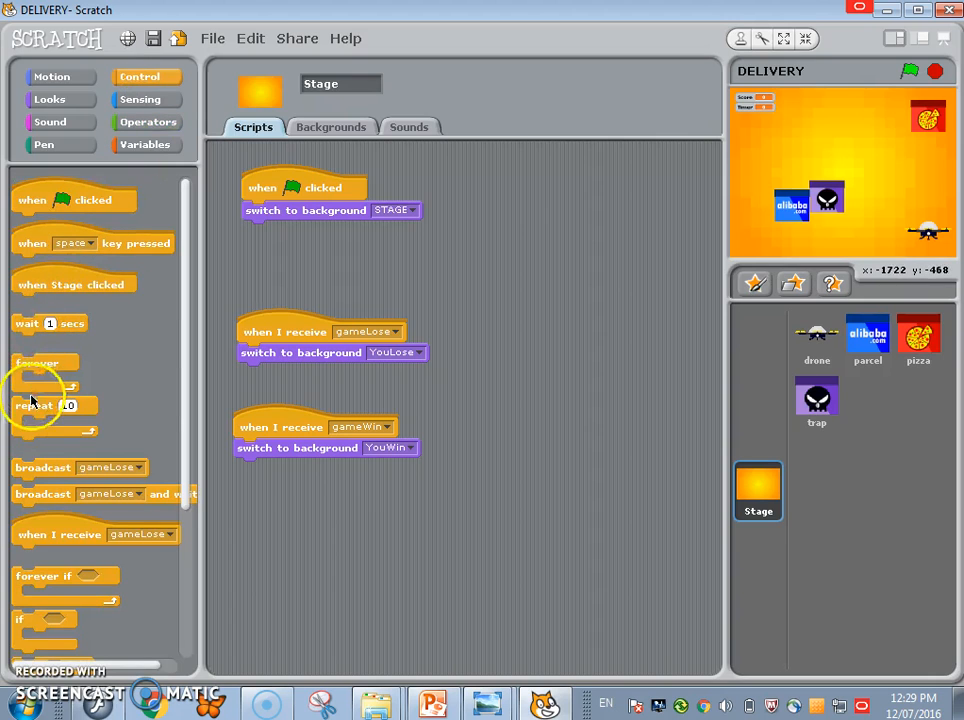
click(144, 144)
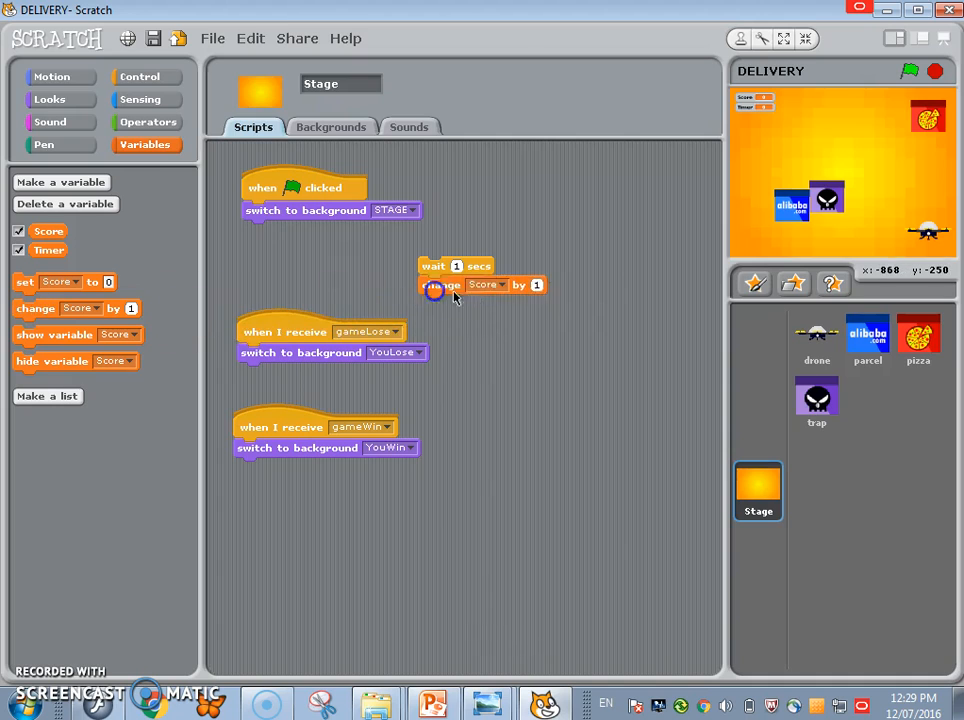
click(504, 284)
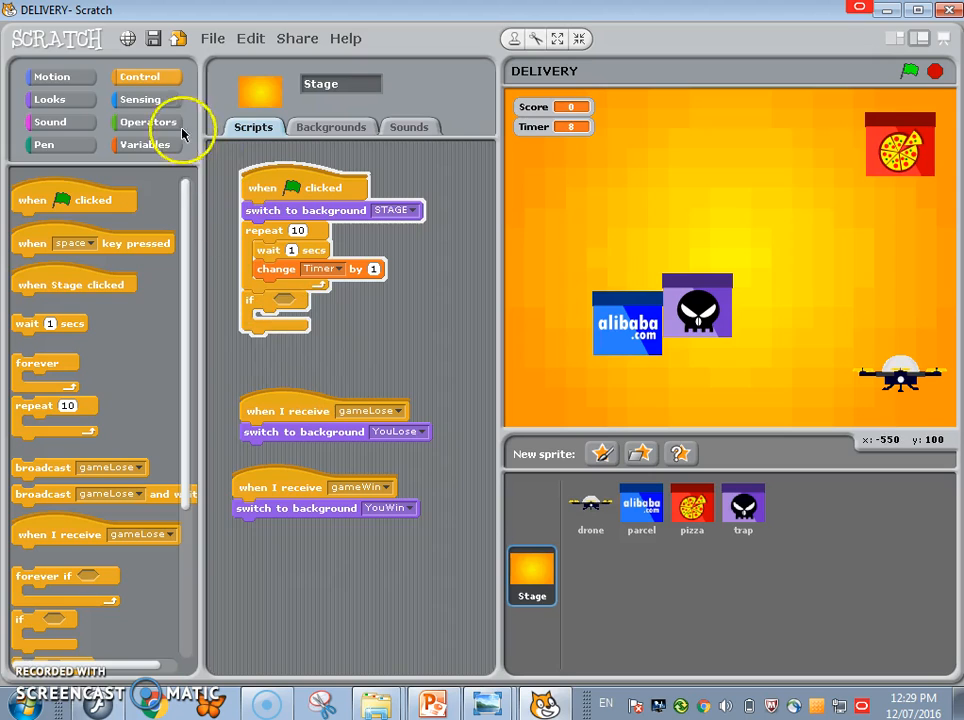
Step: Fill the Stage's if condition with Timer = 10
click(148, 122)
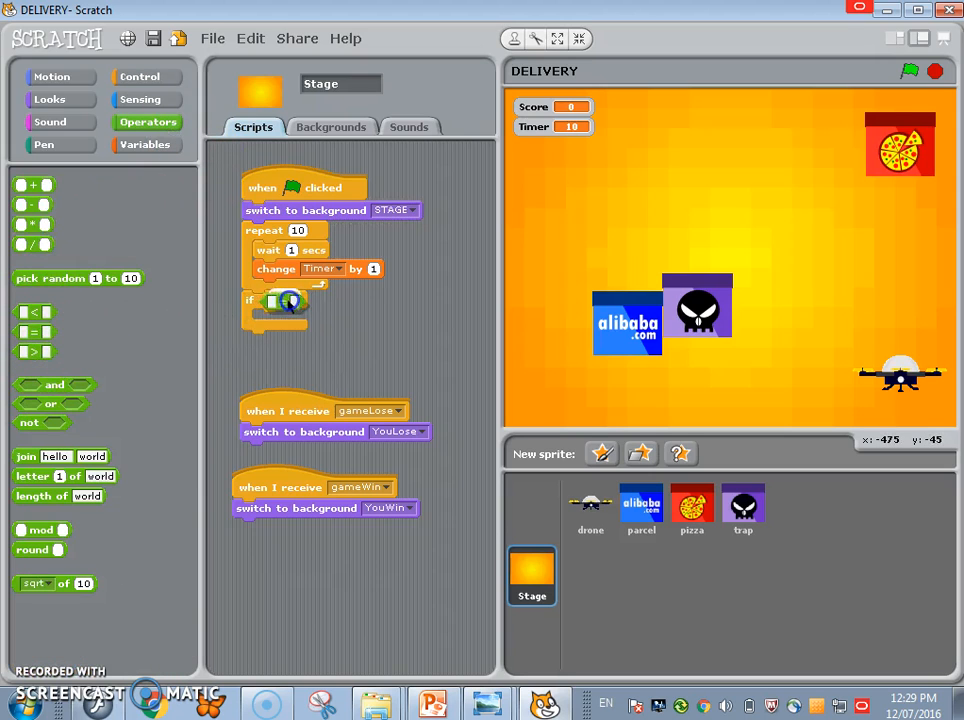
click(144, 144)
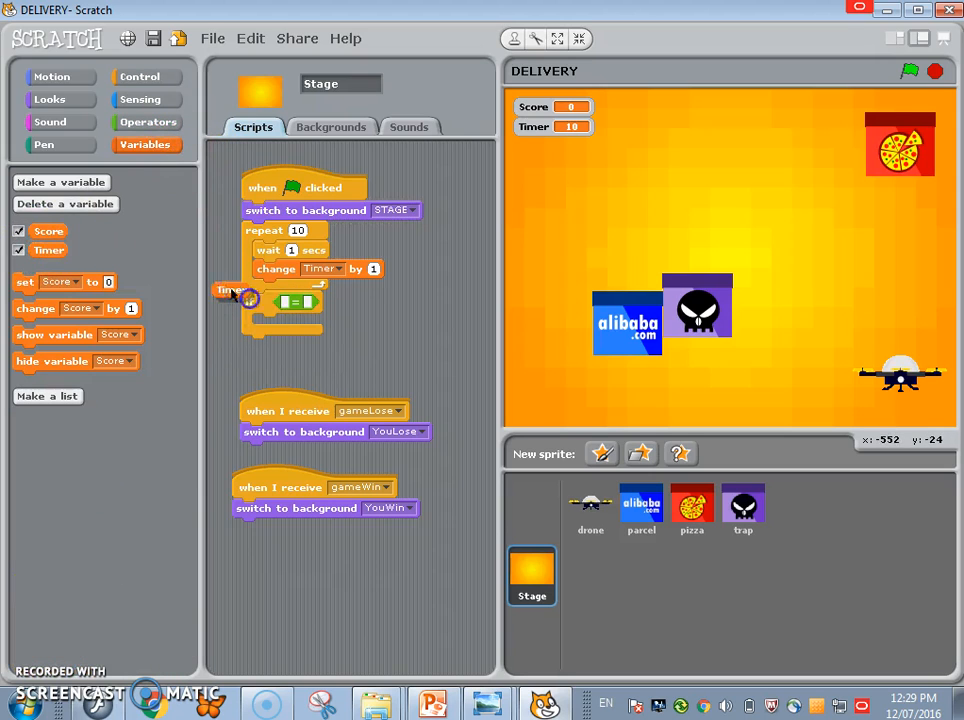
drag(230, 290, 300, 304)
text(10)
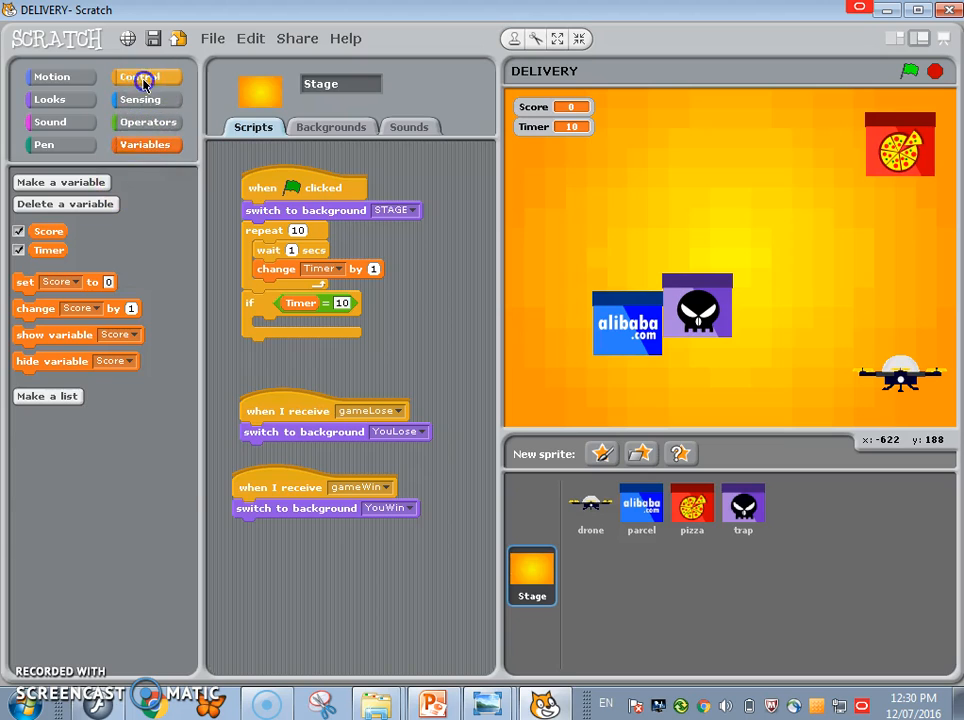
Step: Add broadcast gameLose and stop script inside that if block
click(140, 76)
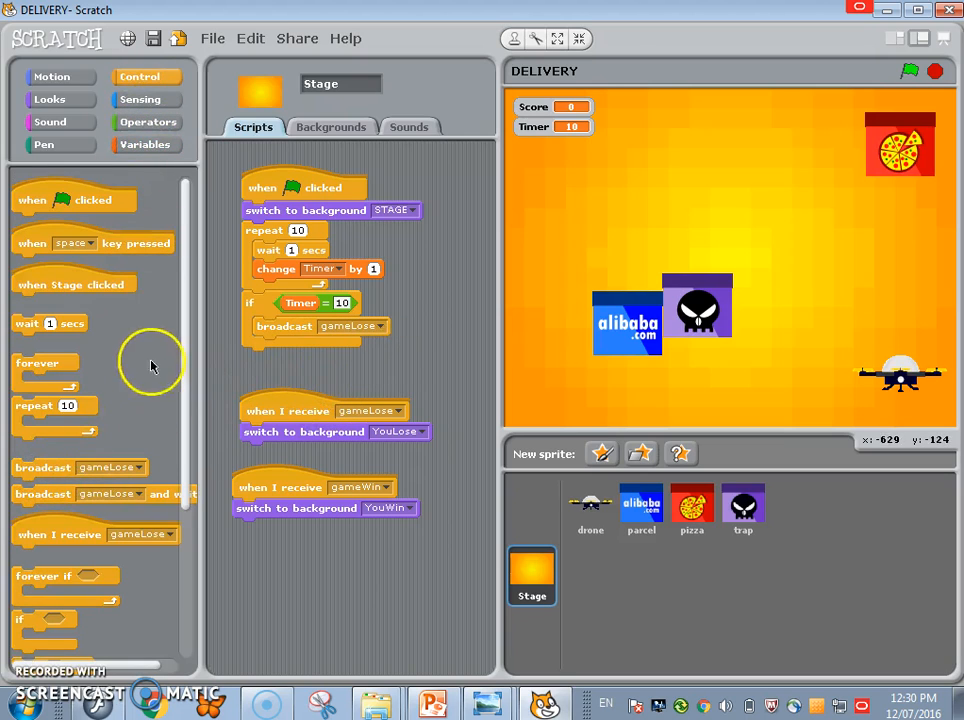
scroll(down, 3)
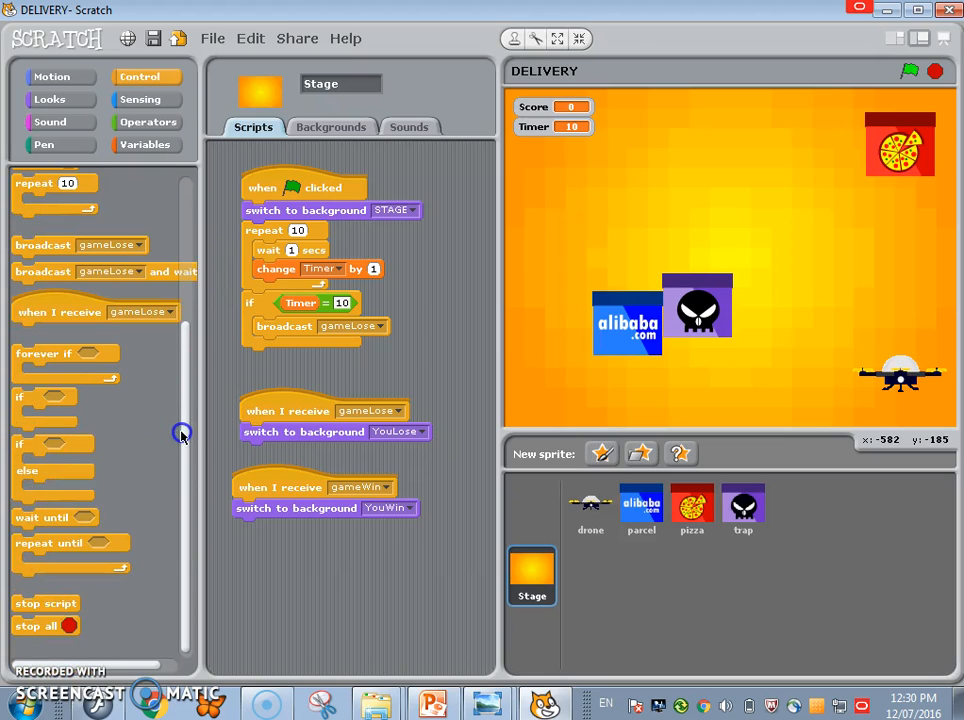
mouse_move(20, 624)
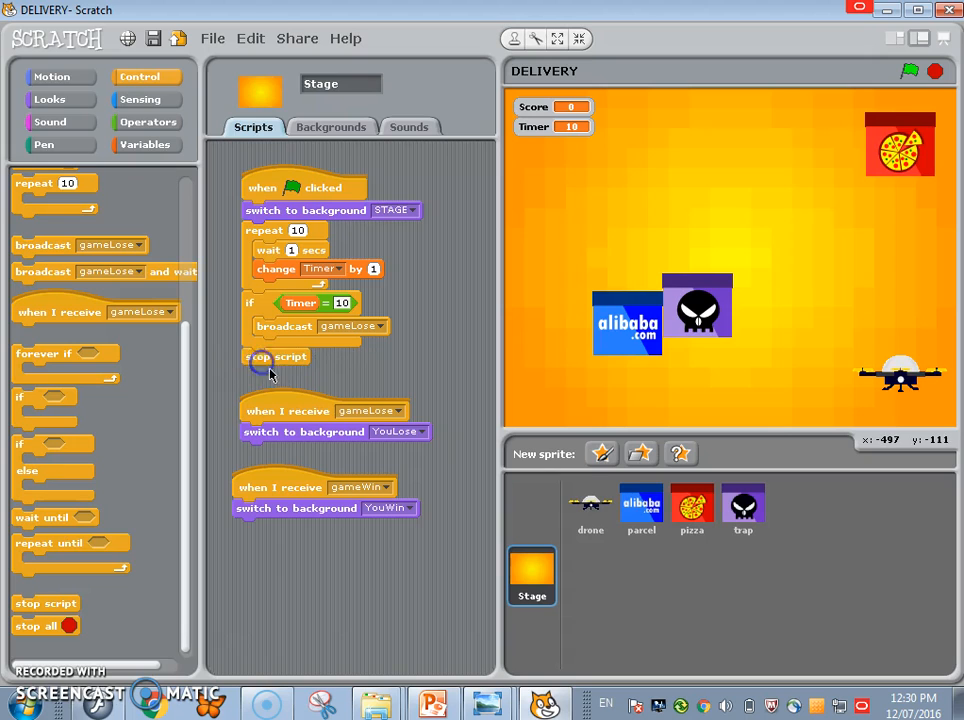
click(640, 508)
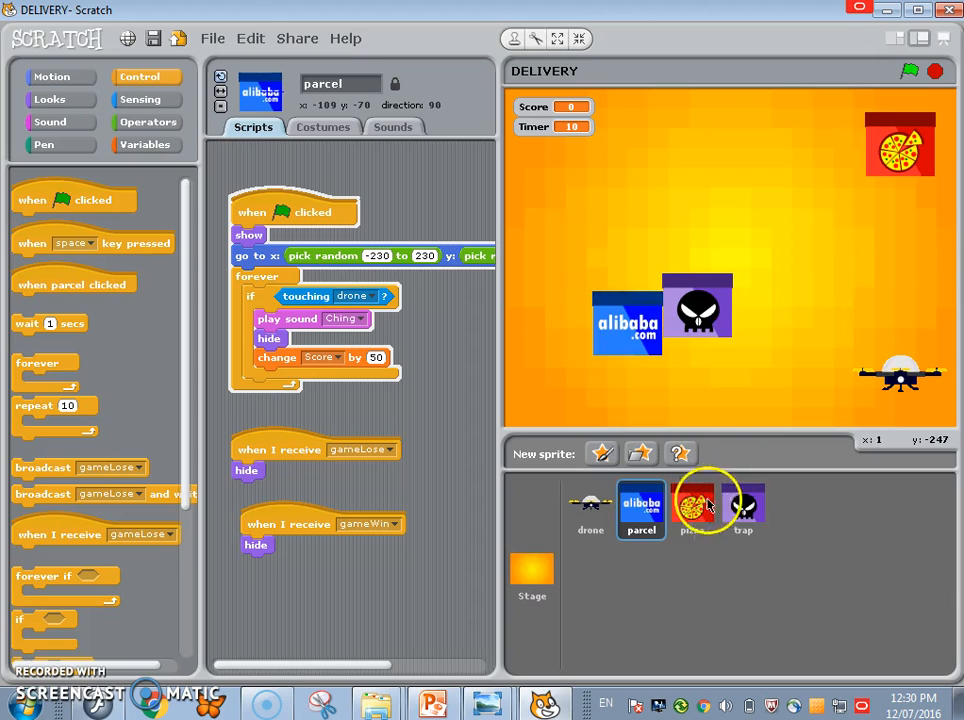
Step: Review the pizza and drone scripts to see where the game should end
click(692, 510)
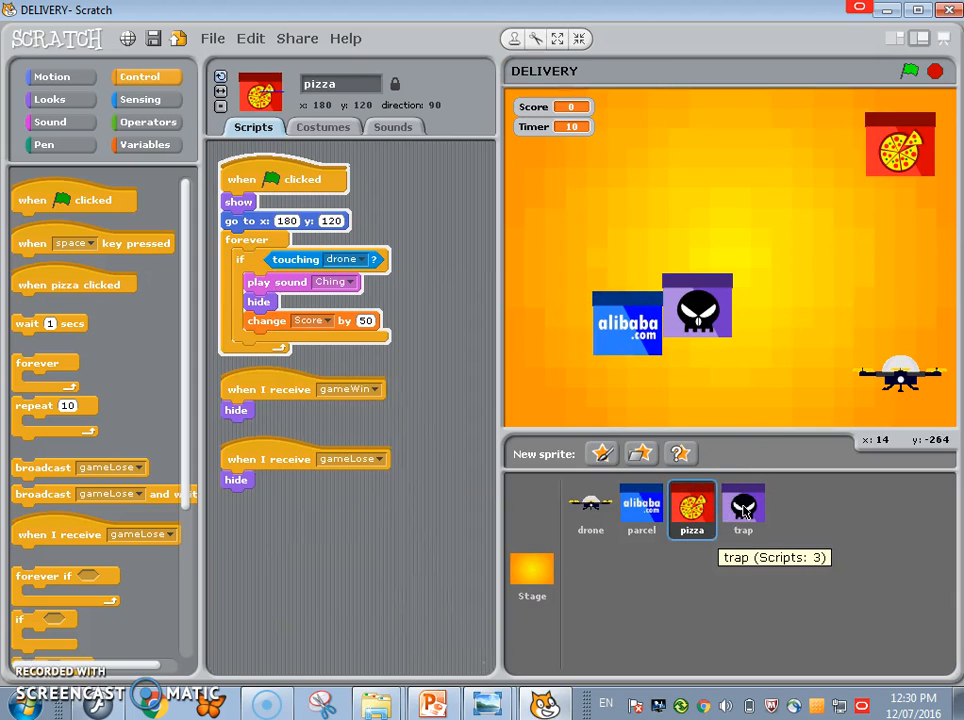
click(590, 510)
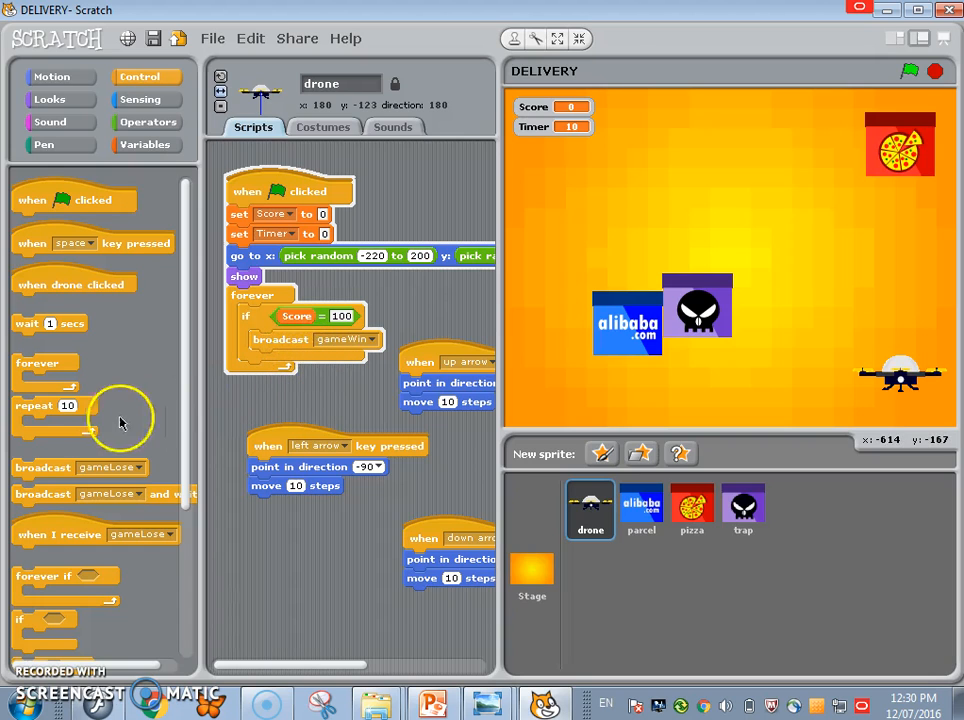
click(144, 144)
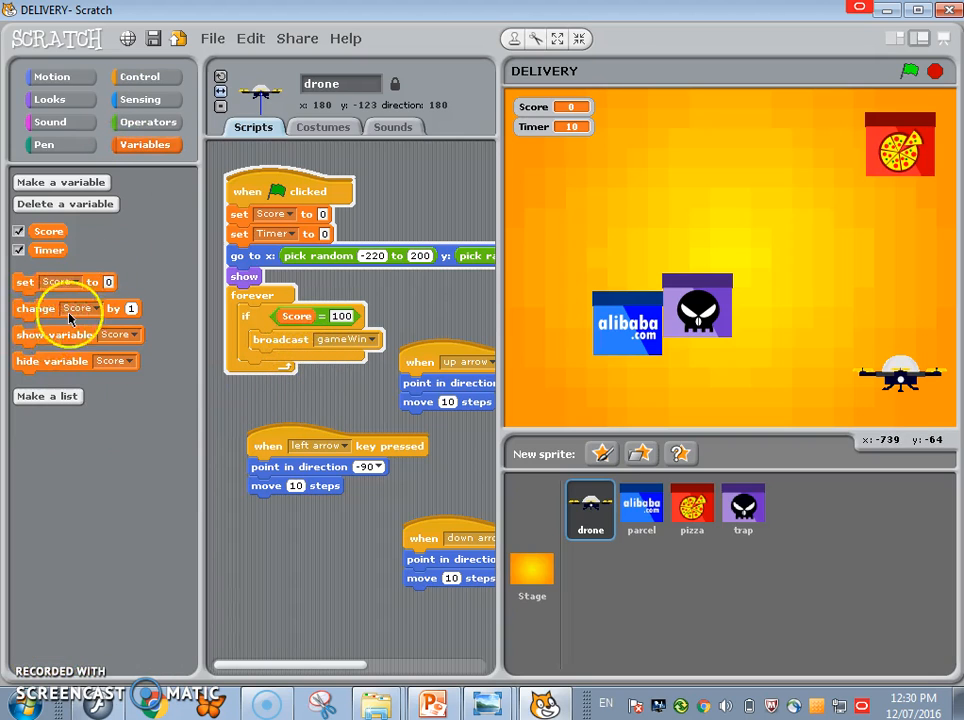
Step: Add stop all under broadcast gameWin in the drone's if Score = 100 block
click(140, 76)
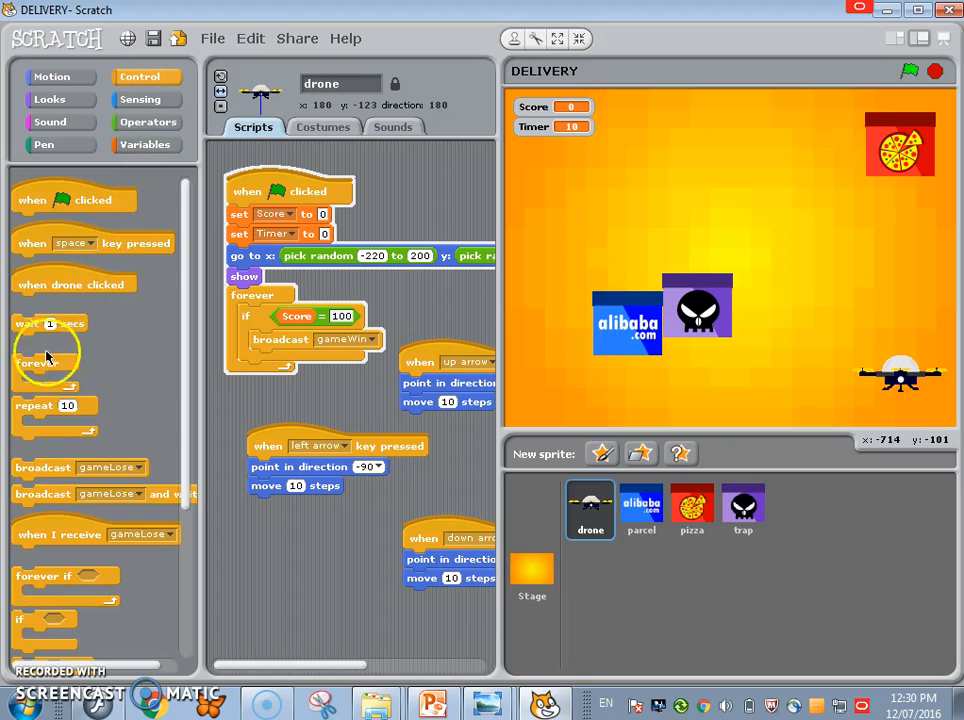
scroll(down, 3)
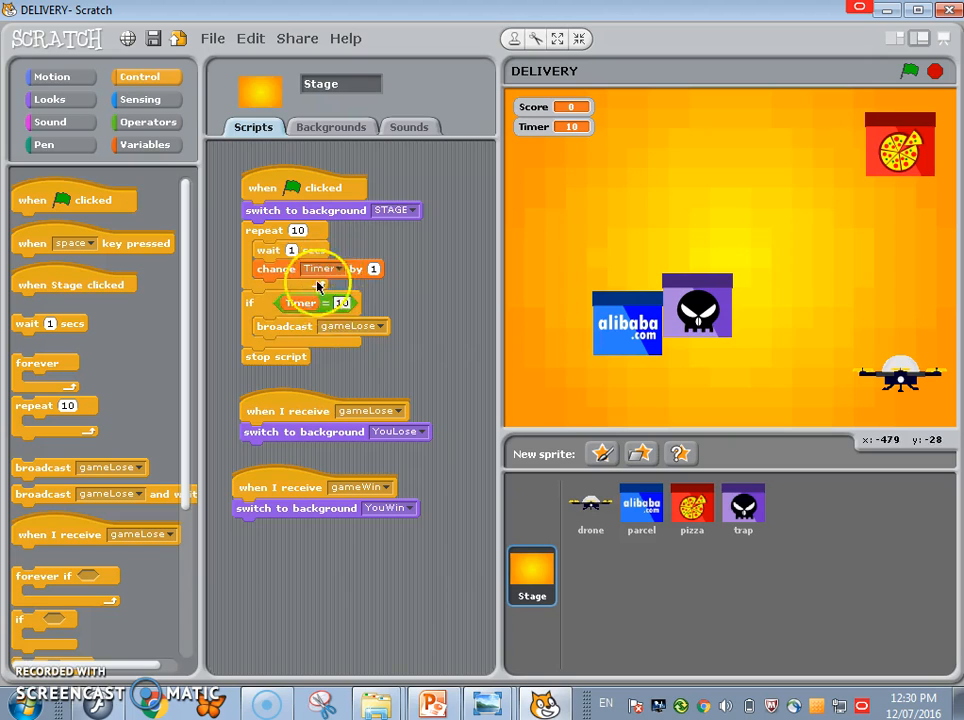
click(590, 510)
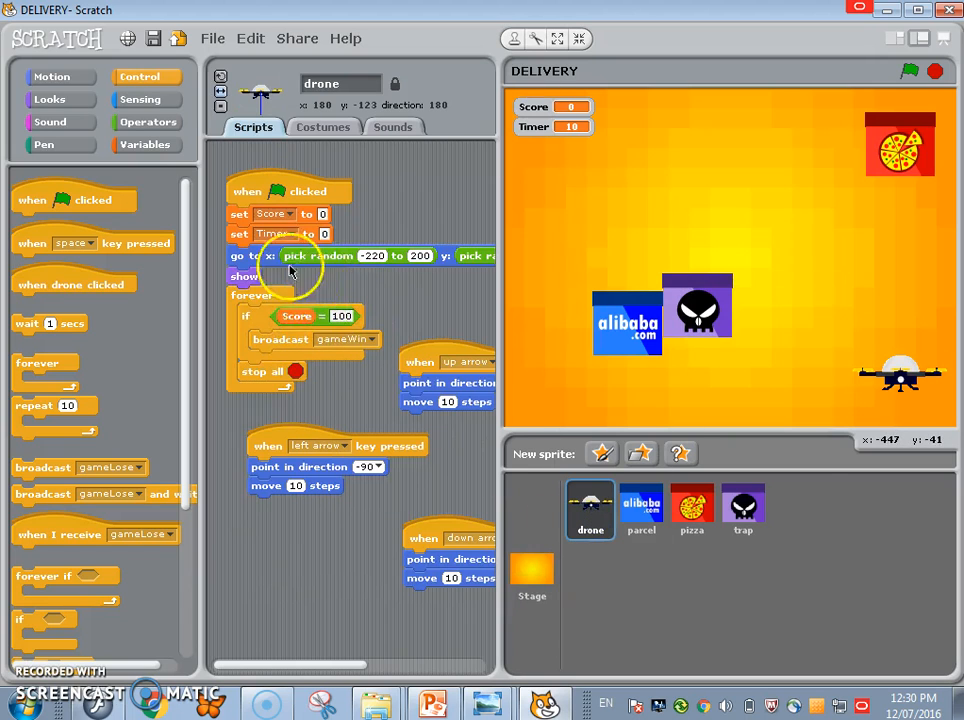
mouse_move(792, 210)
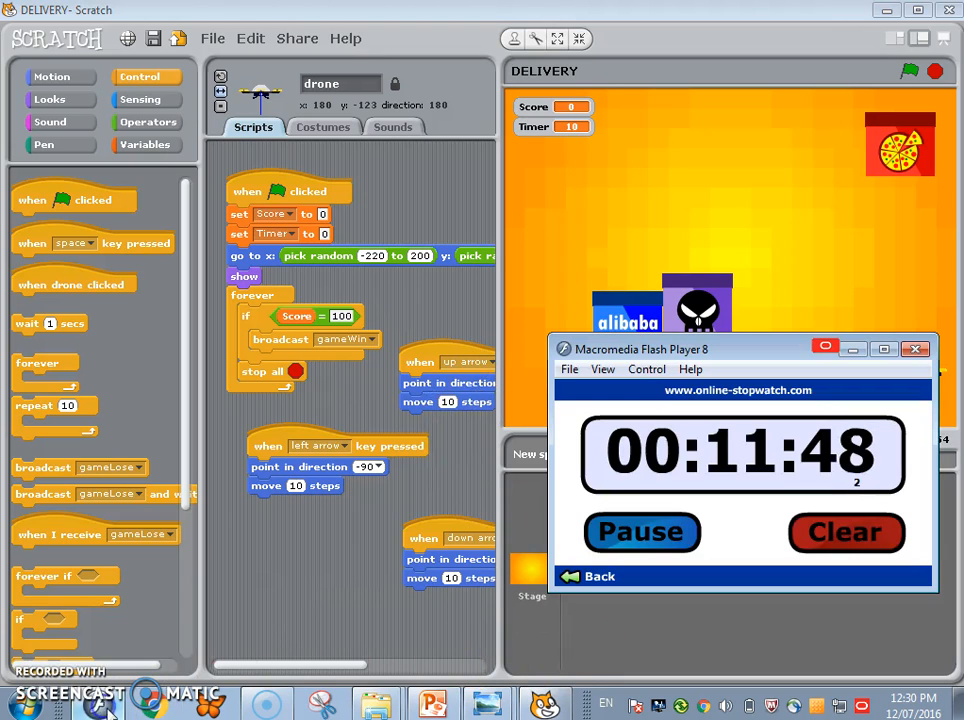
Step: Put away the Flash stopwatch window and start a test run of the game
click(912, 348)
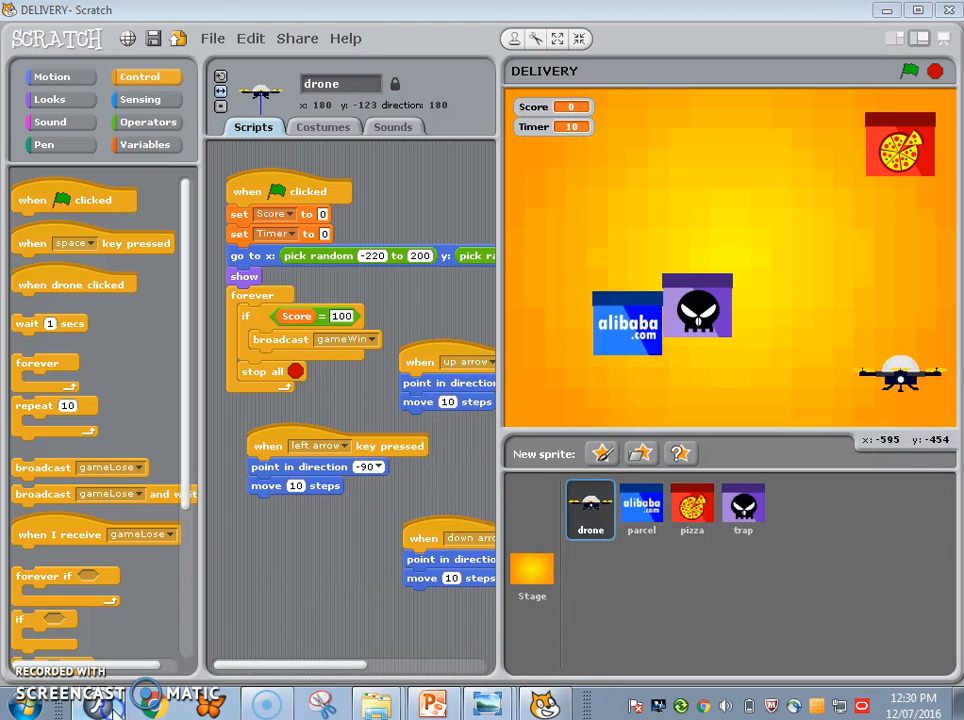
click(934, 72)
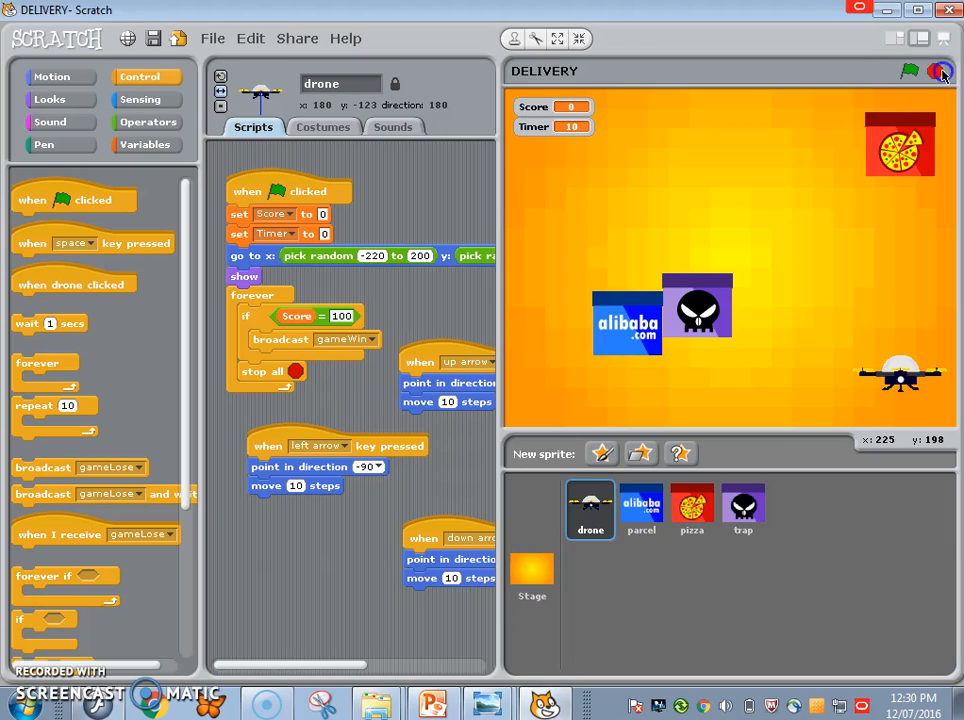
click(908, 72)
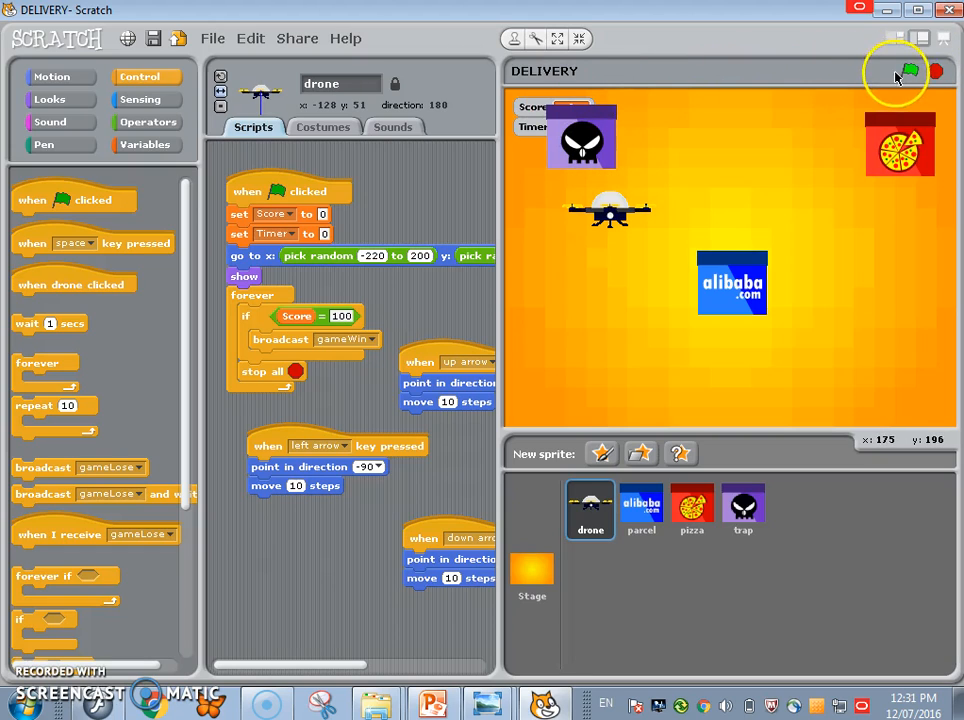
Step: Restart the game repeatedly and play until Timer reaches 10 and YOU LOSE appears
click(912, 72)
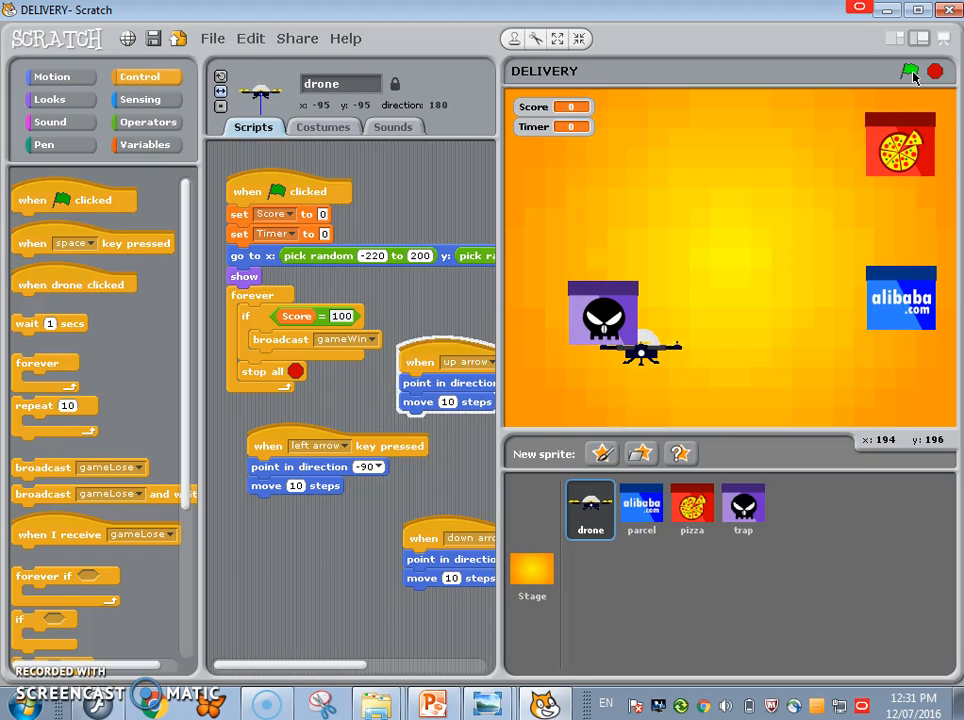
click(908, 72)
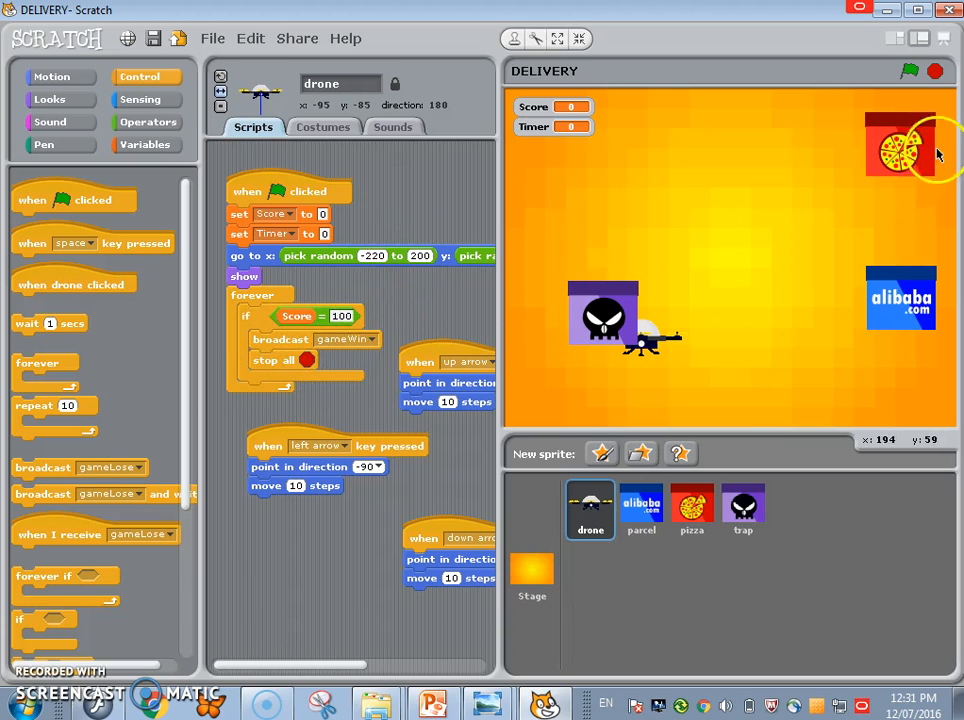
click(908, 72)
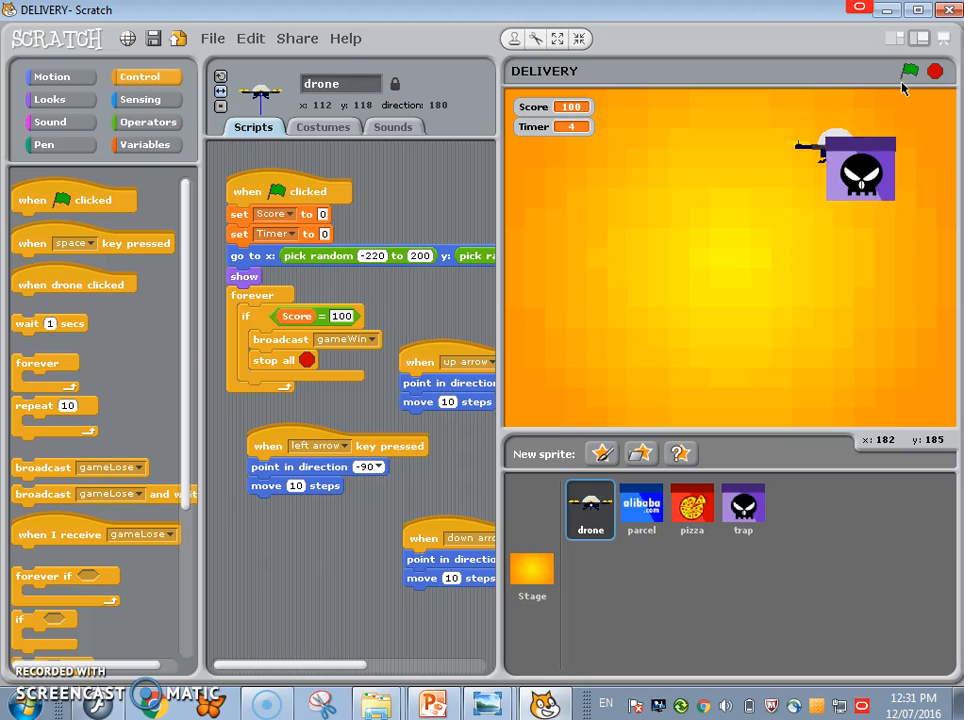
click(908, 72)
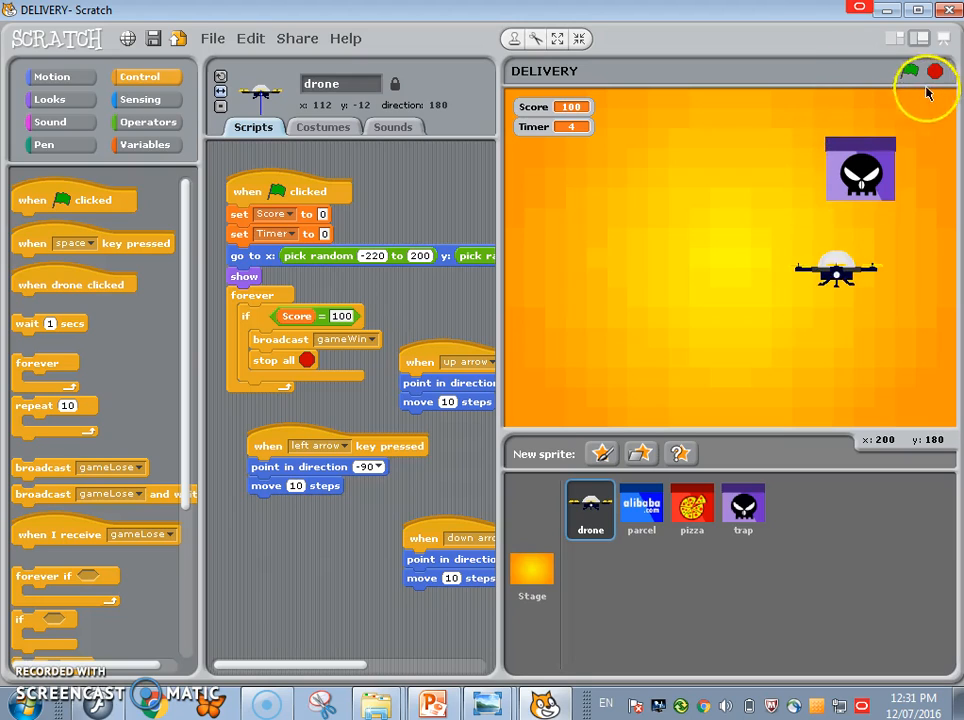
click(908, 72)
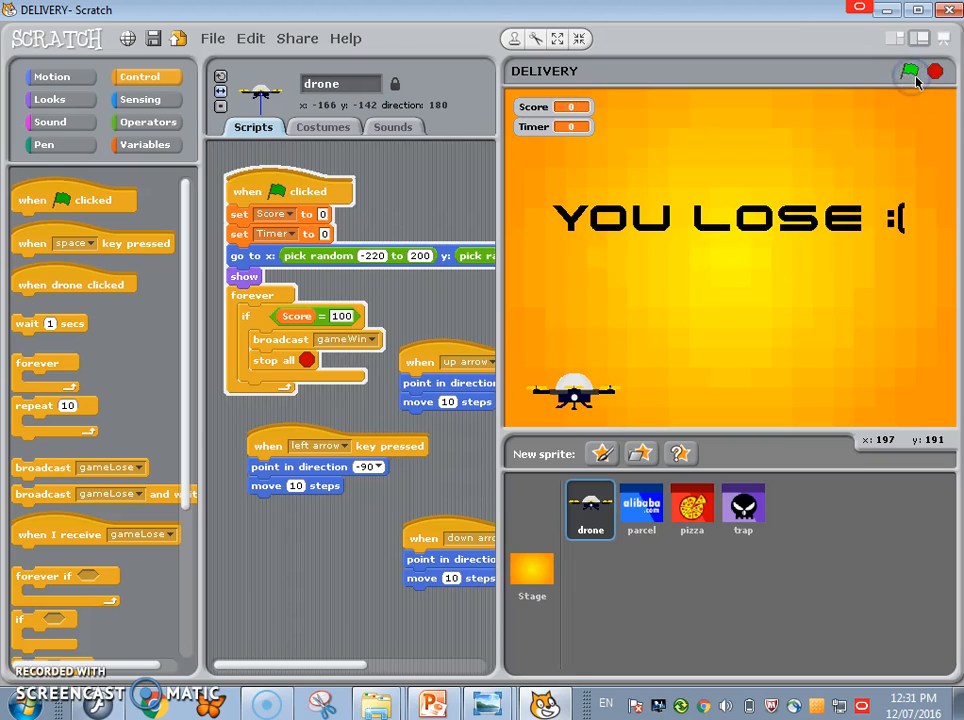
click(908, 72)
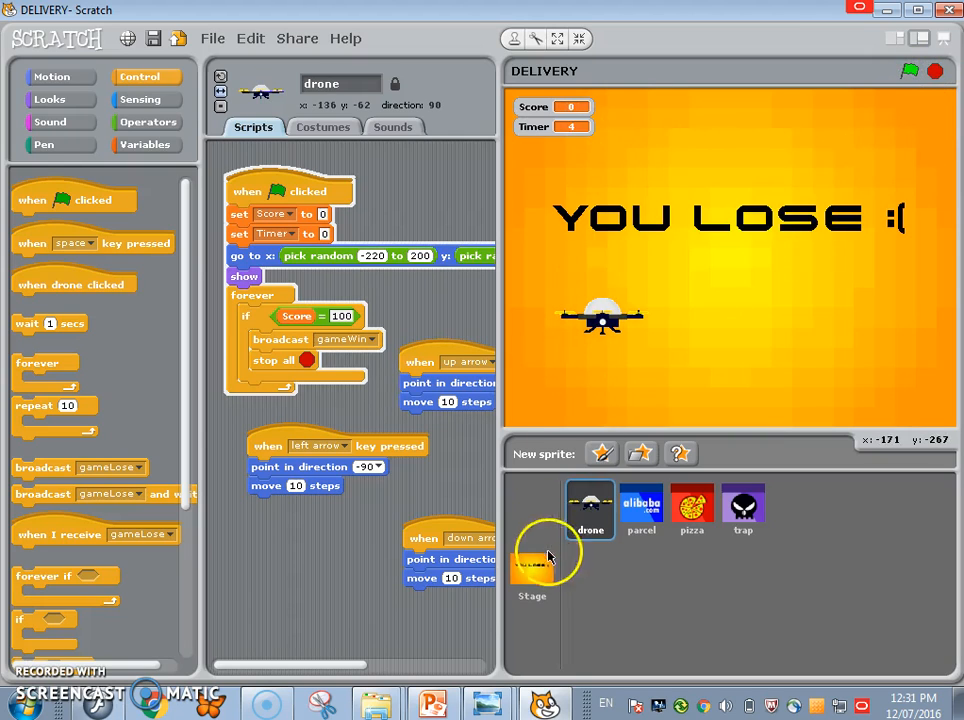
Step: Check the stage and drone scripts, then rerun the game to confirm YOU LOSE again
click(532, 576)
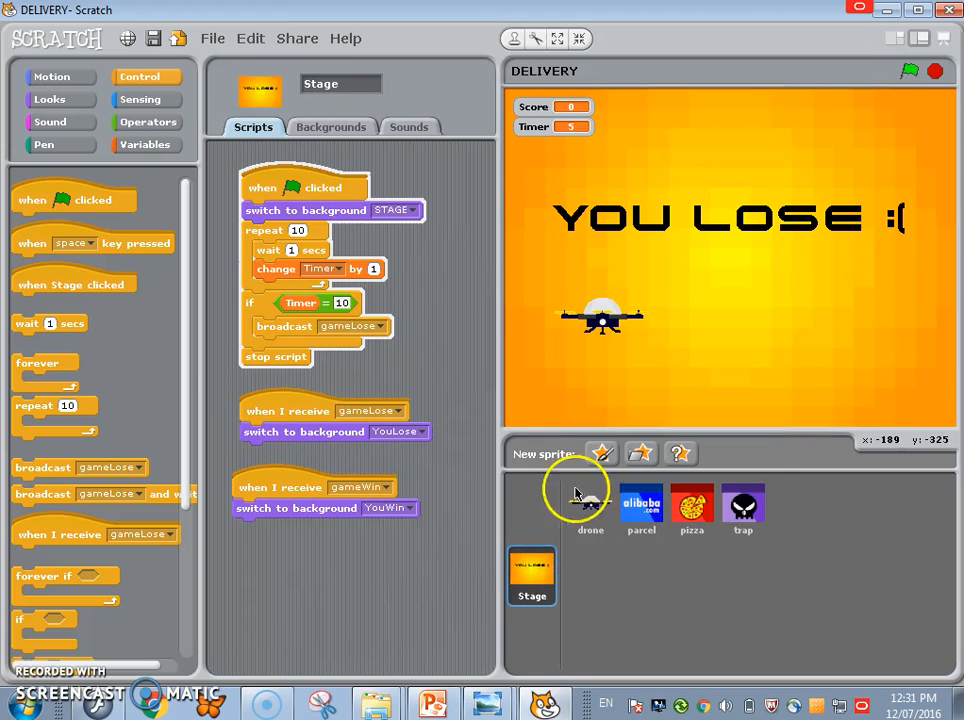
click(590, 504)
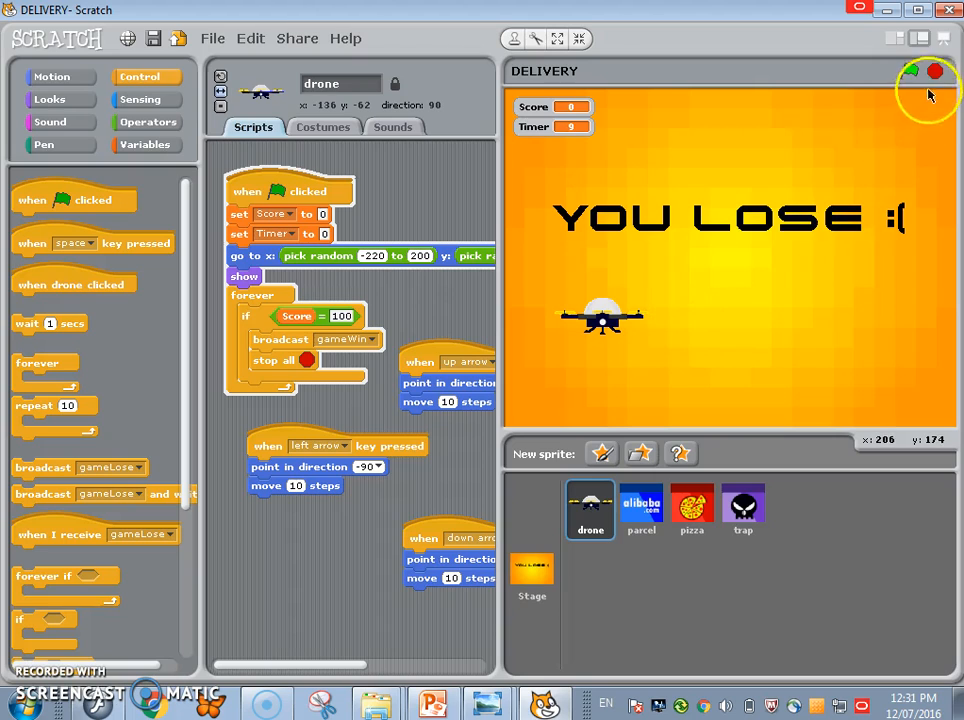
click(908, 72)
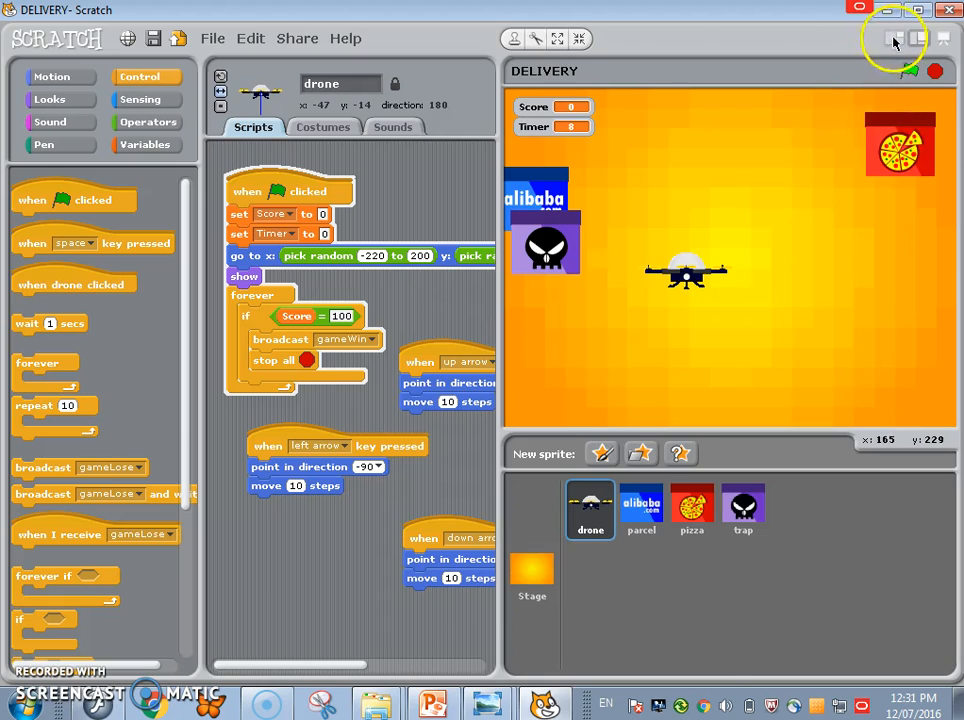
click(908, 70)
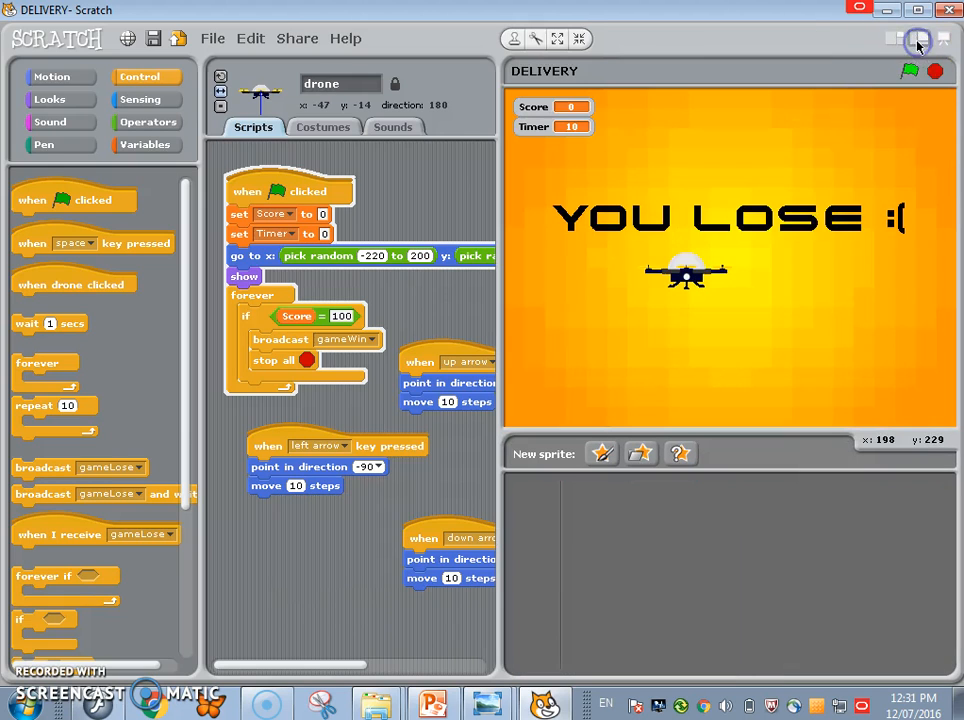